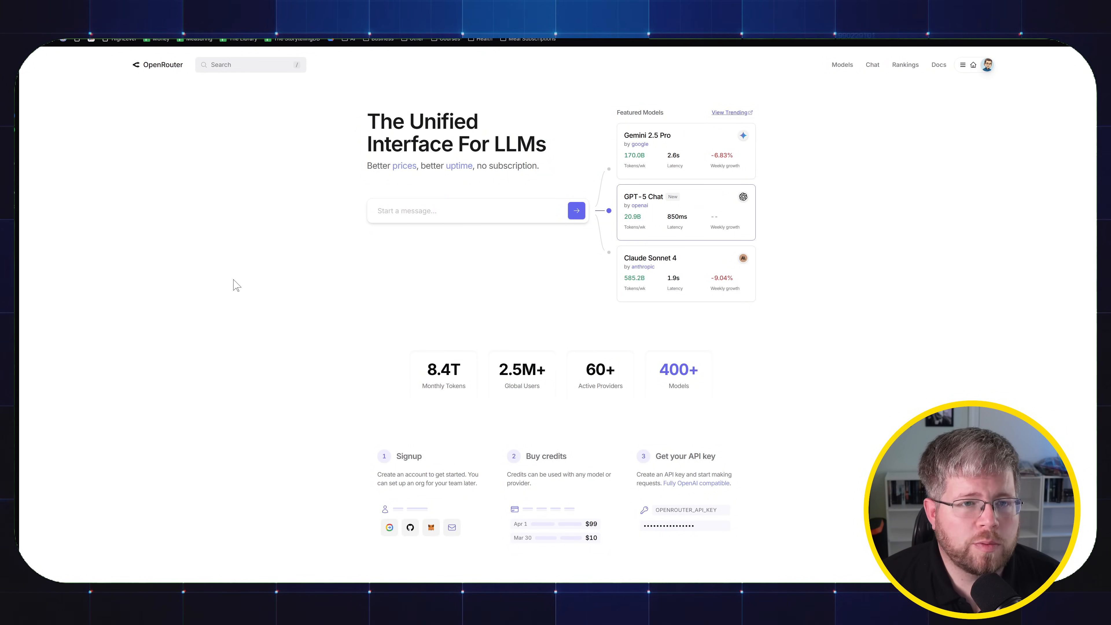
mouse_move(275, 285)
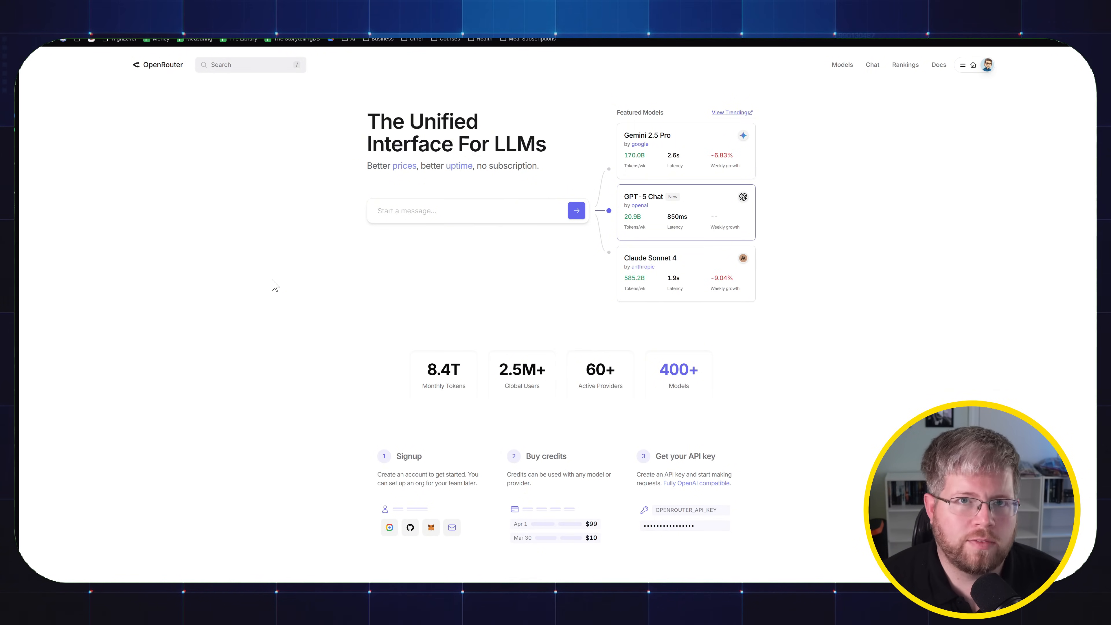
mouse_move(160, 392)
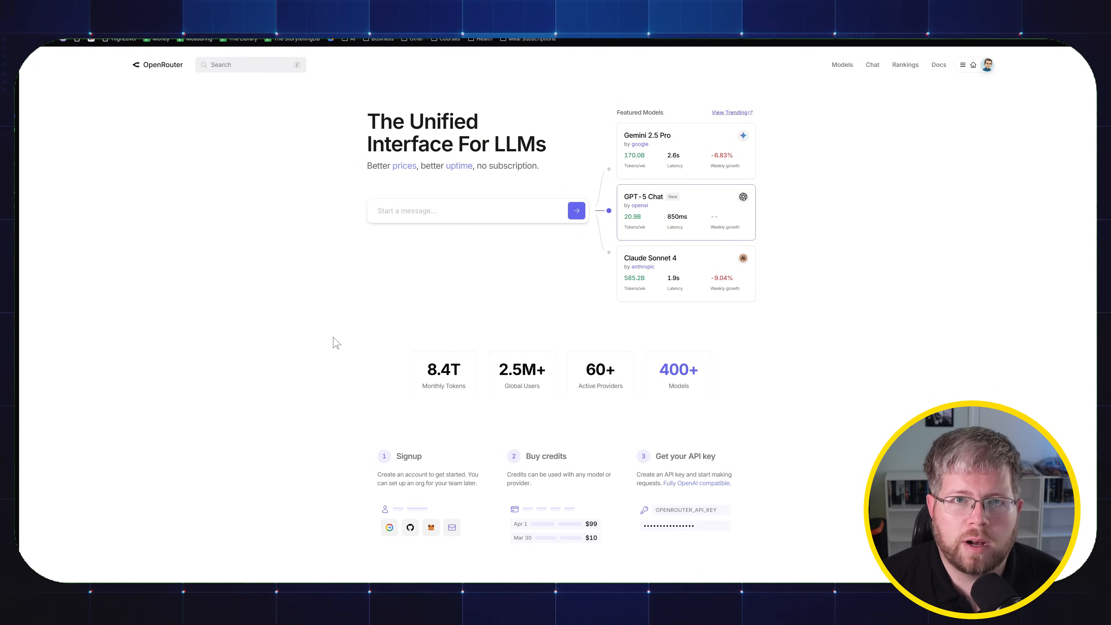
mouse_move(220, 328)
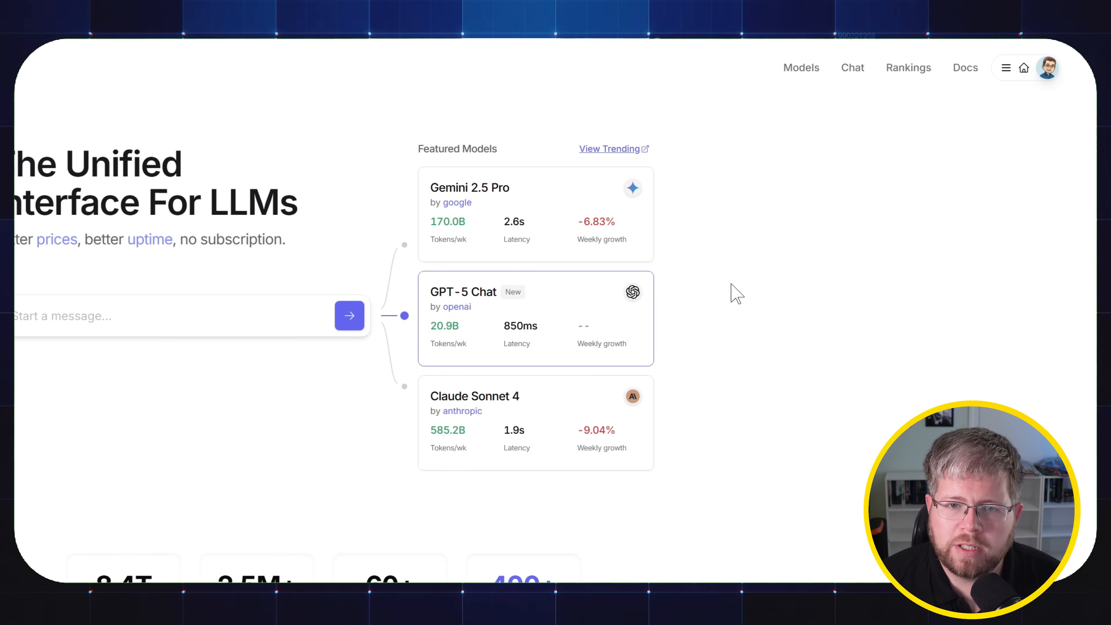
mouse_move(802, 67)
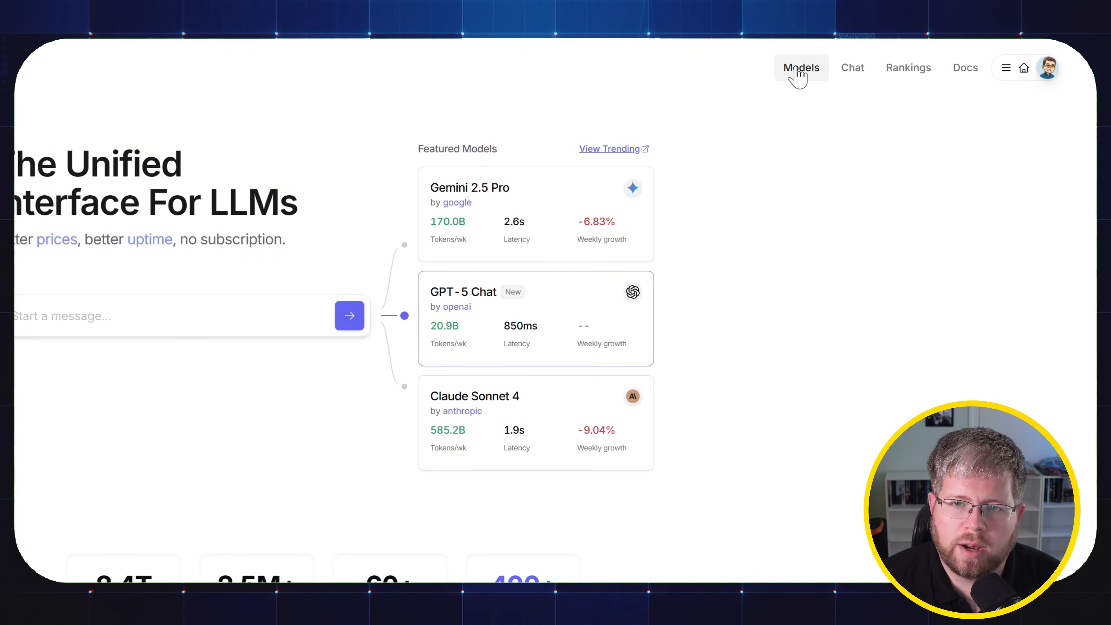
Step: Open the Models catalogue and drag Prompt pricing to FREE, leaving 55 free models listed
left_click(802, 67)
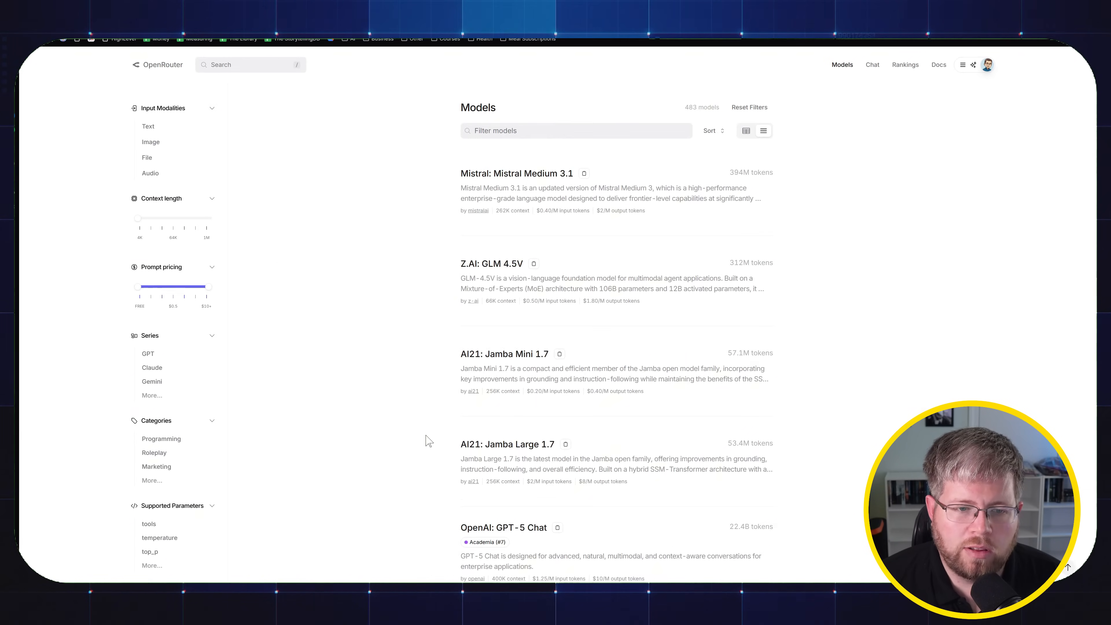
mouse_move(417, 442)
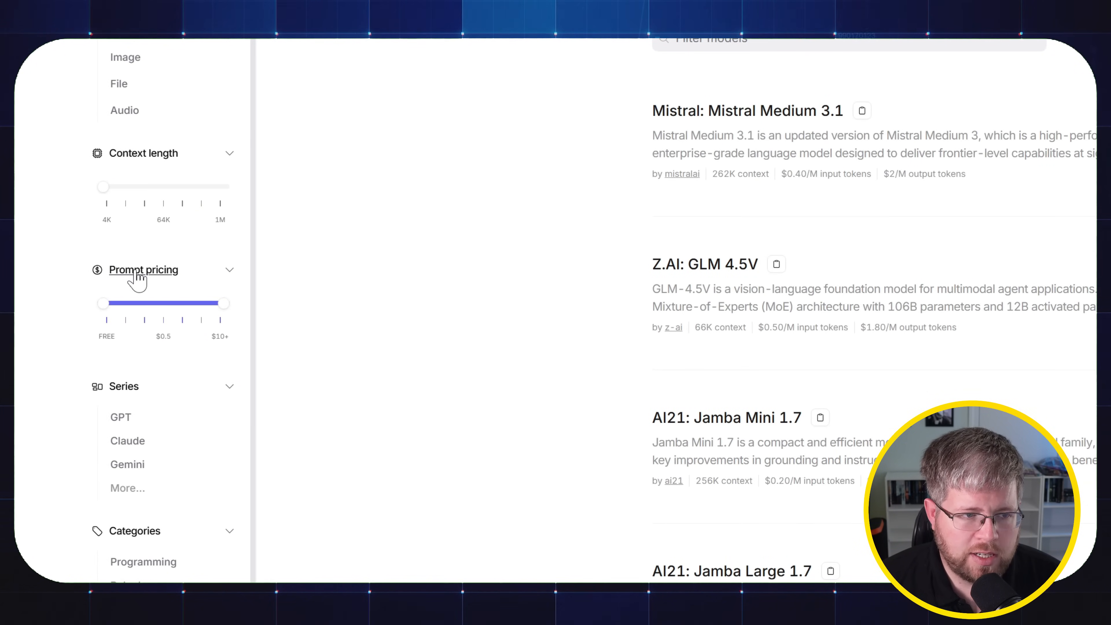
left_click_drag(225, 304, 165, 303)
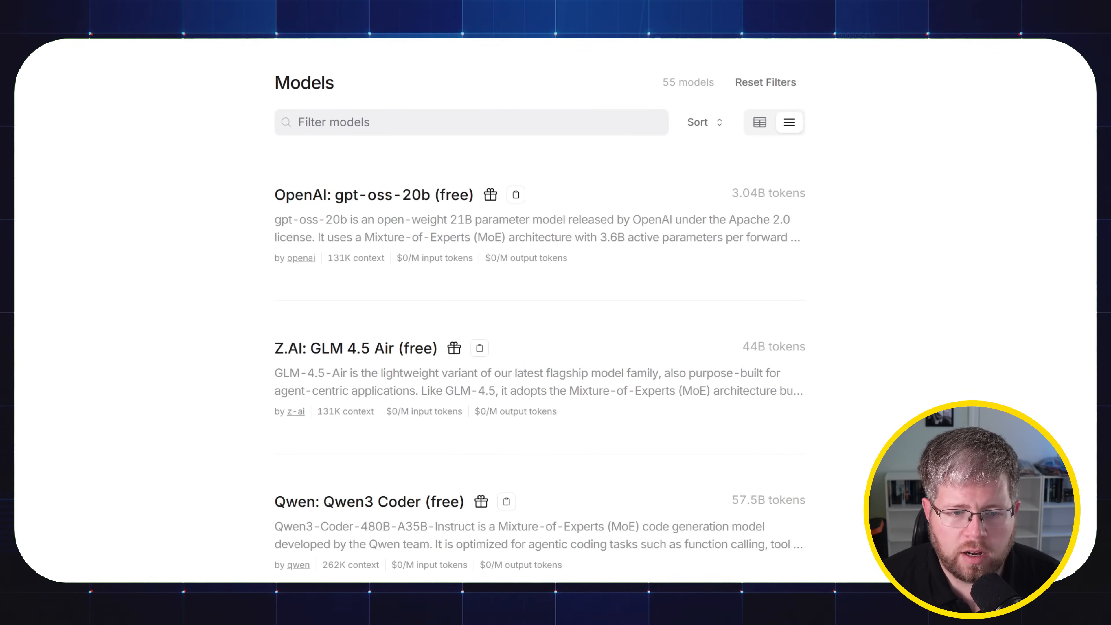
mouse_move(374, 195)
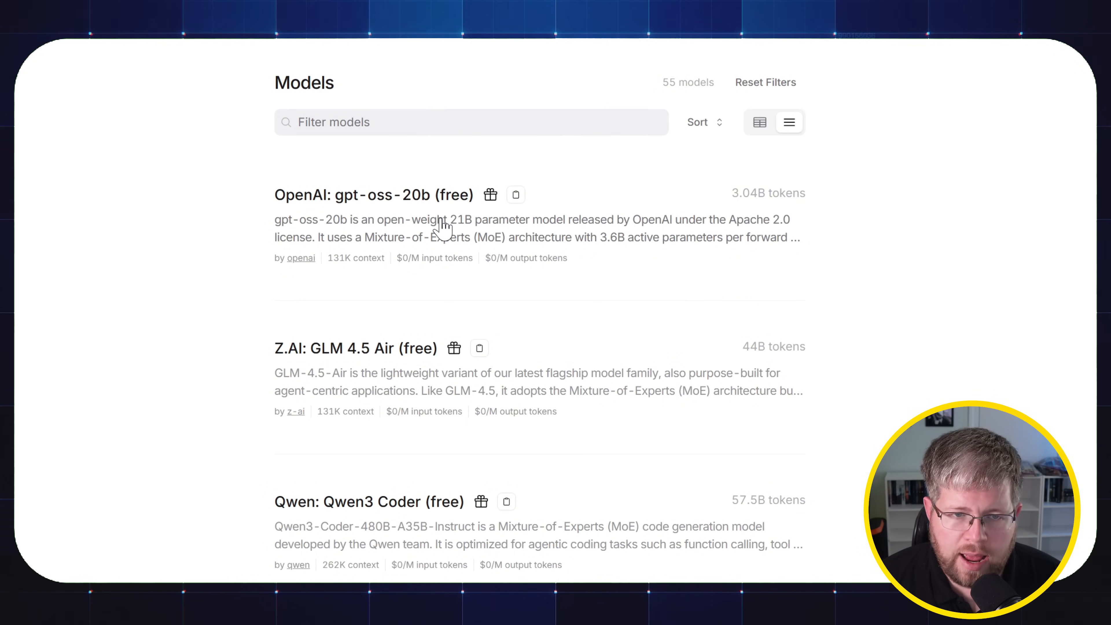
mouse_move(479, 260)
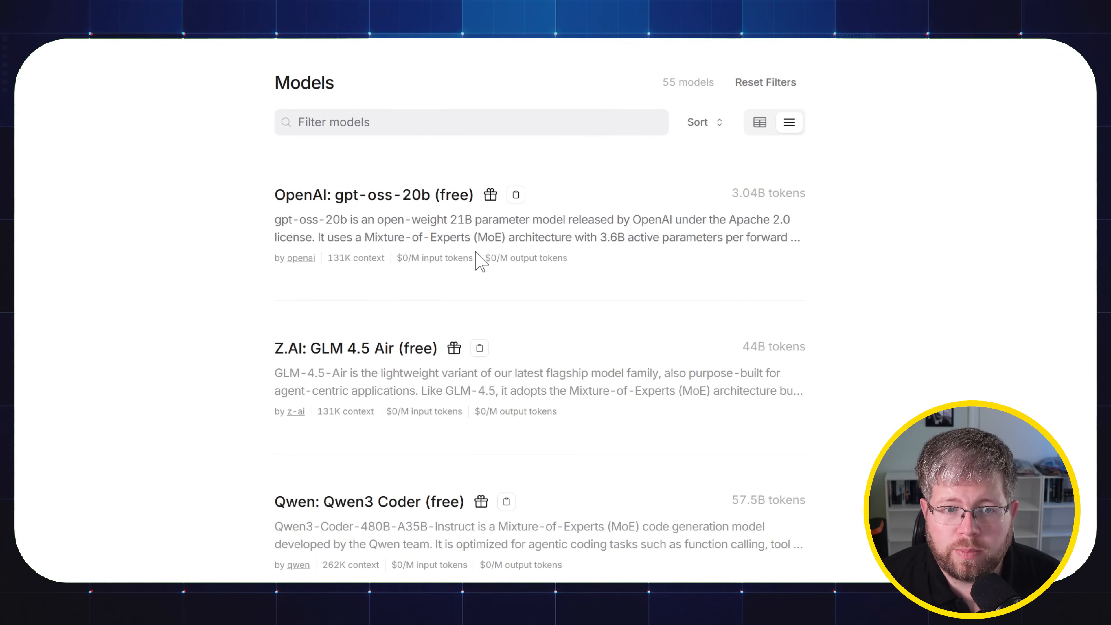
mouse_move(498, 320)
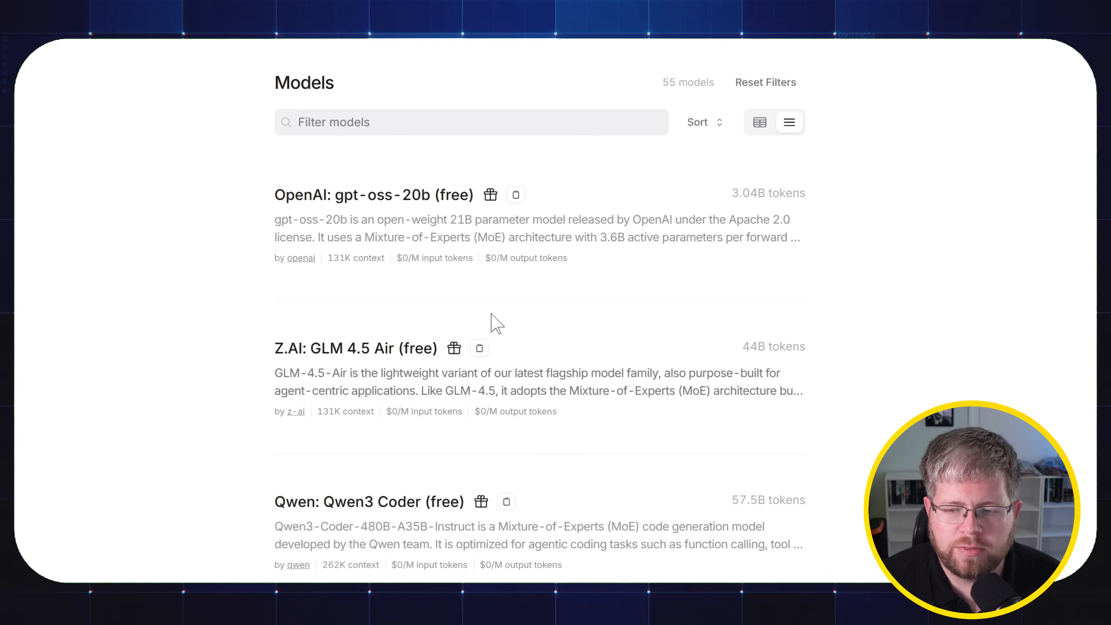
mouse_move(443, 324)
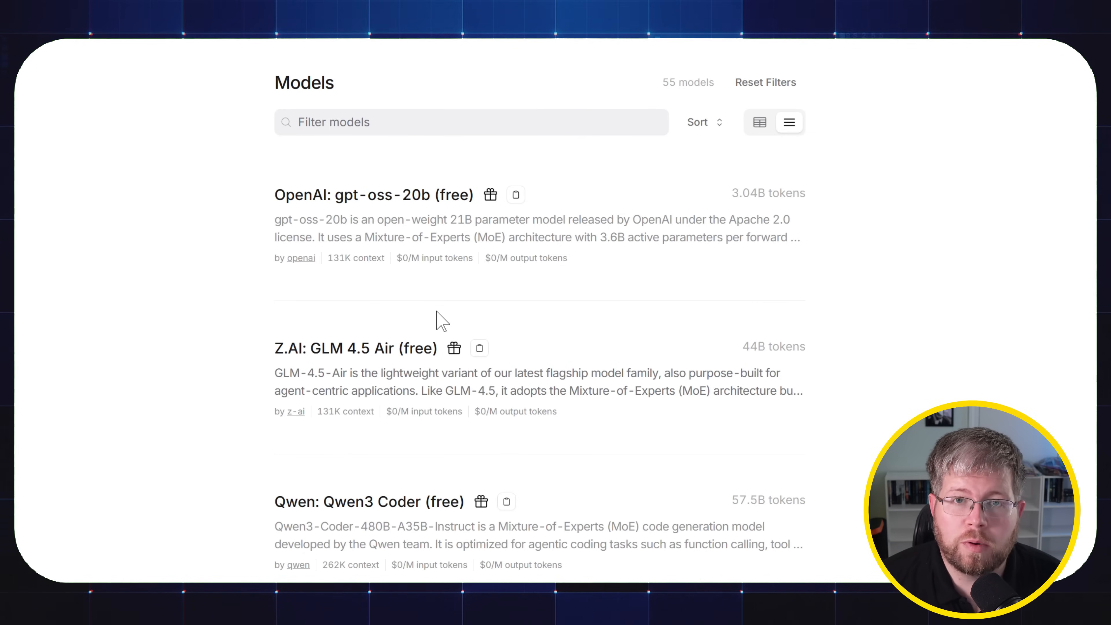
mouse_move(559, 287)
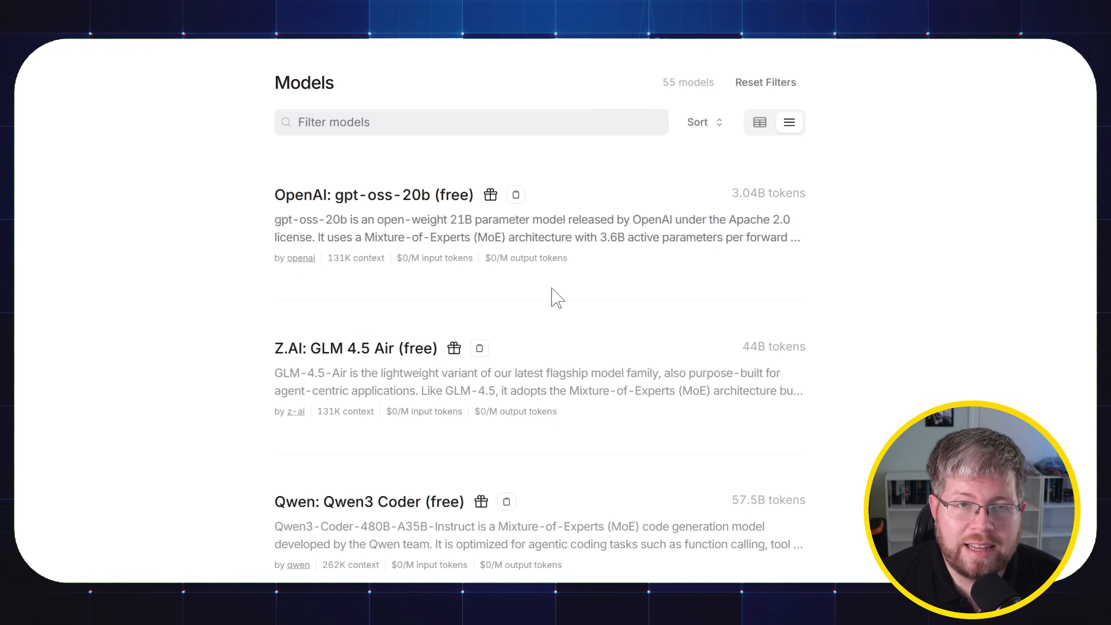
mouse_move(536, 307)
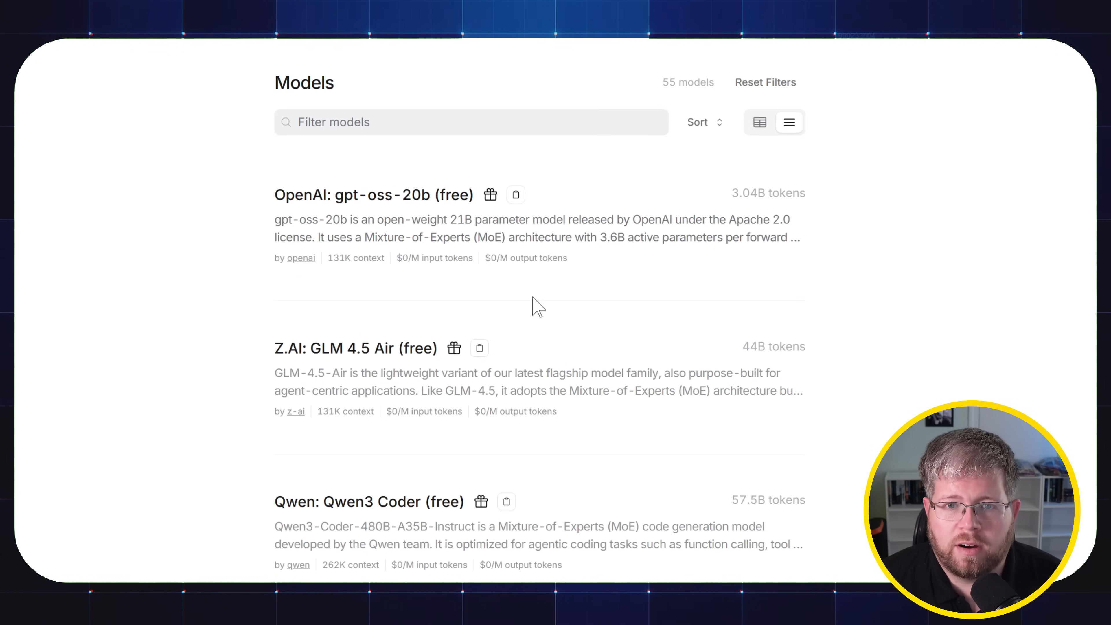
mouse_move(540, 294)
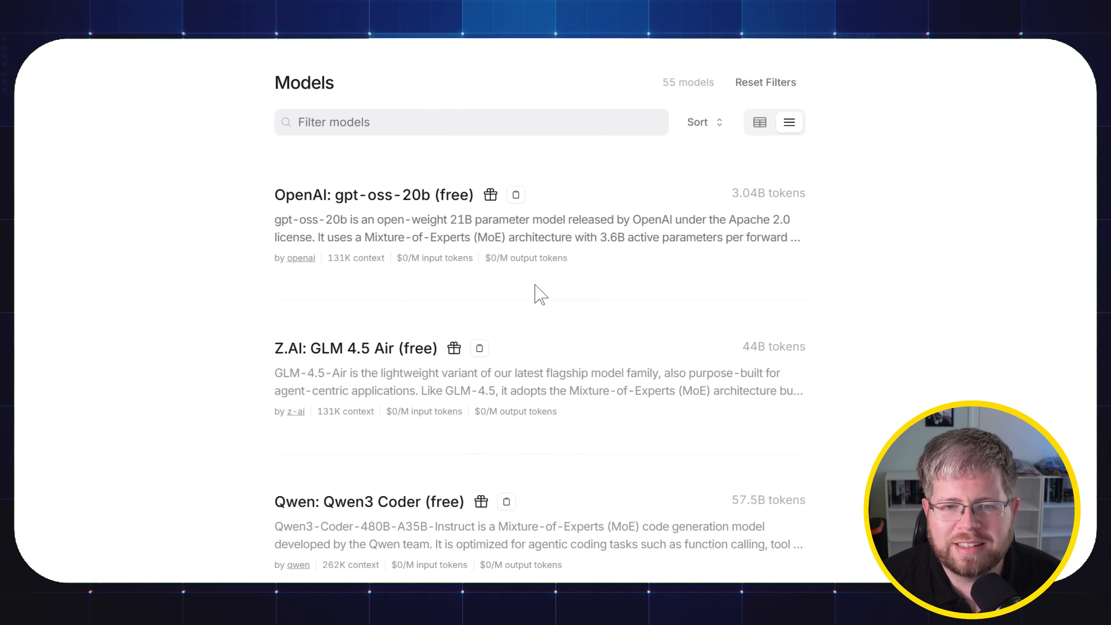
mouse_move(502, 284)
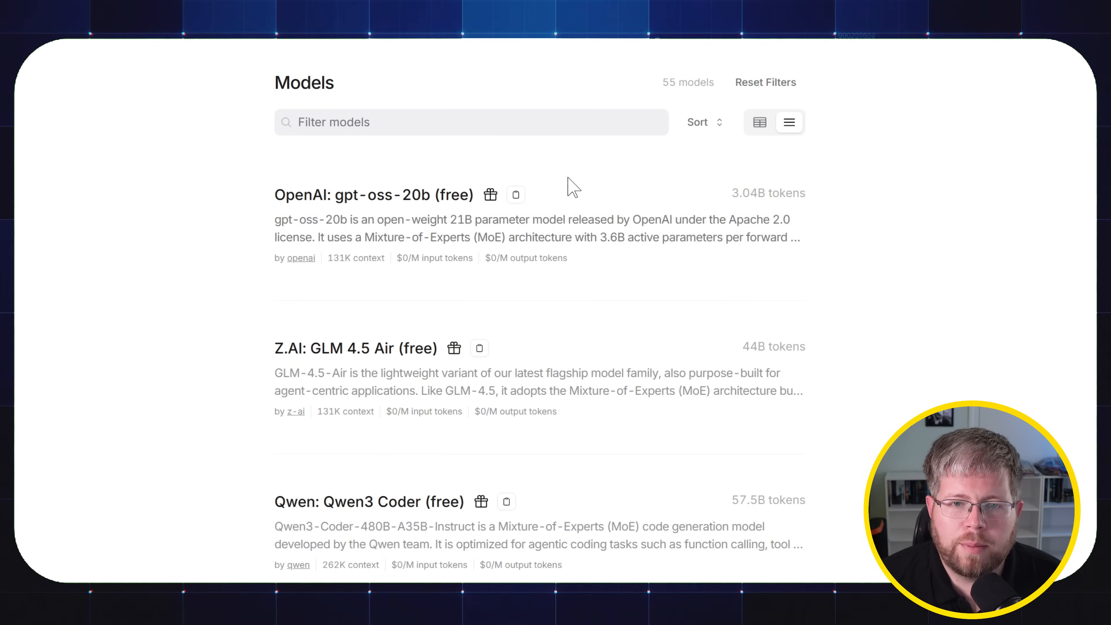
mouse_move(157, 378)
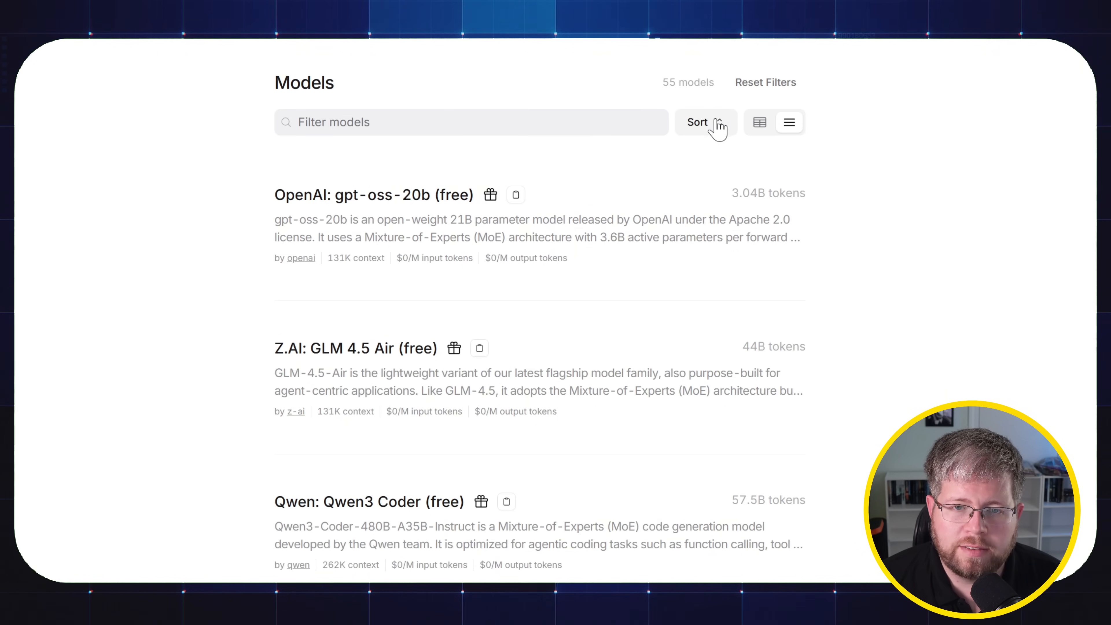
Step: Sort the 55 free models by Top Weekly, with DeepSeek V3 leading, and scroll through the list
left_click(698, 122)
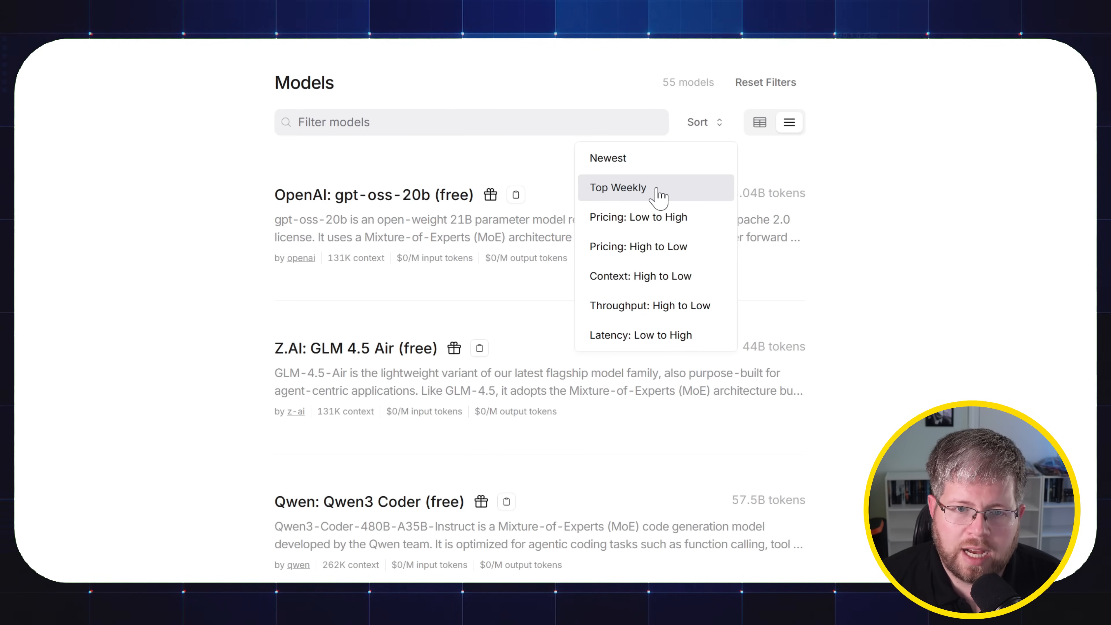
left_click(617, 187)
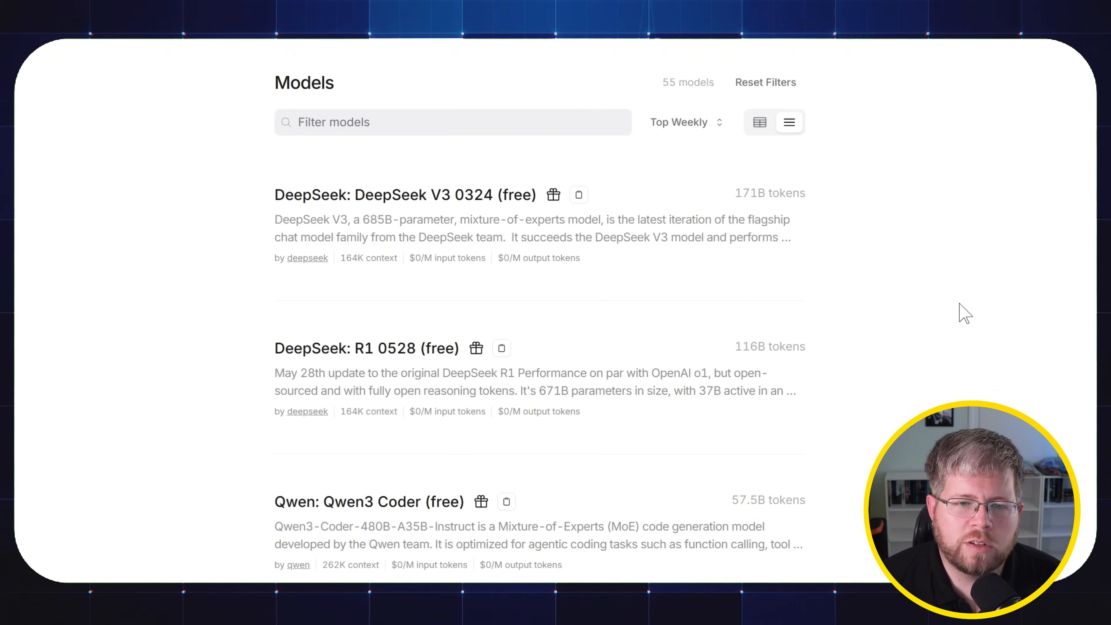
mouse_move(950, 319)
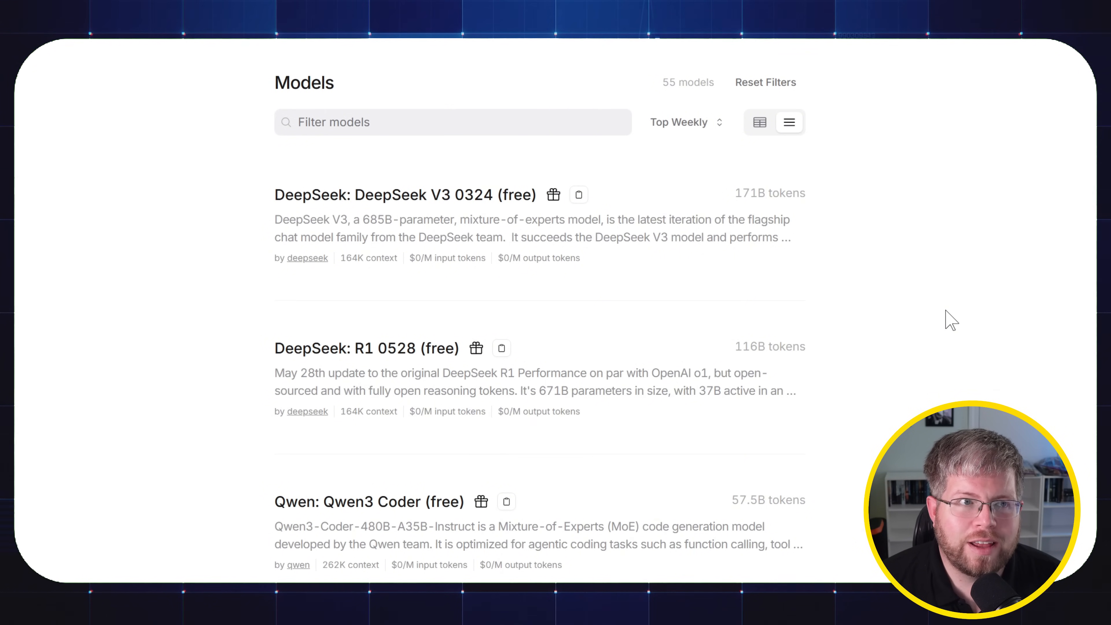
mouse_move(913, 323)
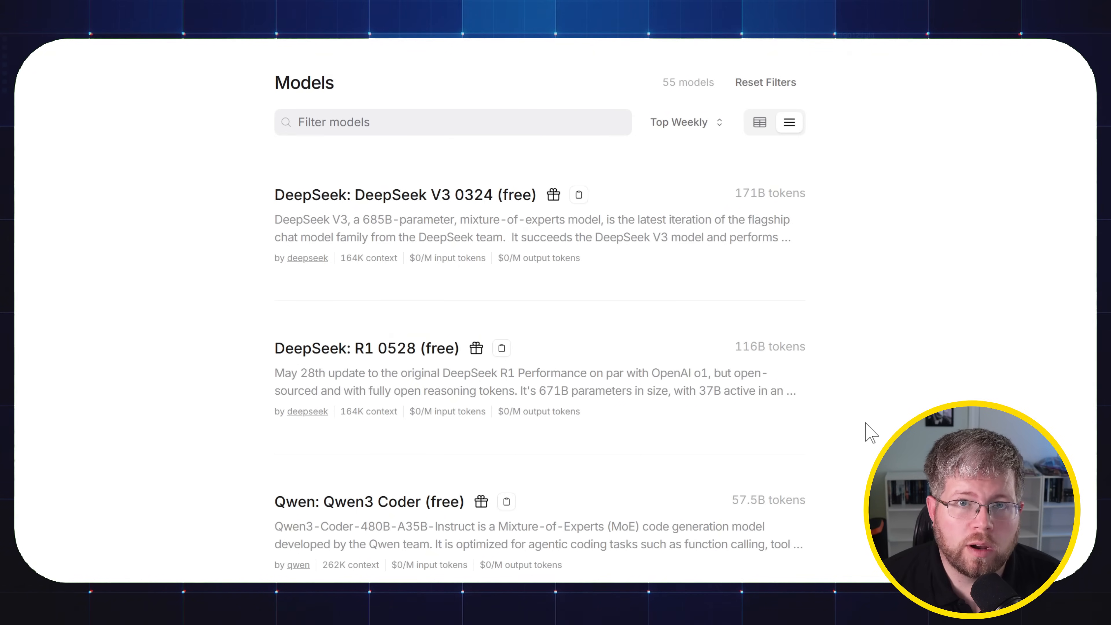
mouse_move(180, 307)
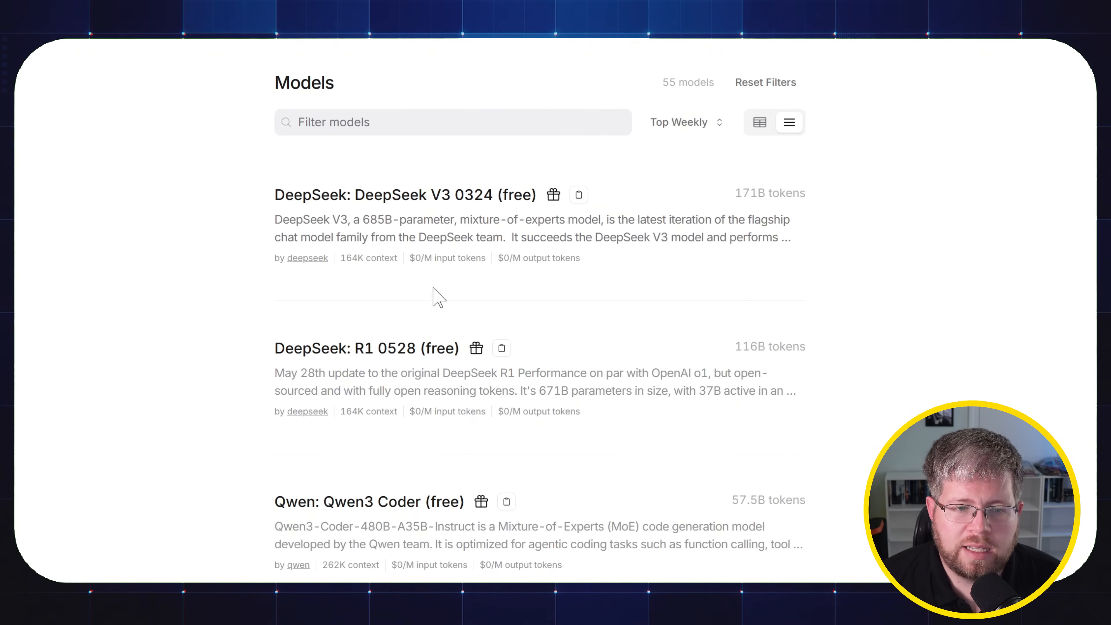
scroll("down", 3)
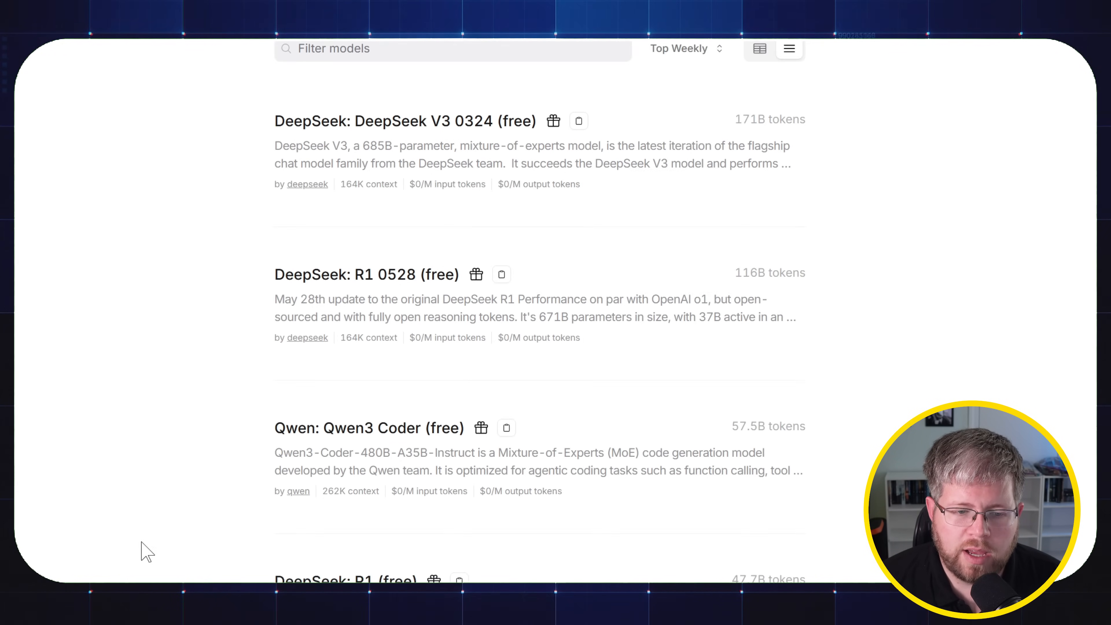
scroll("down", 3)
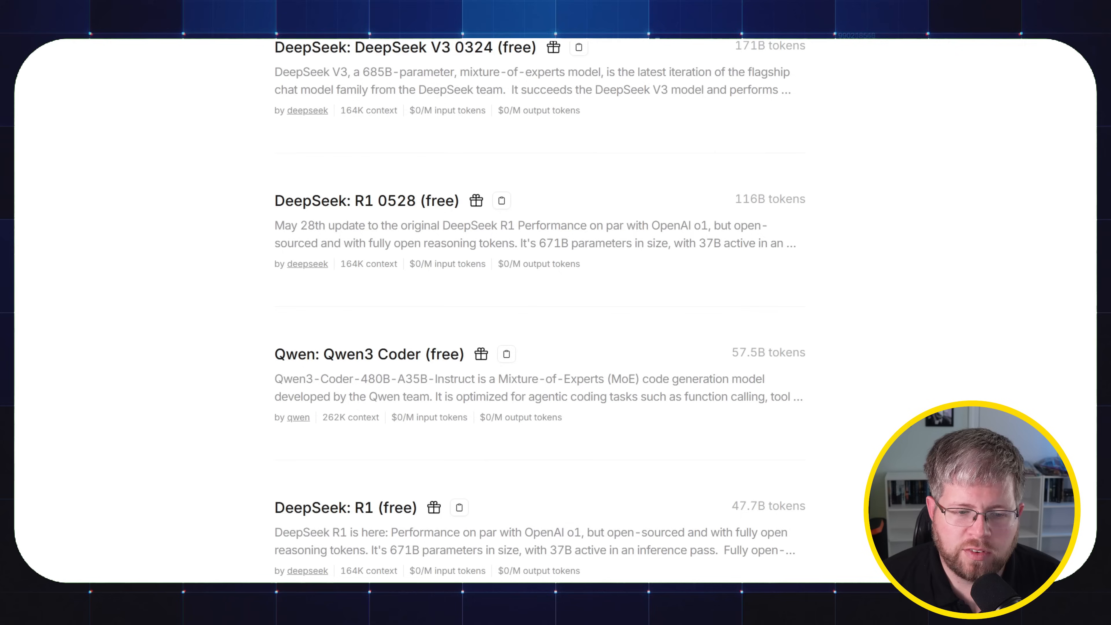
scroll("down", 3)
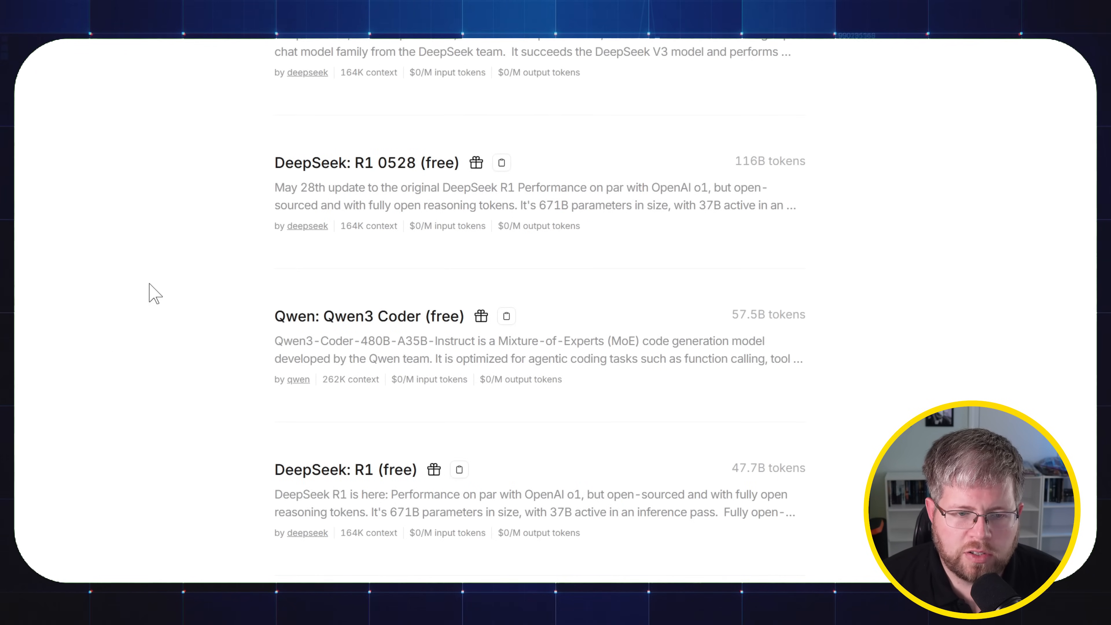
mouse_move(421, 339)
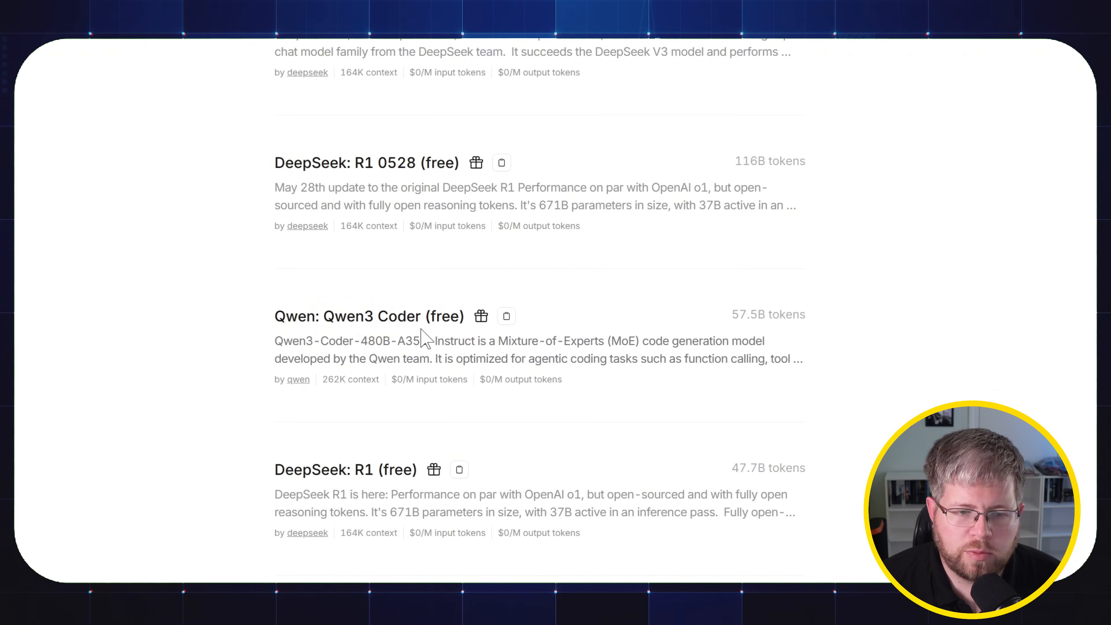
mouse_move(366, 309)
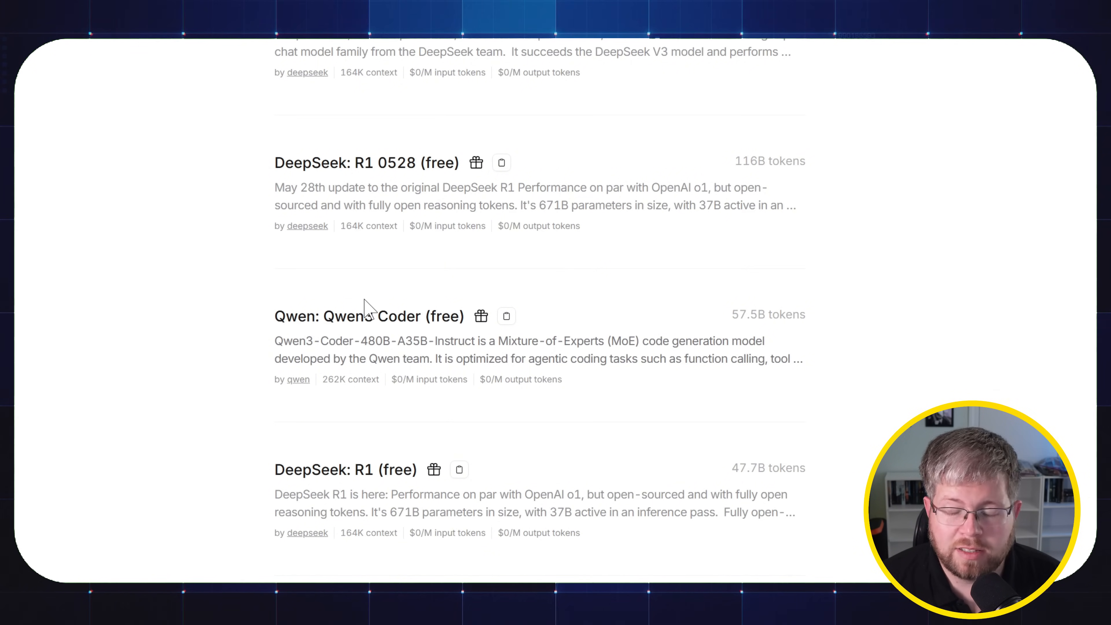
scroll("down", 3)
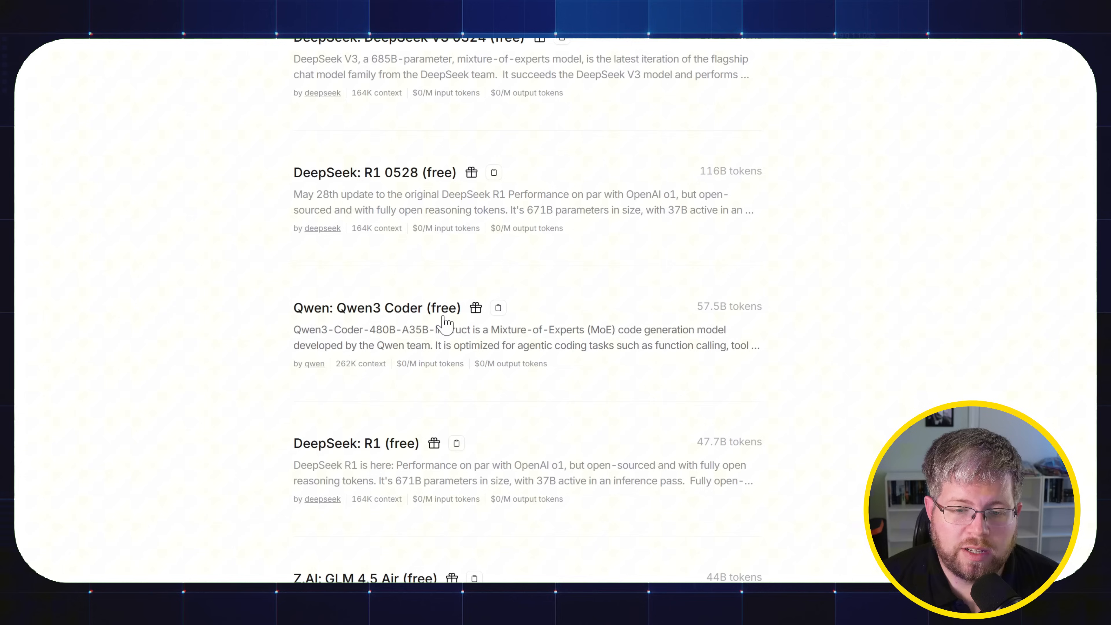
mouse_move(333, 341)
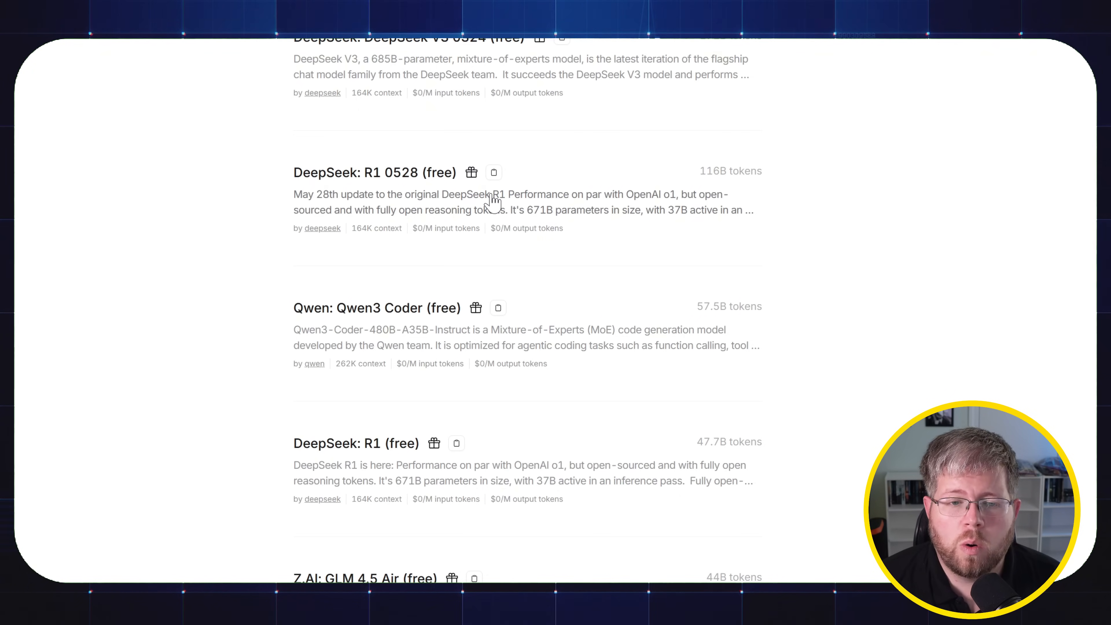
mouse_move(464, 209)
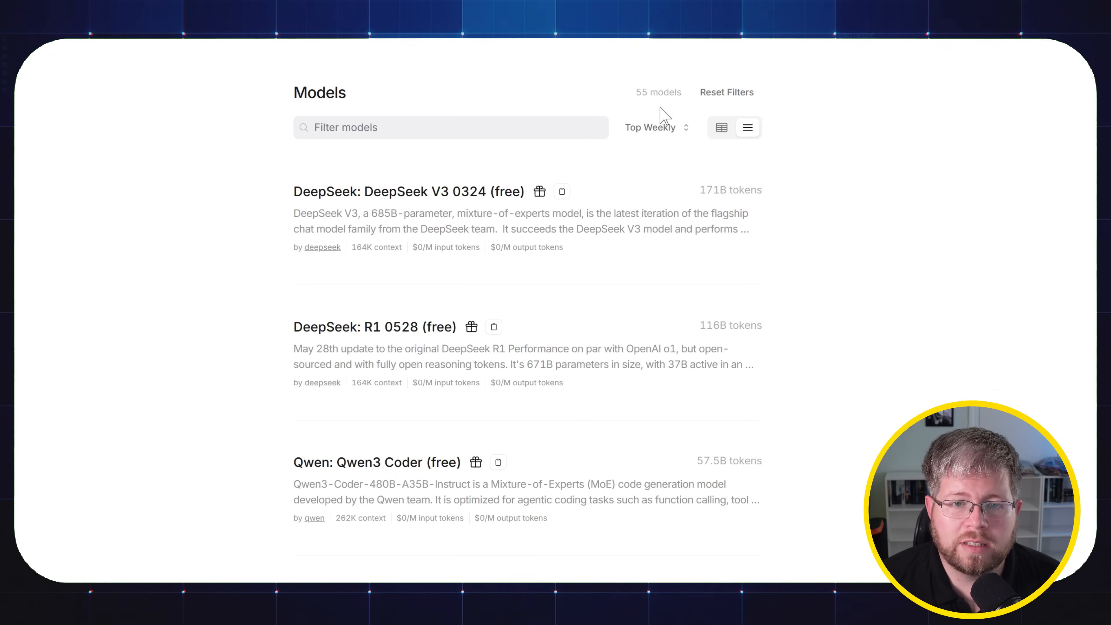
mouse_move(659, 127)
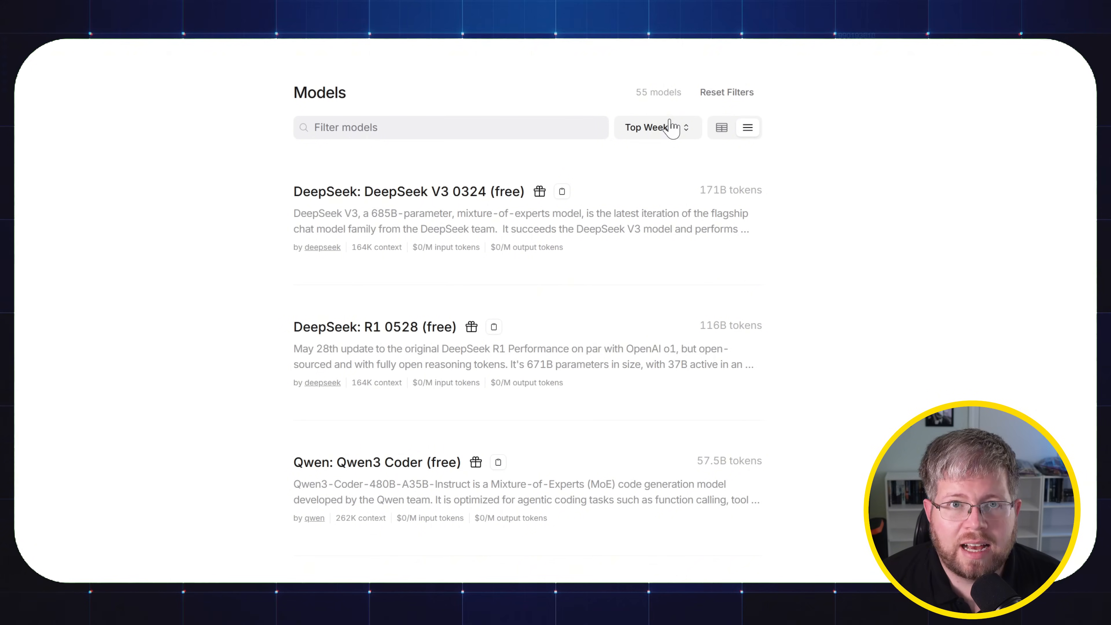
mouse_move(663, 129)
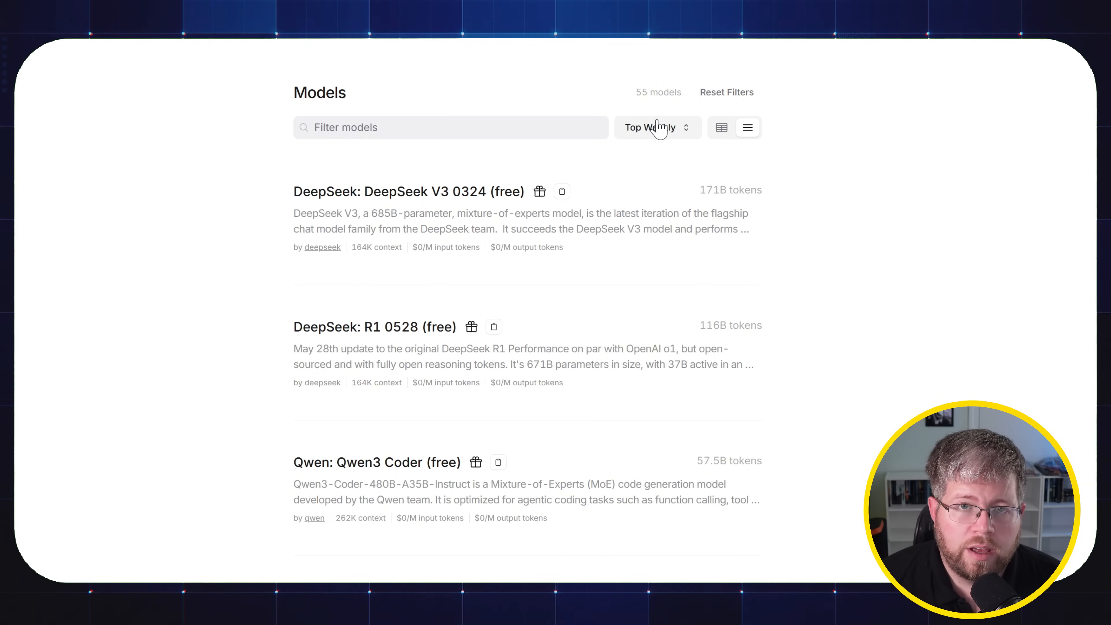
mouse_move(634, 147)
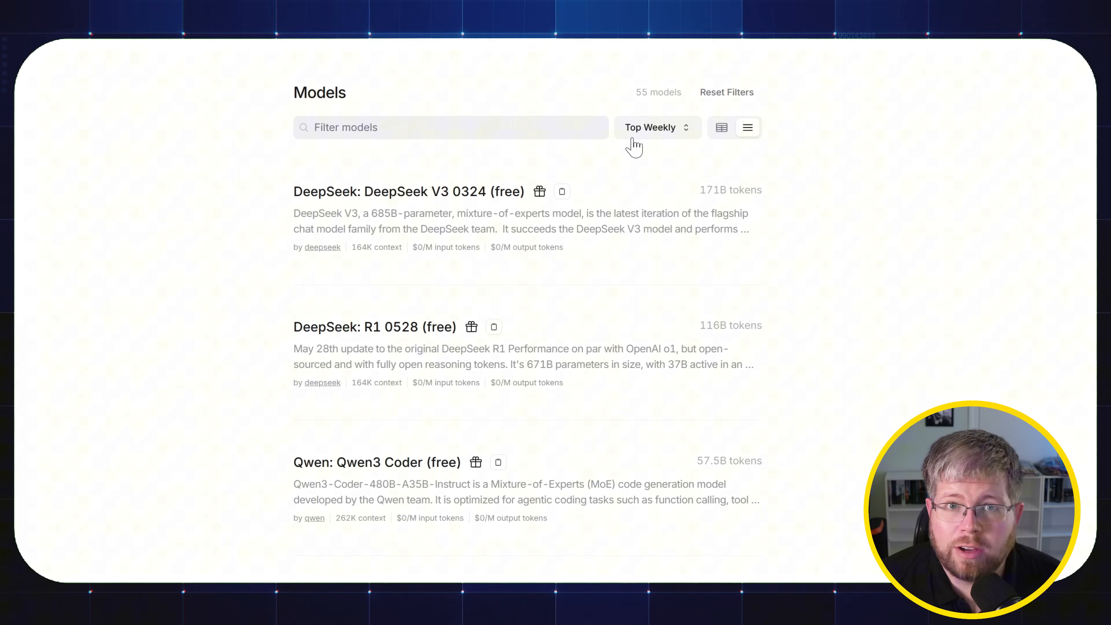
mouse_move(586, 173)
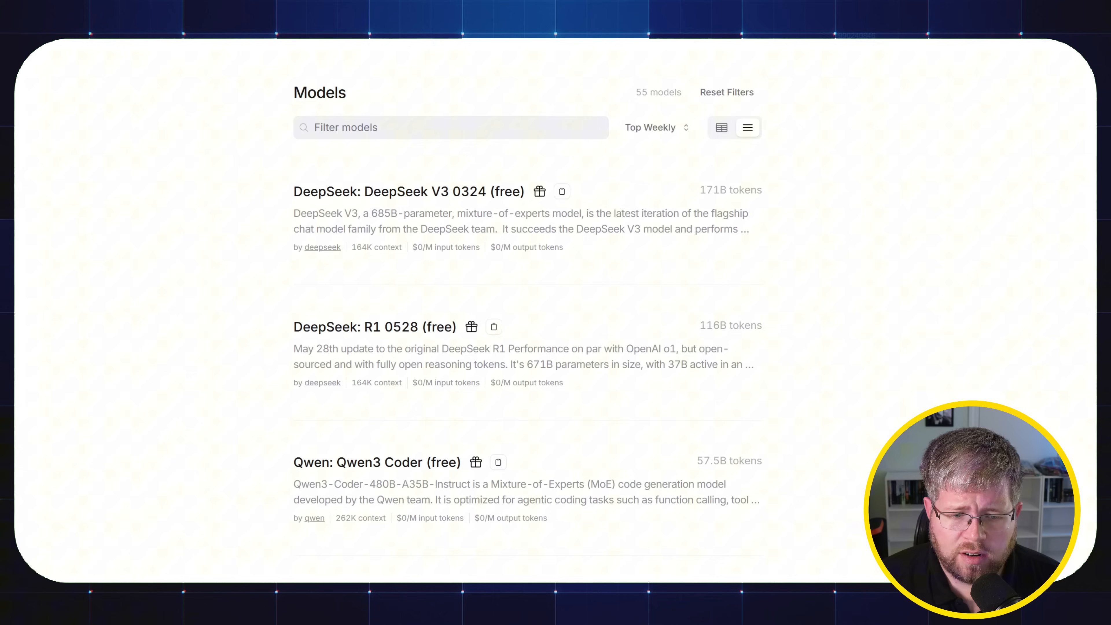
scroll("down", 3)
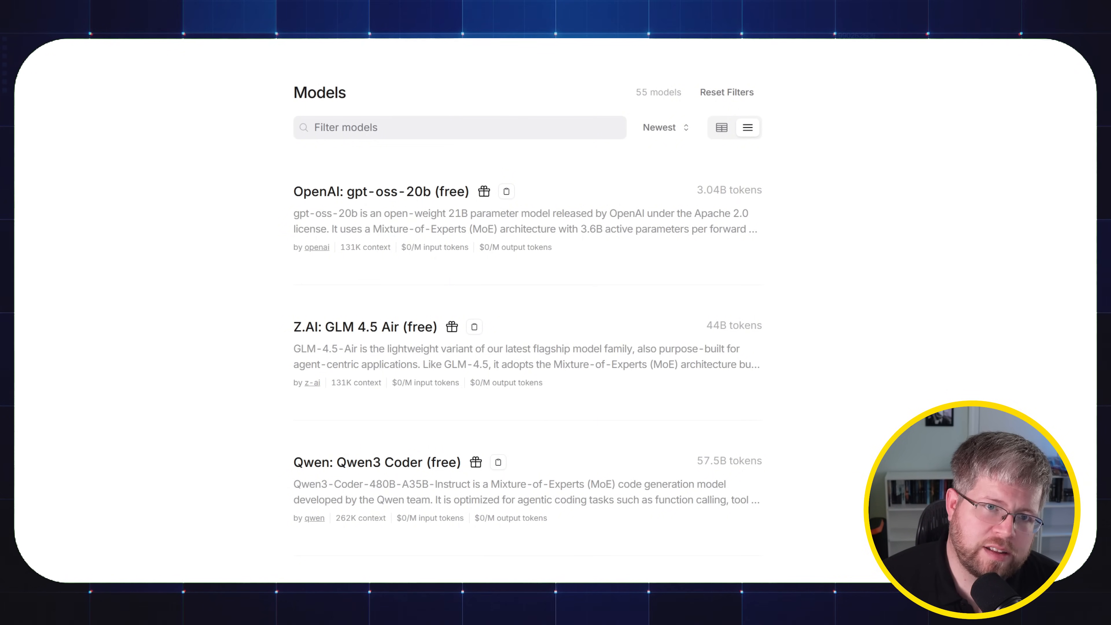
Step: Reach Training, Logging & Privacy in account settings and highlight the free-endpoint training note
left_click(976, 65)
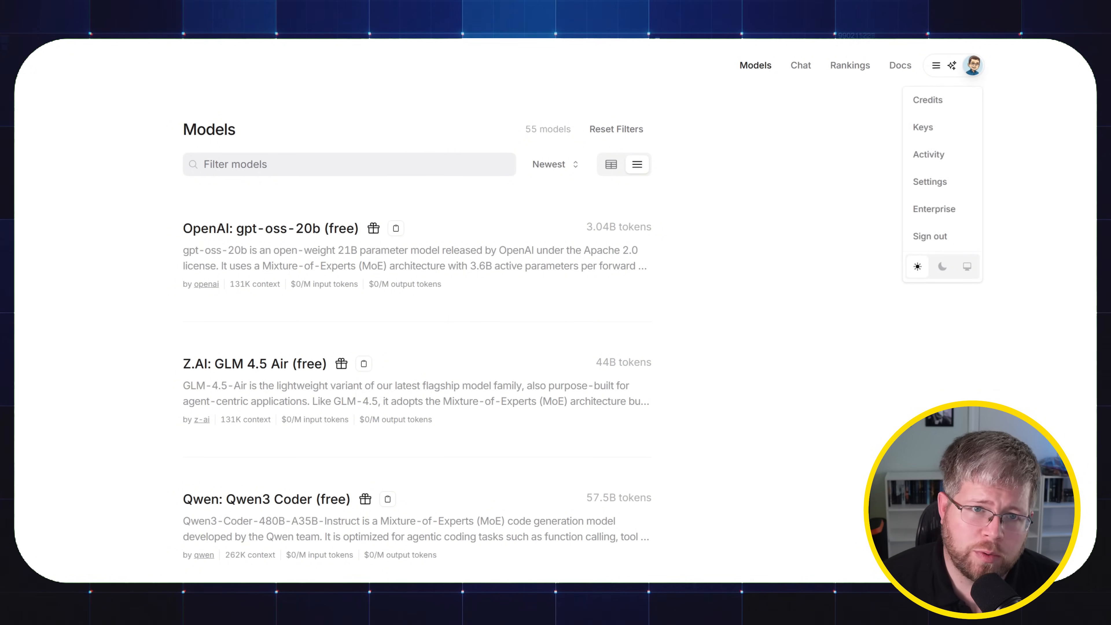
left_click(930, 181)
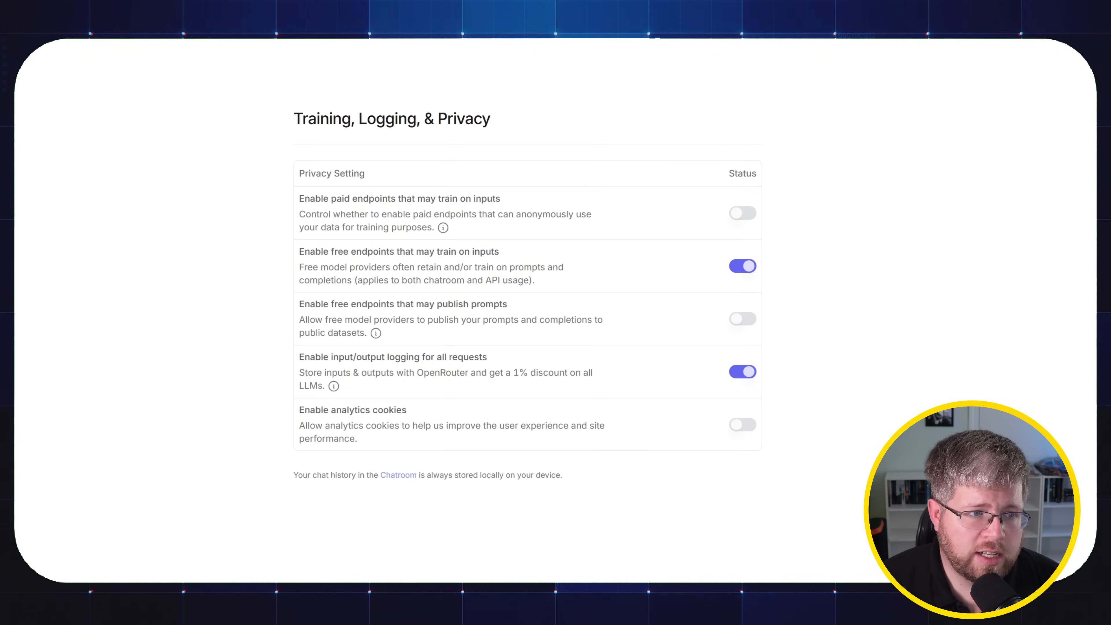
mouse_move(306, 258)
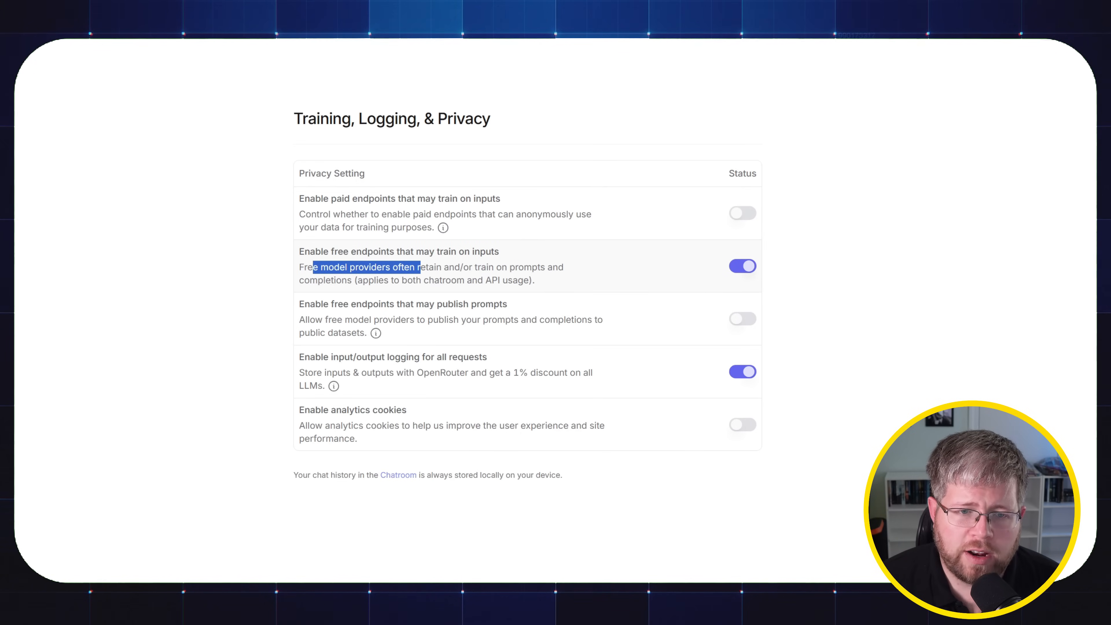
left_click_drag(421, 268, 565, 267)
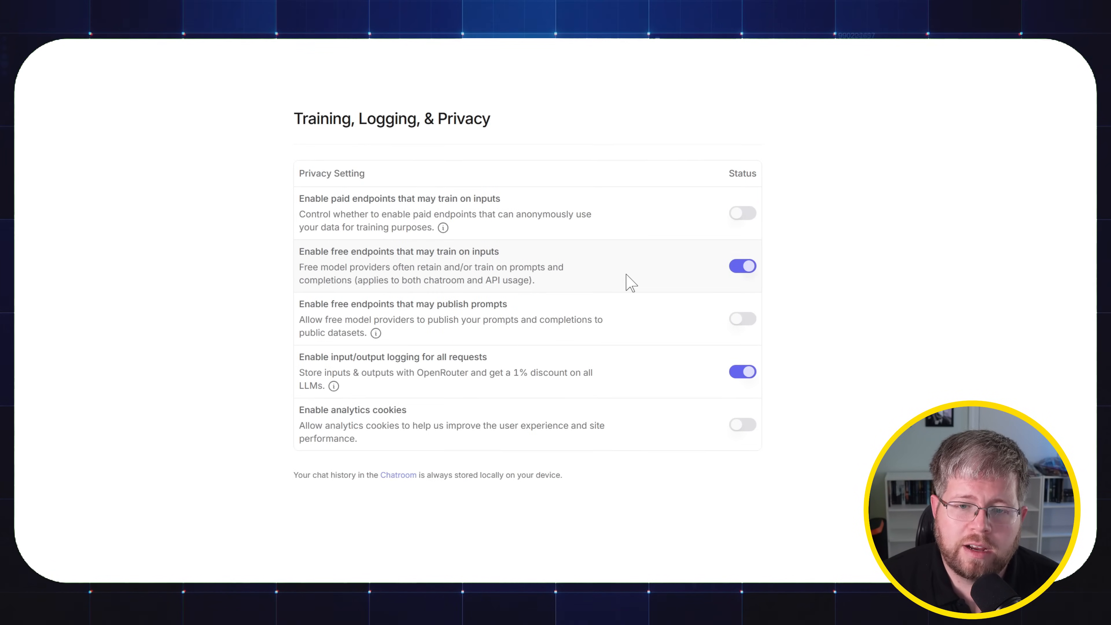
Step: Switch free endpoints that may train on inputs off, then back on
left_click(742, 266)
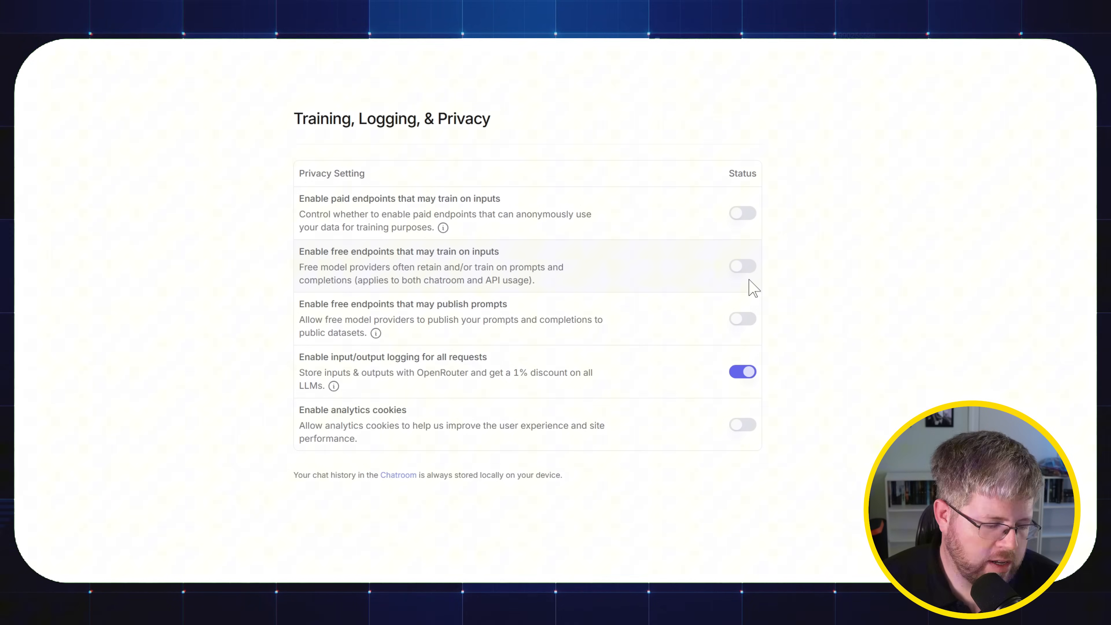
mouse_move(550, 291)
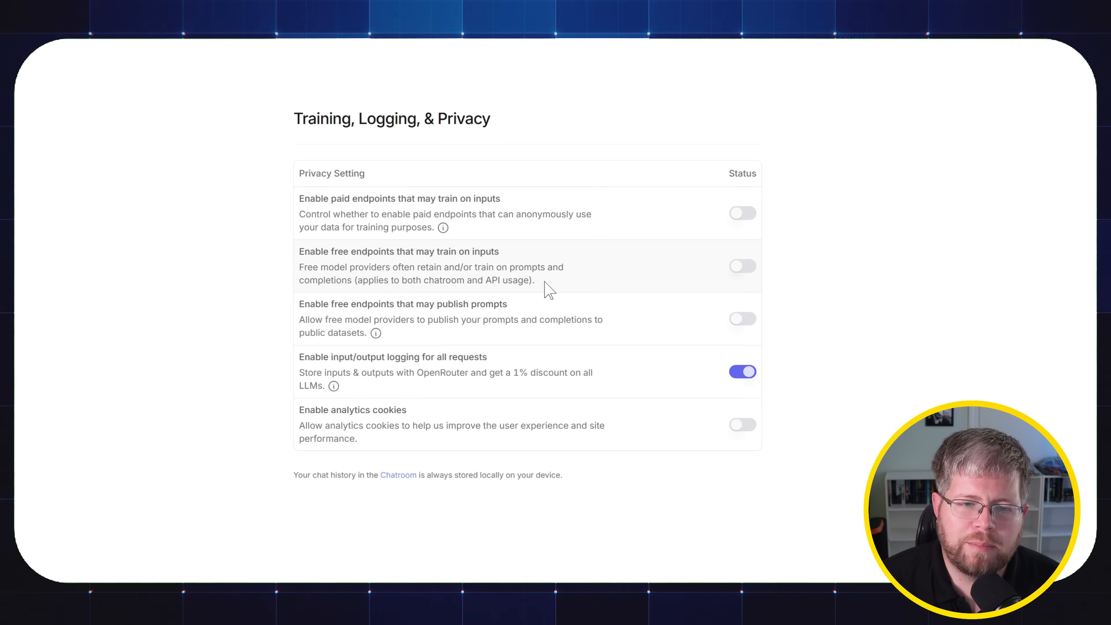
mouse_move(592, 291)
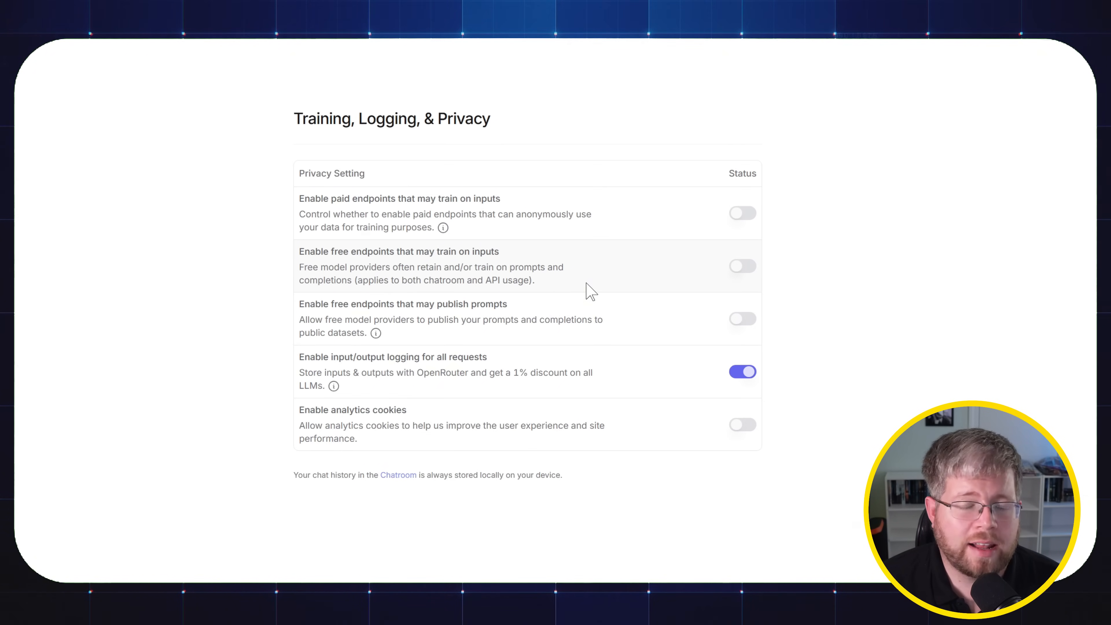
left_click(742, 265)
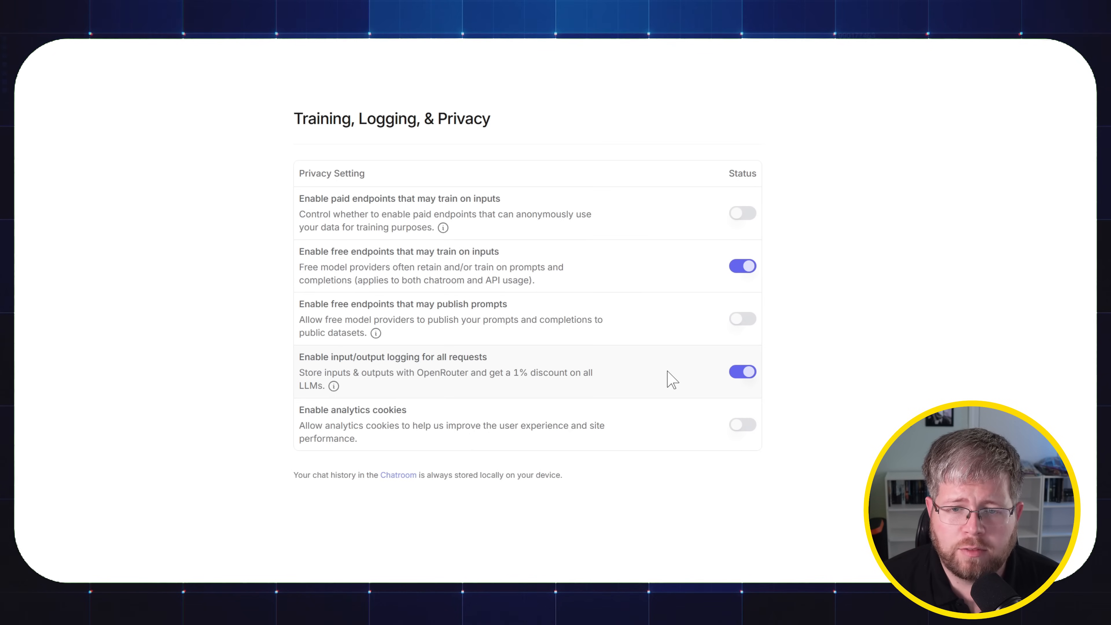
mouse_move(616, 366)
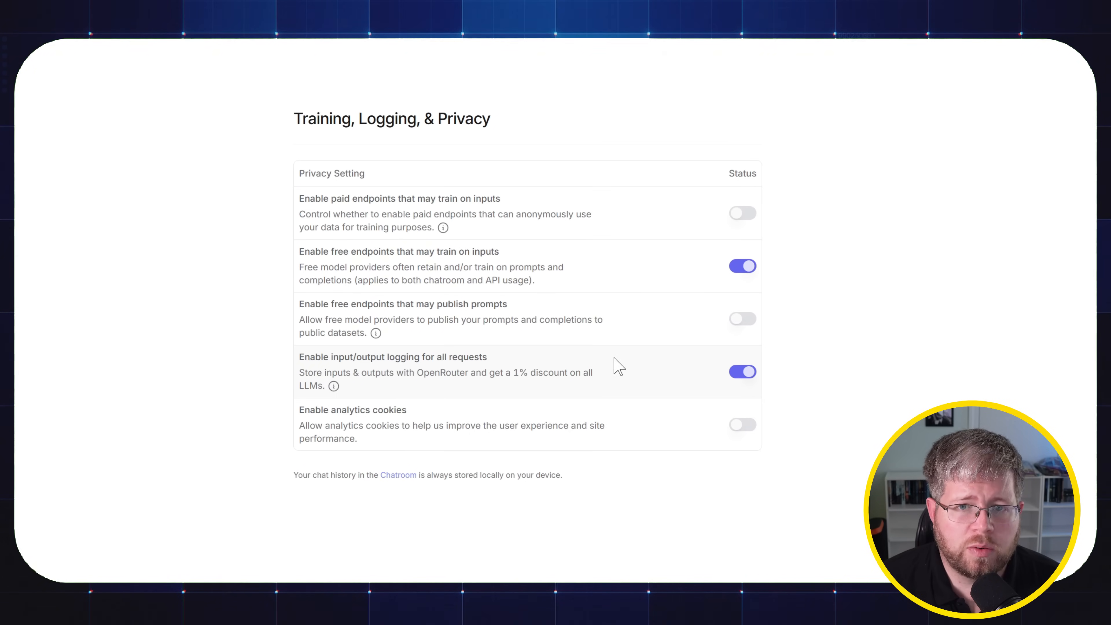
mouse_move(727, 256)
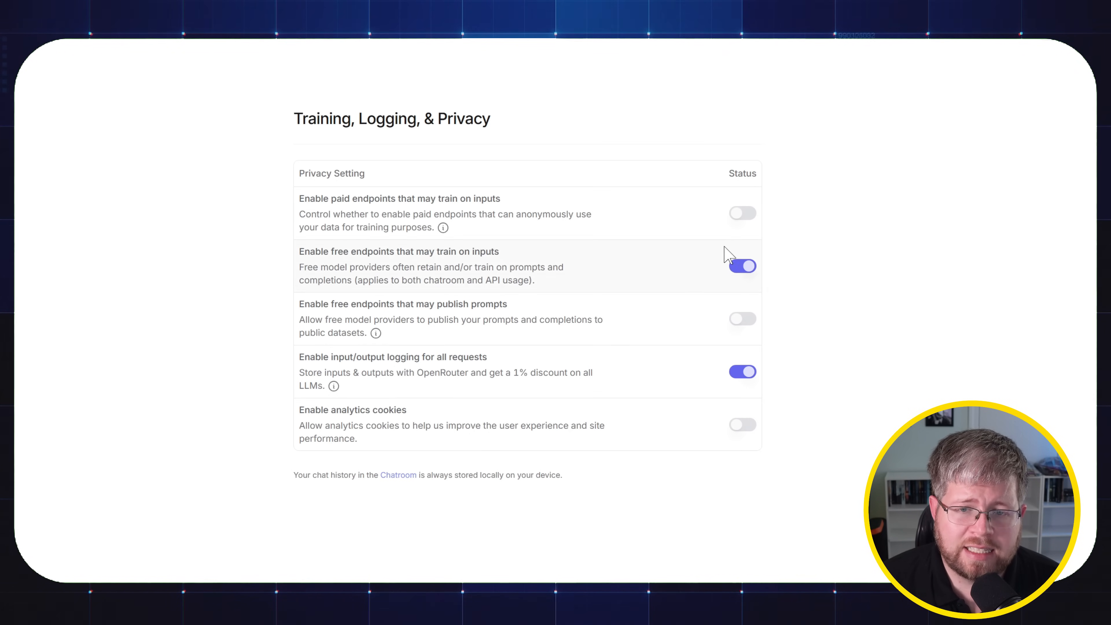
mouse_move(431, 271)
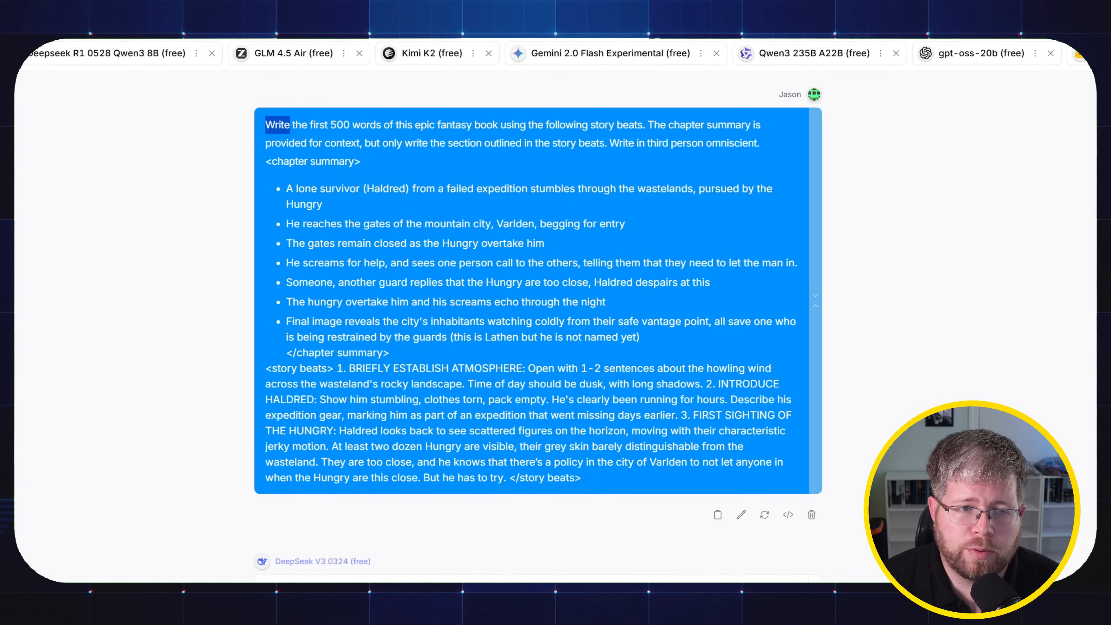
Step: Highlight the start of the 500-word fantasy prompt and scroll toward DeepSeek V3's opening
left_click_drag(277, 125, 514, 125)
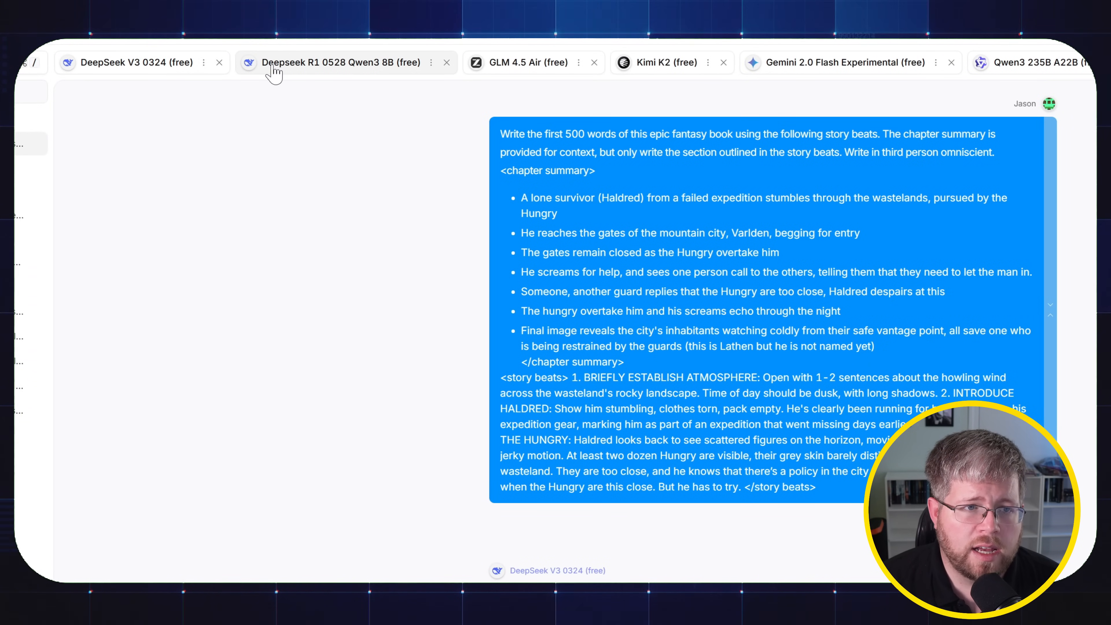
mouse_move(339, 73)
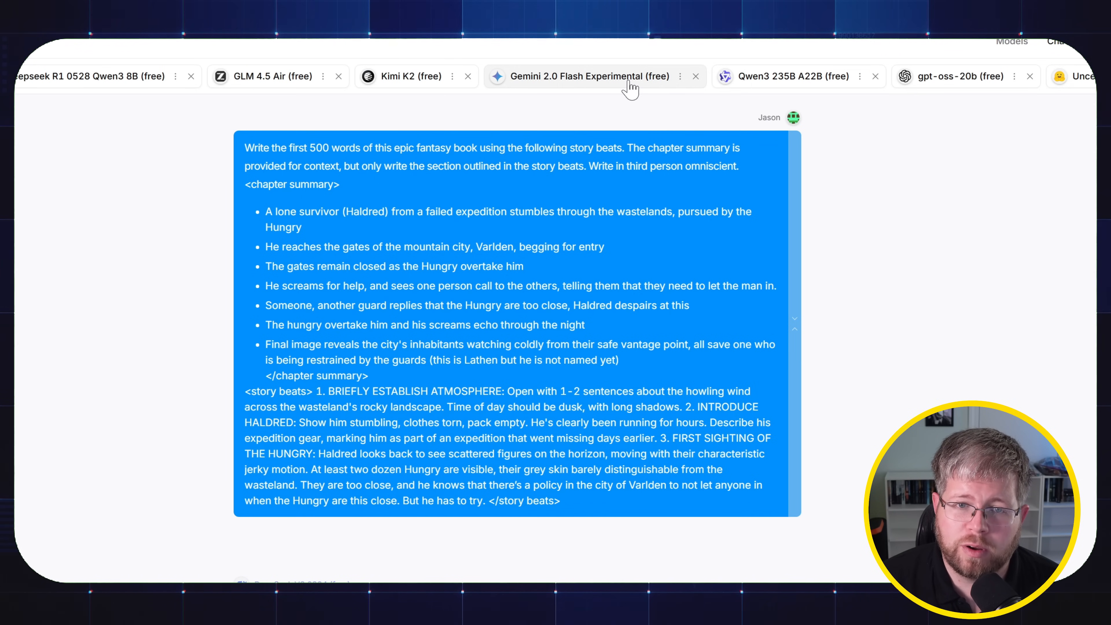
mouse_move(730, 114)
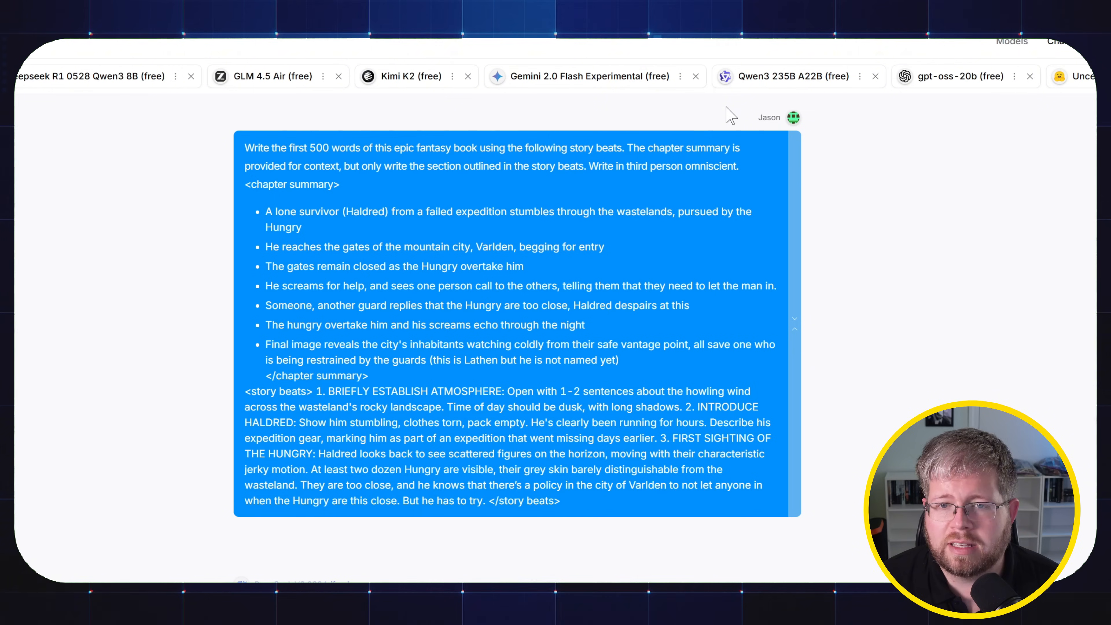
mouse_move(748, 85)
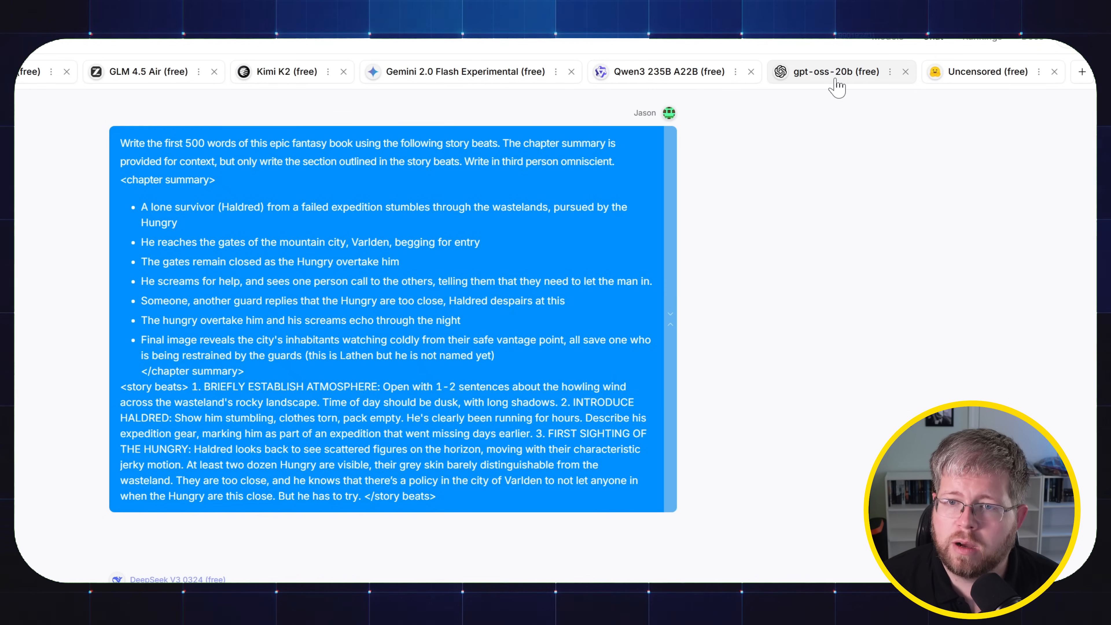
mouse_move(950, 78)
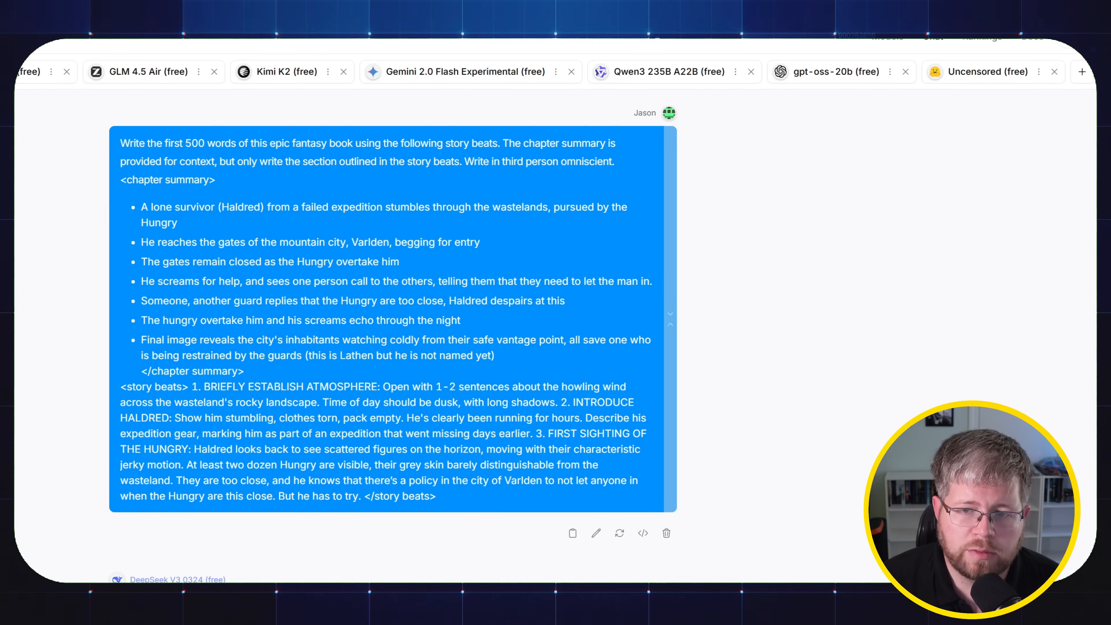
scroll("down", 3)
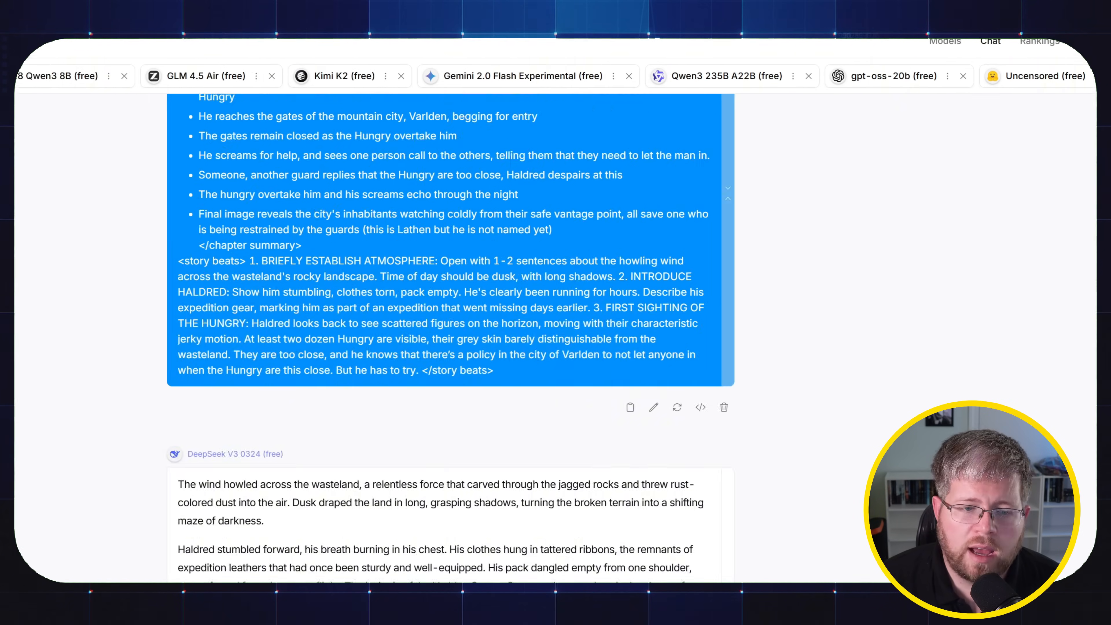
Step: Scroll until DeepSeek V3 0324's full reply ending "Yet he ran anyway" is in view
scroll("down", 3)
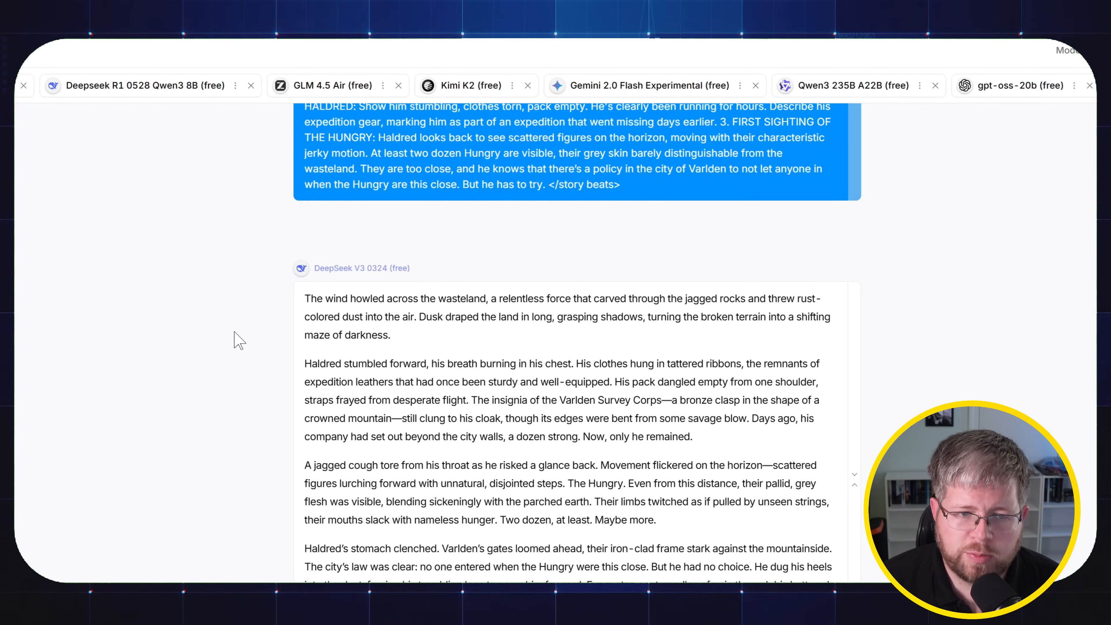
scroll("down", 3)
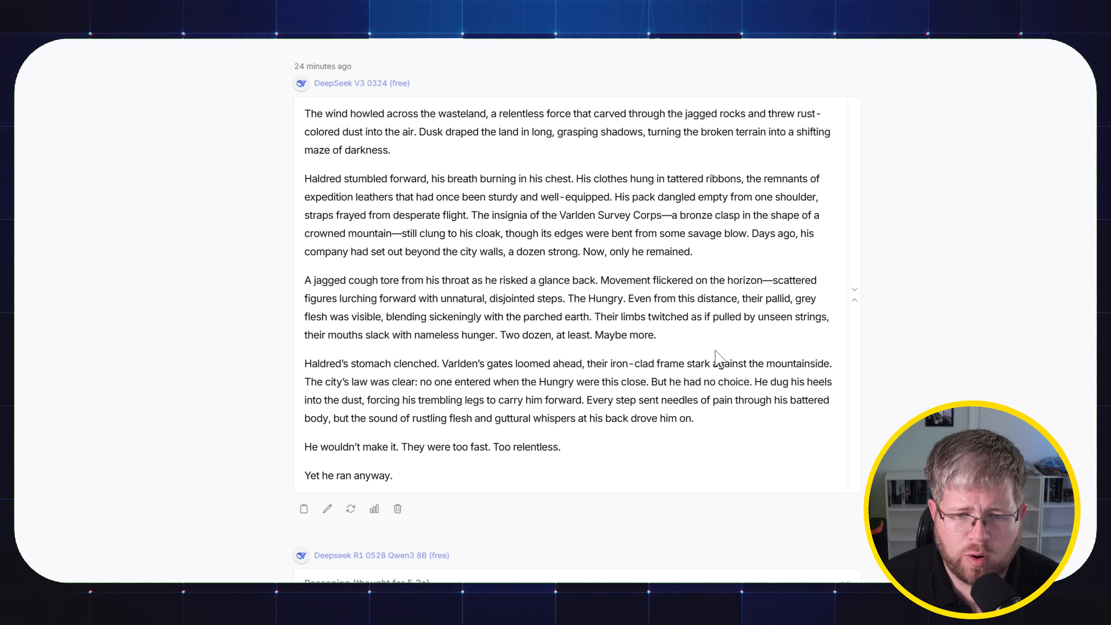
mouse_move(707, 353)
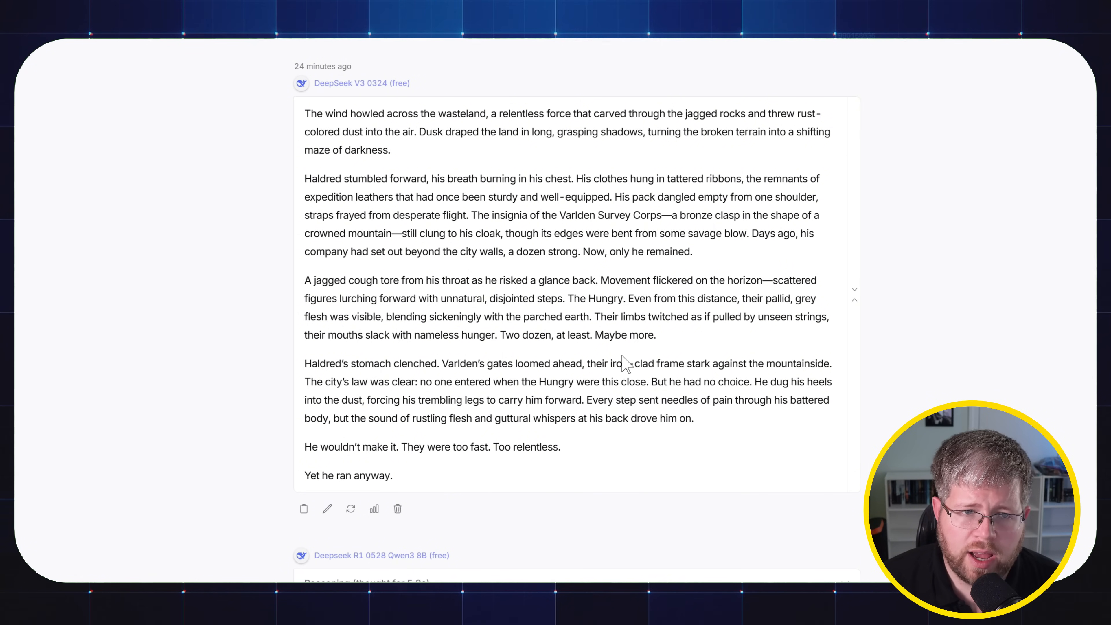
scroll("down", 3)
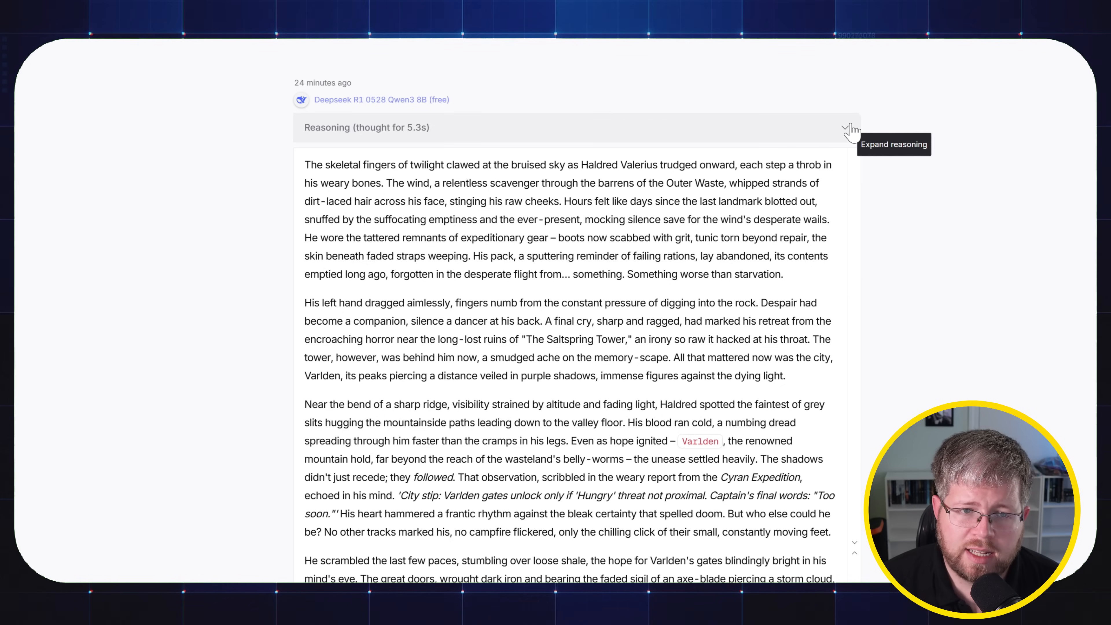
left_click(849, 128)
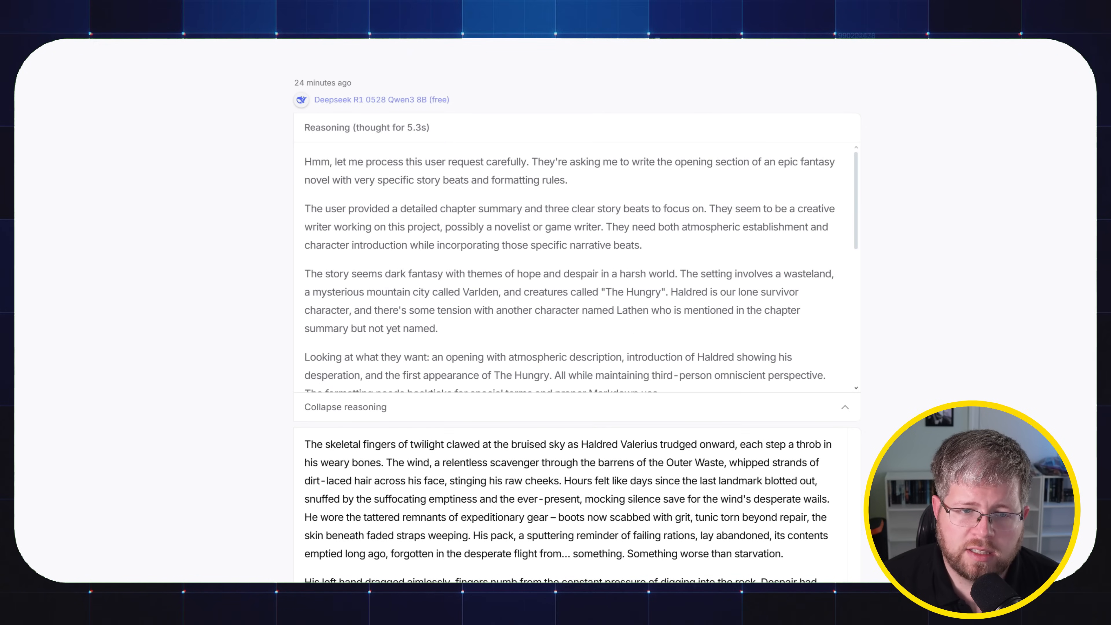
scroll("down", 3)
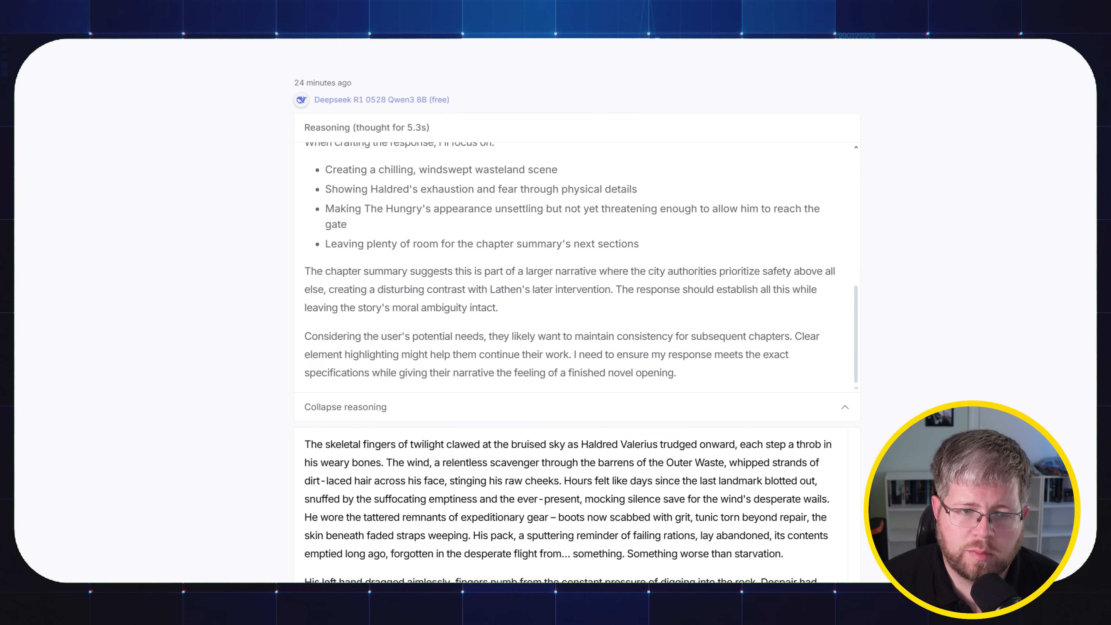
left_click(839, 127)
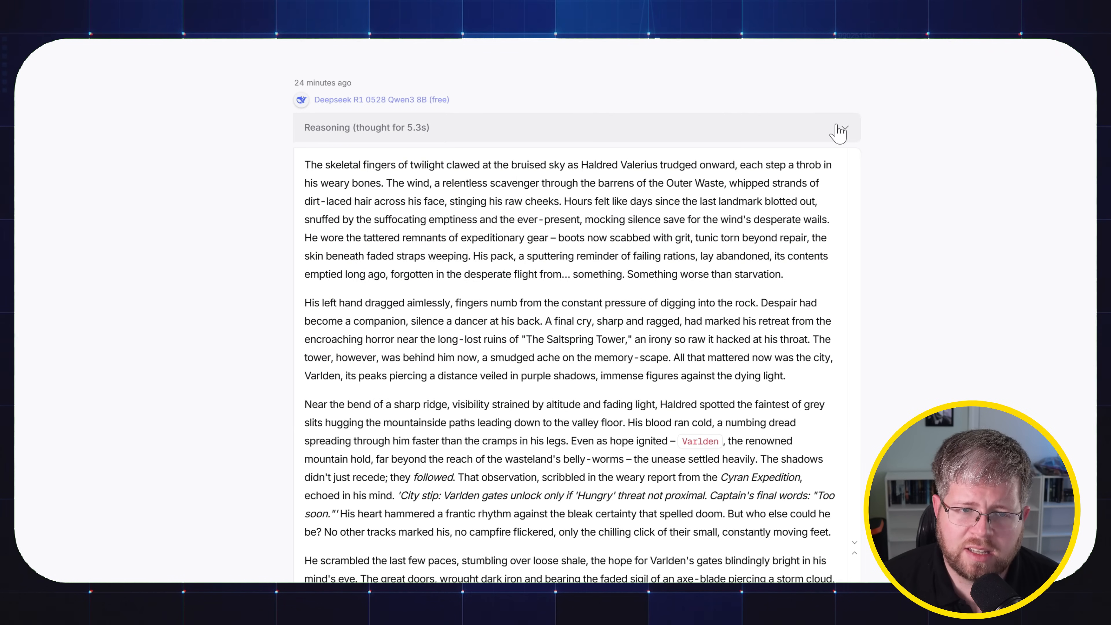
mouse_move(821, 142)
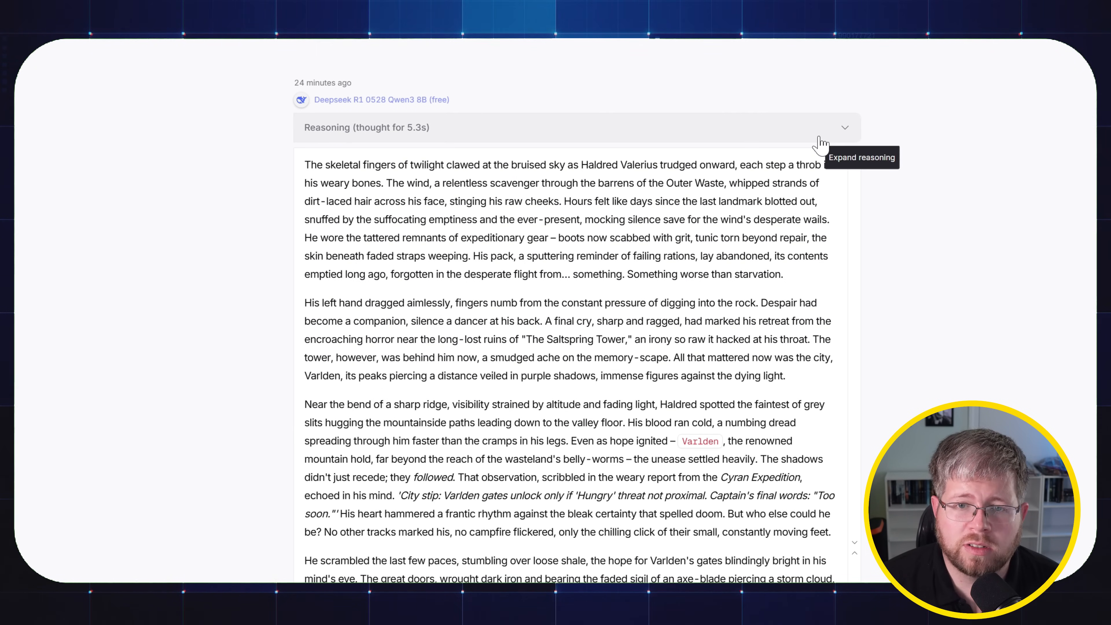
mouse_move(632, 238)
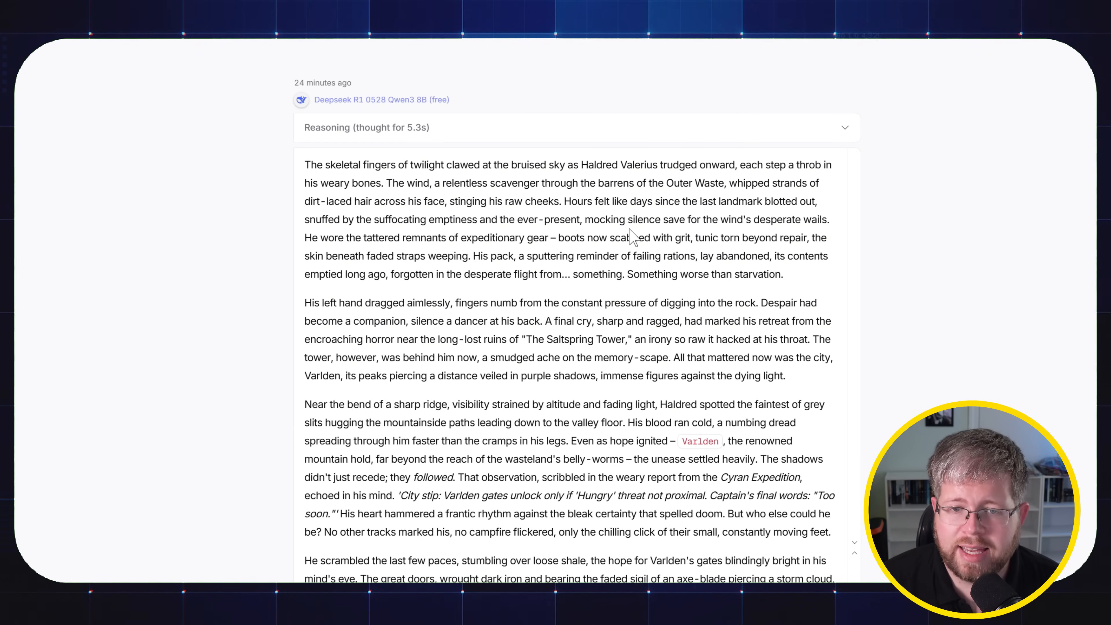
scroll("down", 3)
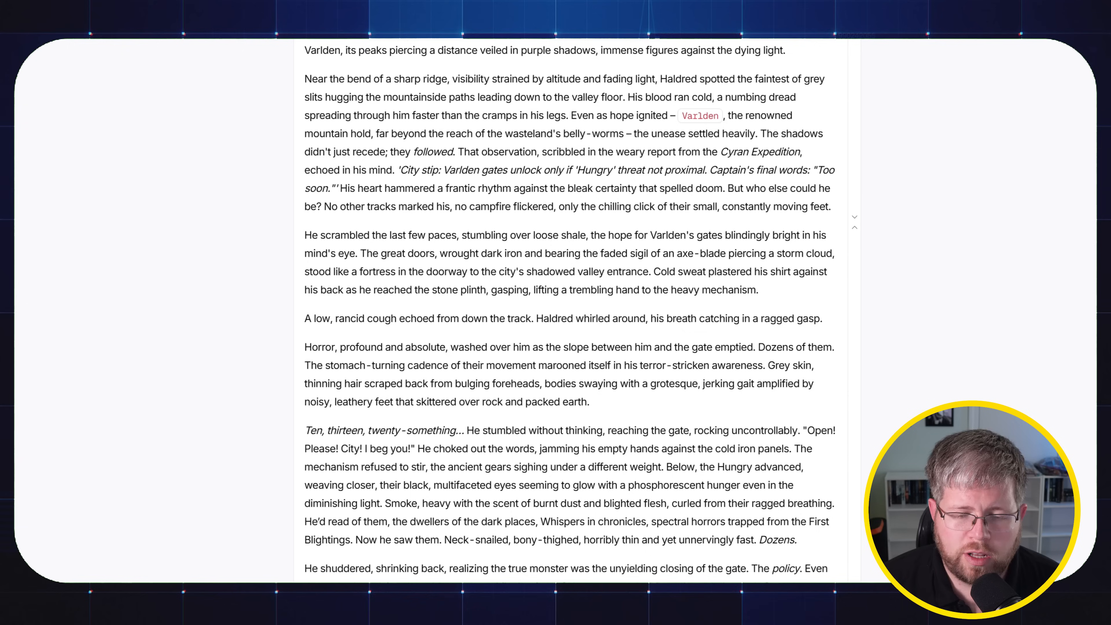
left_click_drag(304, 318, 405, 318)
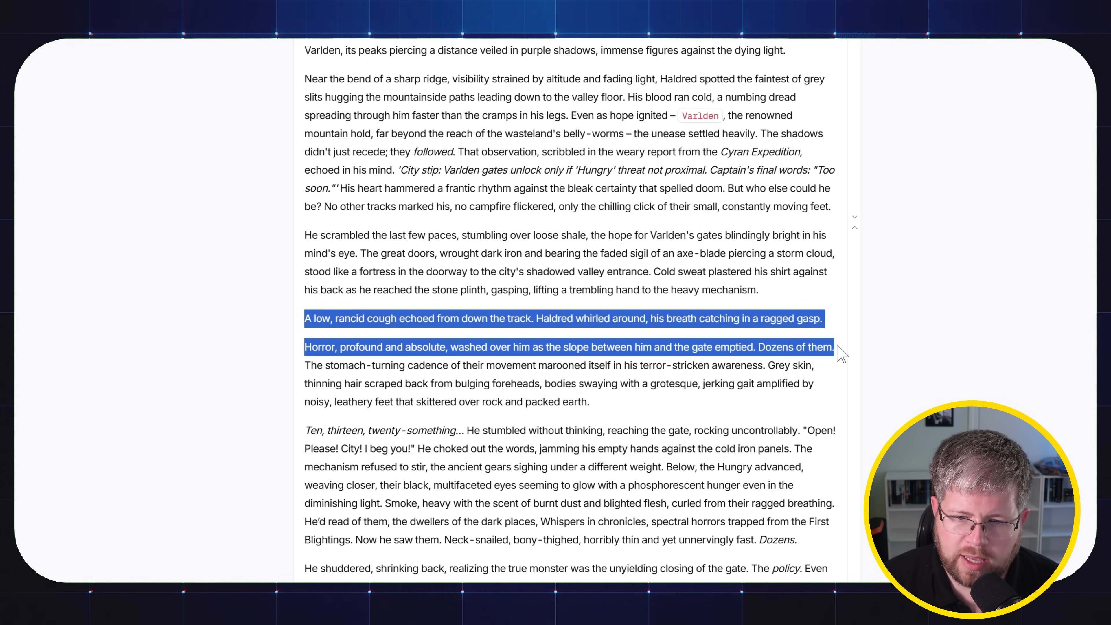
left_click_drag(835, 348, 475, 348)
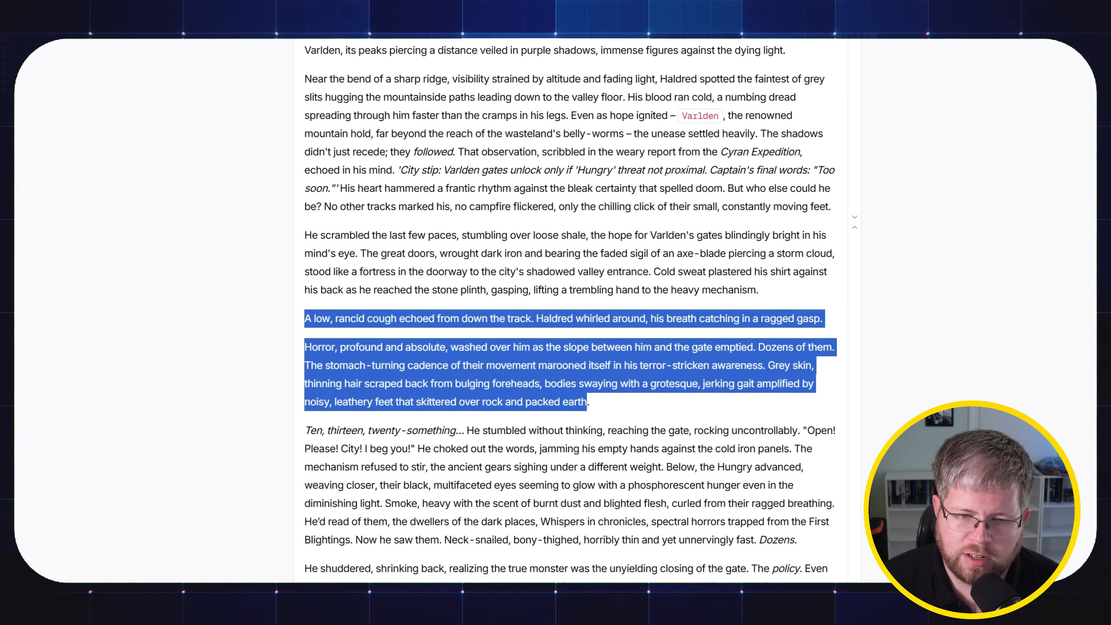
left_click(650, 410)
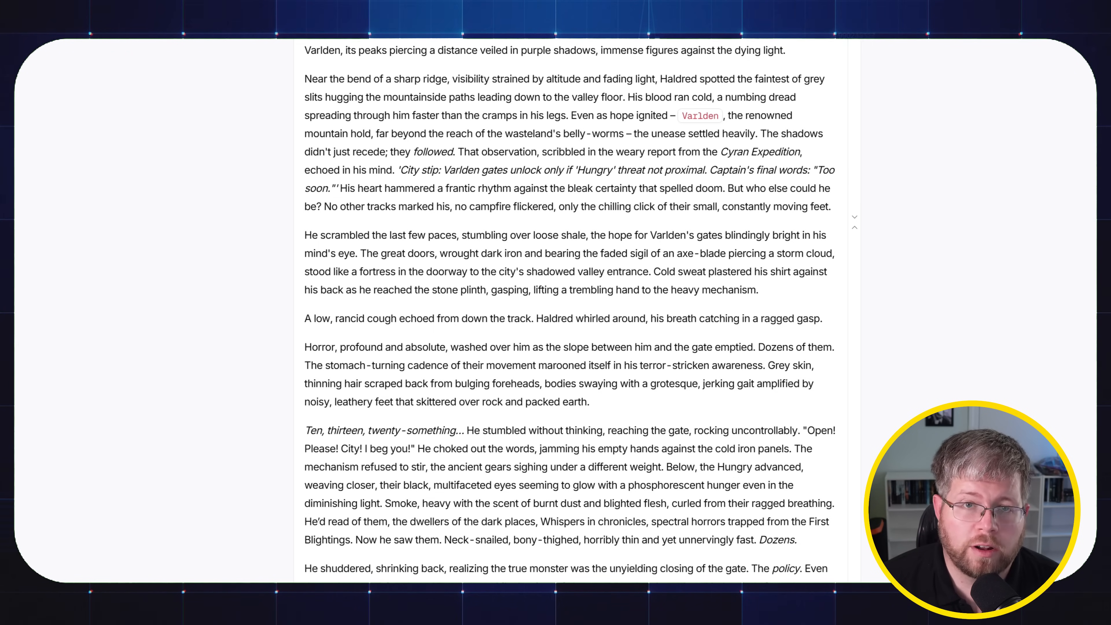
left_click_drag(304, 366, 589, 401)
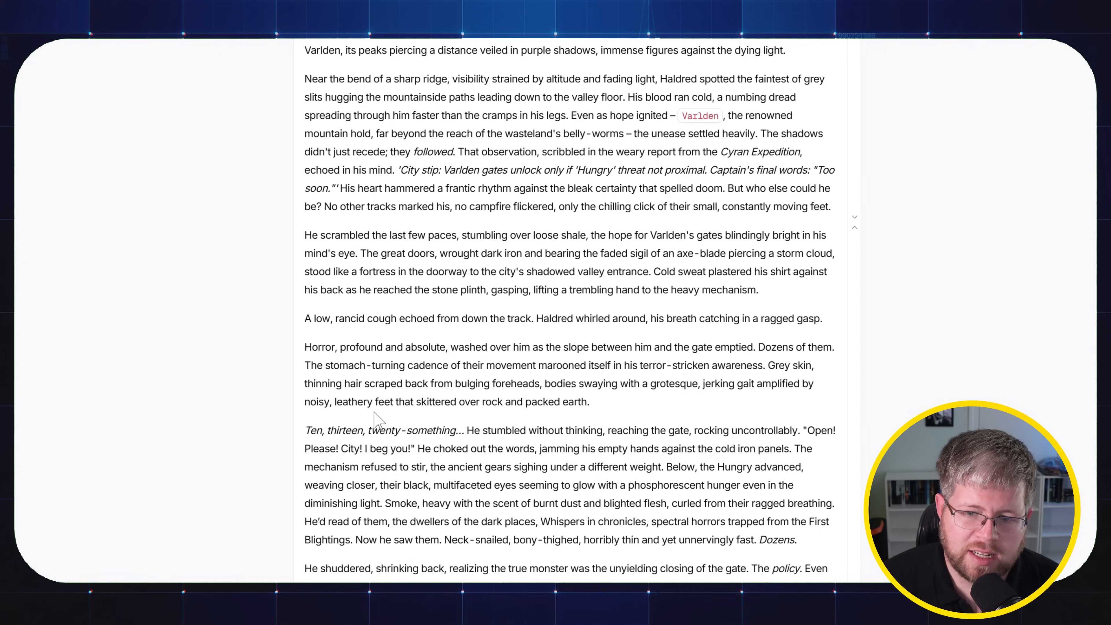
scroll("down", 3)
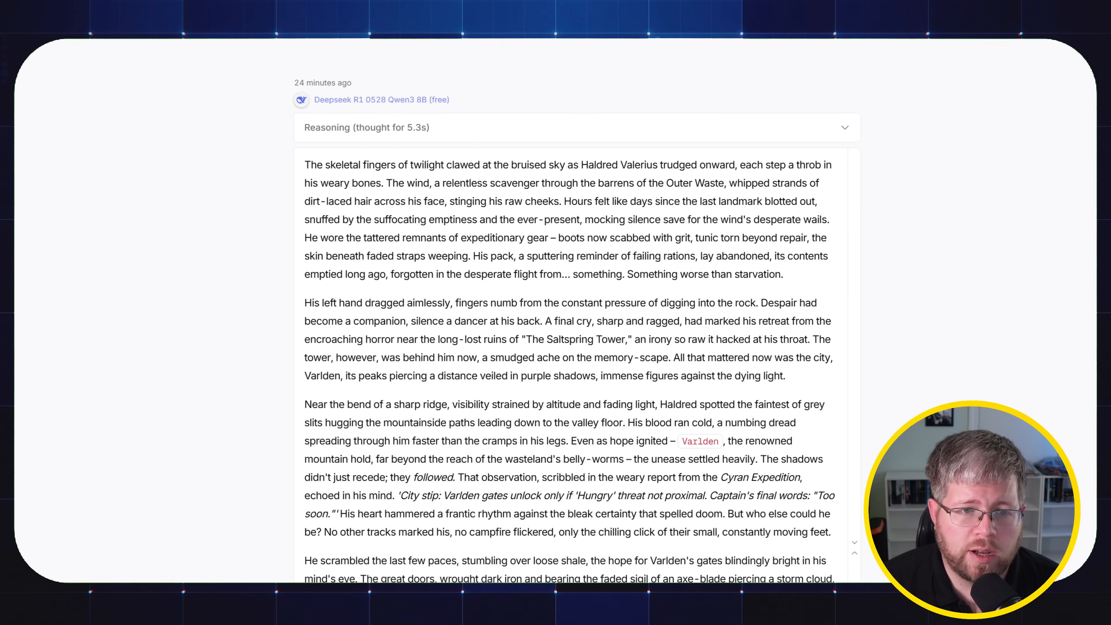
mouse_move(413, 99)
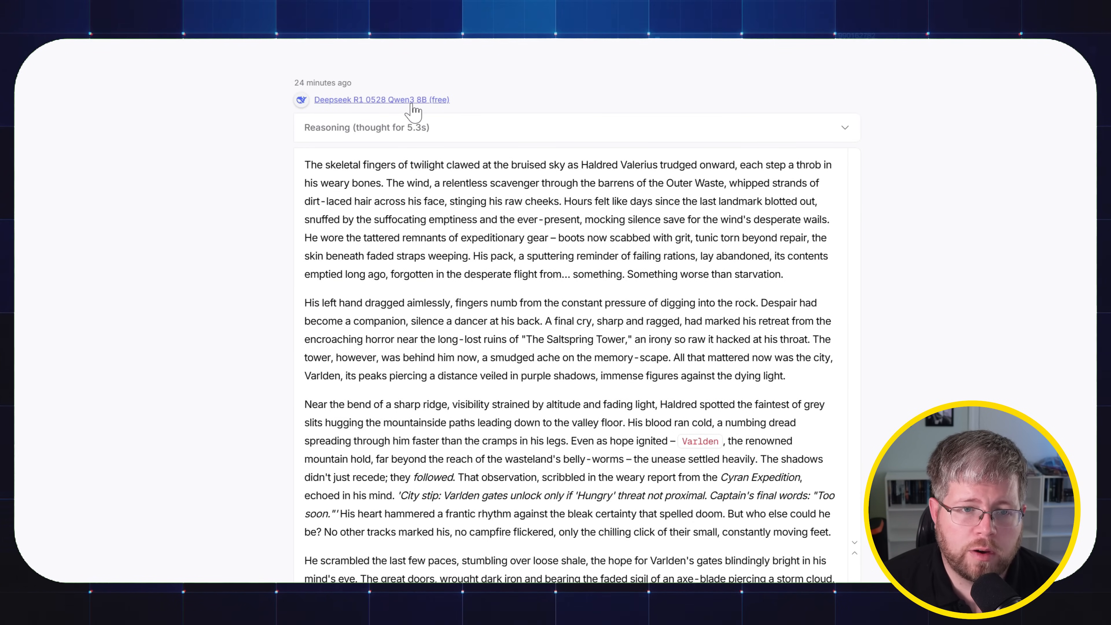
Step: Scroll to the full GLM 4.5 Air story and highlight its sentences about the jerky grey figures
scroll("down", 3)
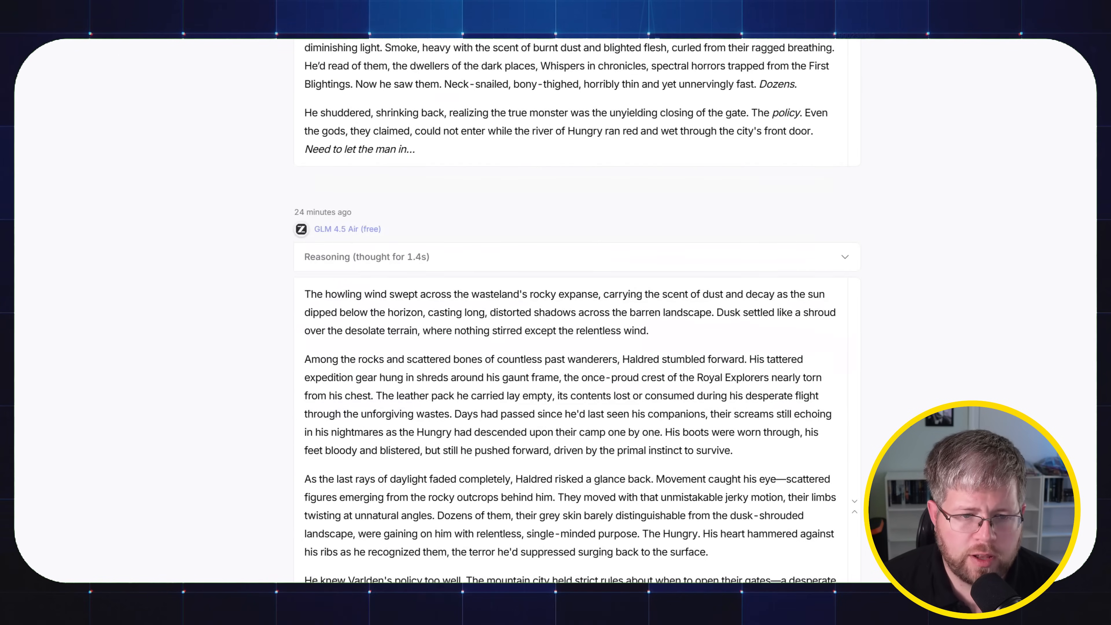
scroll("down", 3)
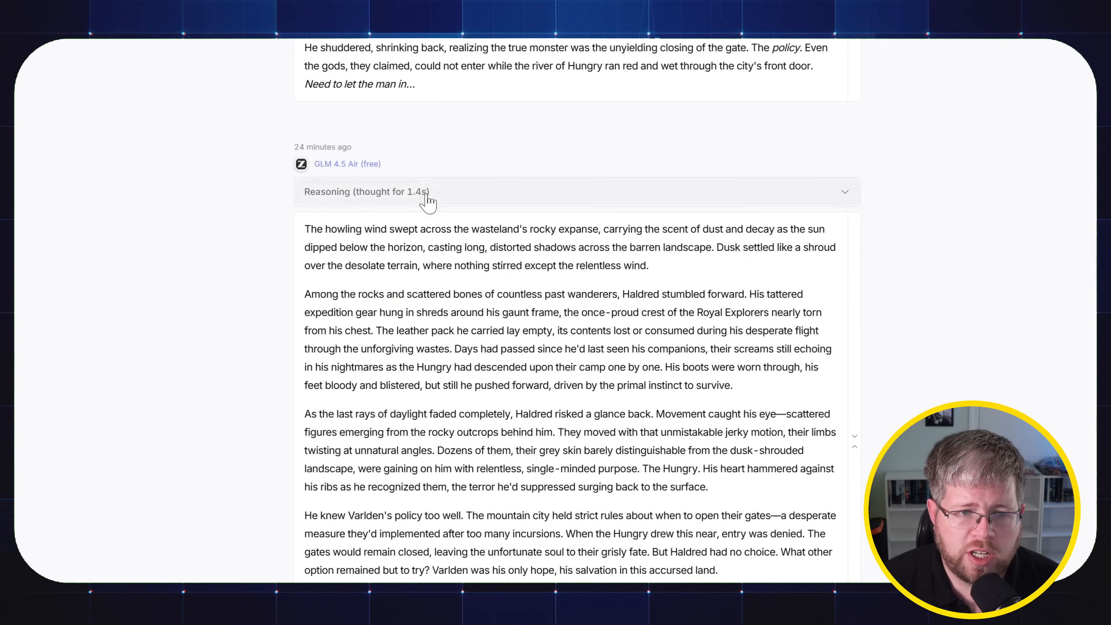
scroll("down", 3)
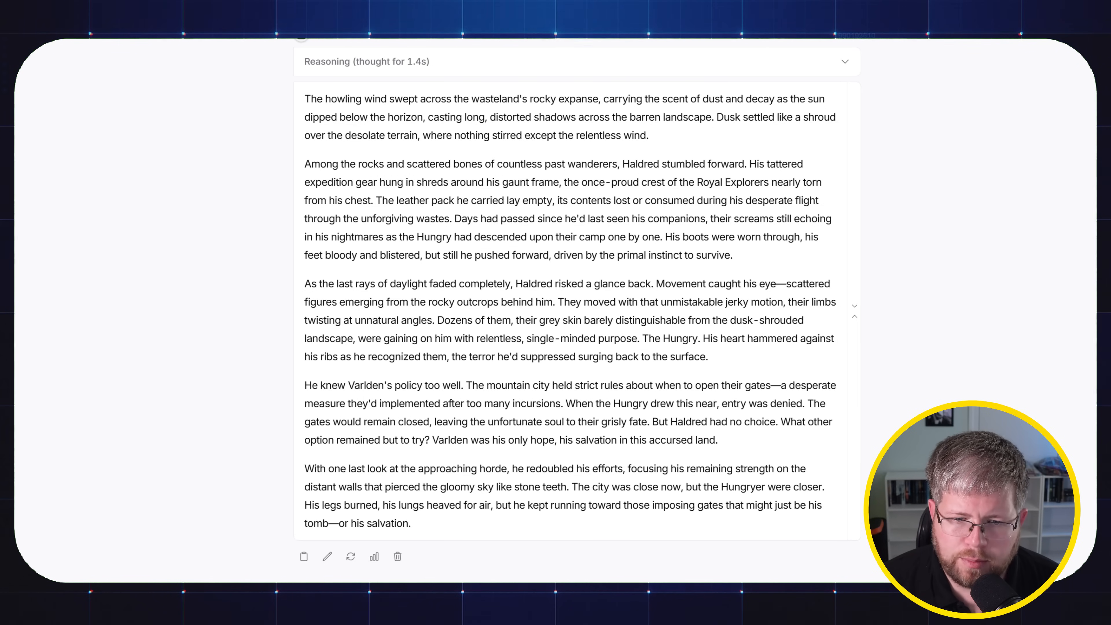
left_click_drag(558, 302, 782, 302)
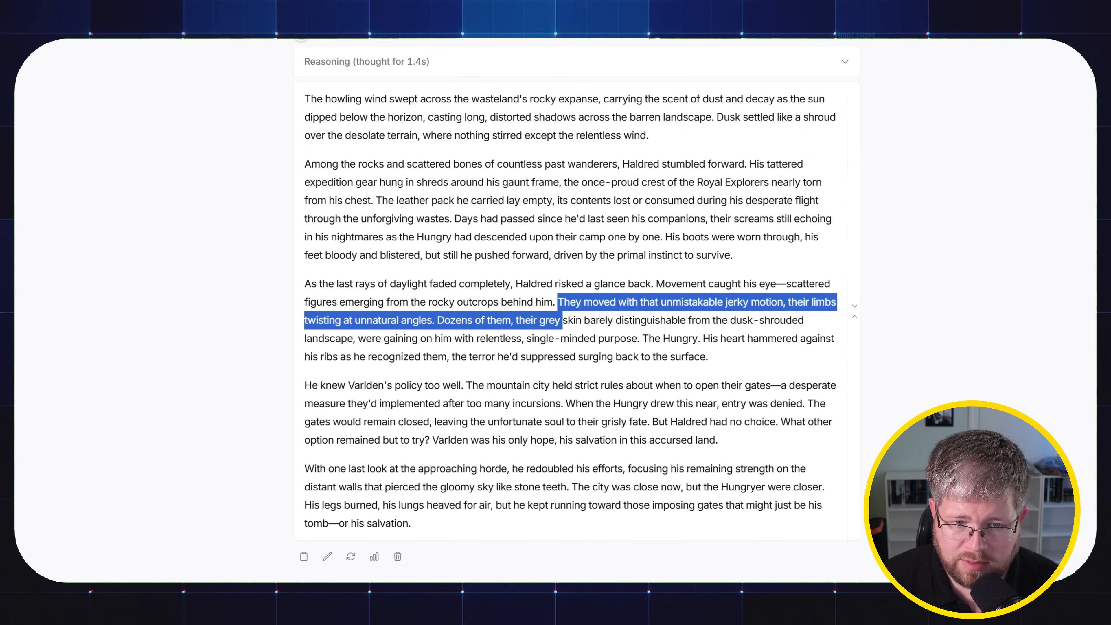
left_click_drag(560, 320, 745, 338)
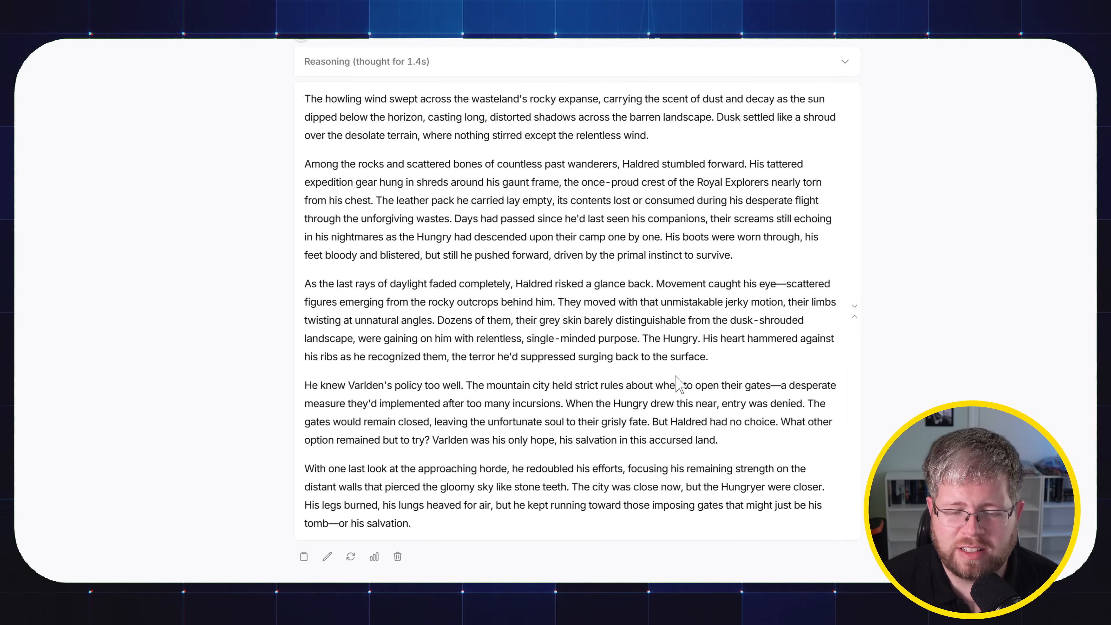
Step: Scroll to the Kimi K2 story, highlight its passage about figures on the ashen plain, then clear it
scroll("down", 3)
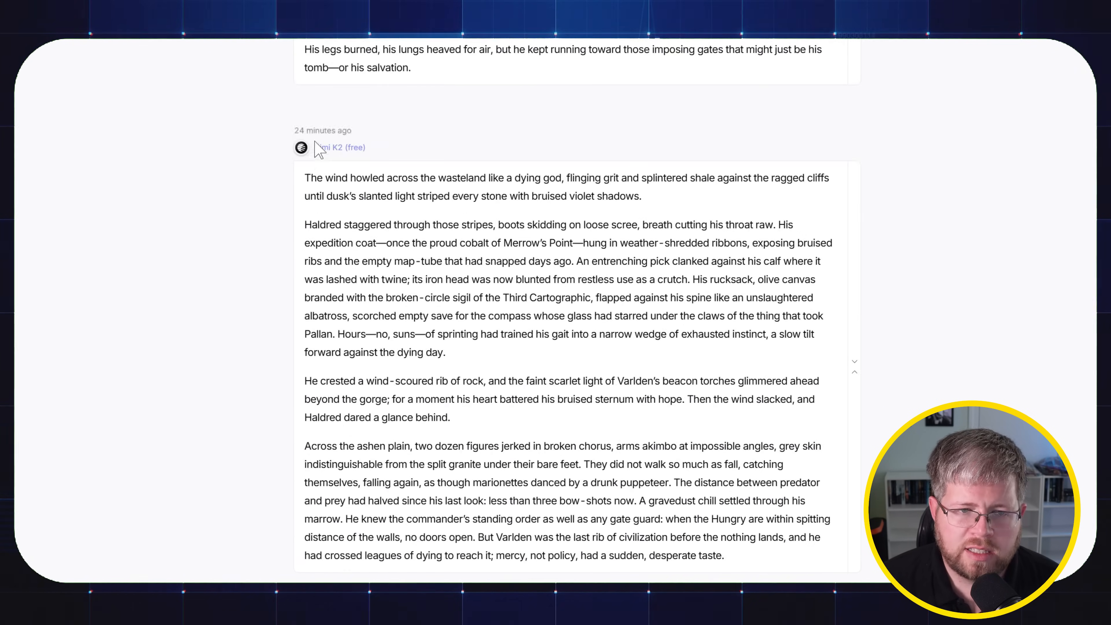
mouse_move(741, 539)
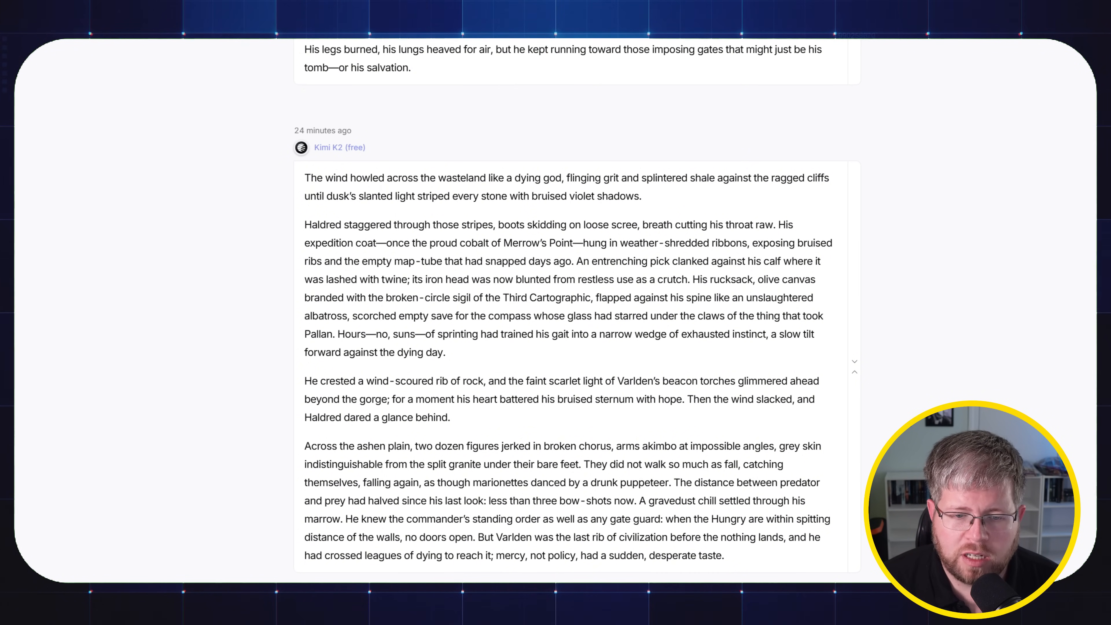
mouse_move(306, 457)
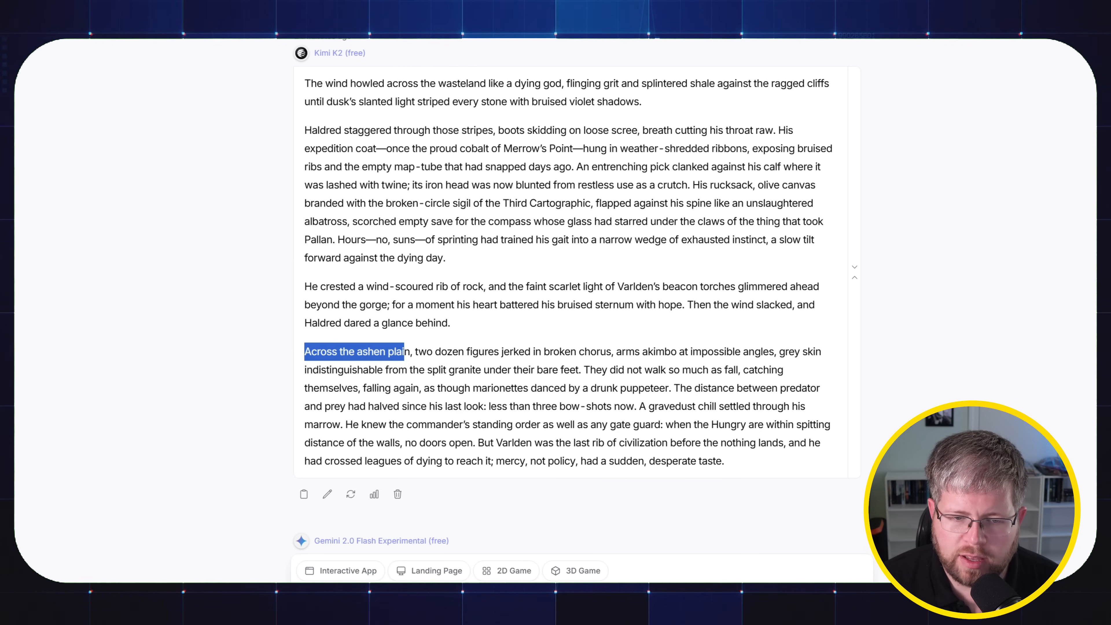
left_click_drag(402, 352, 613, 352)
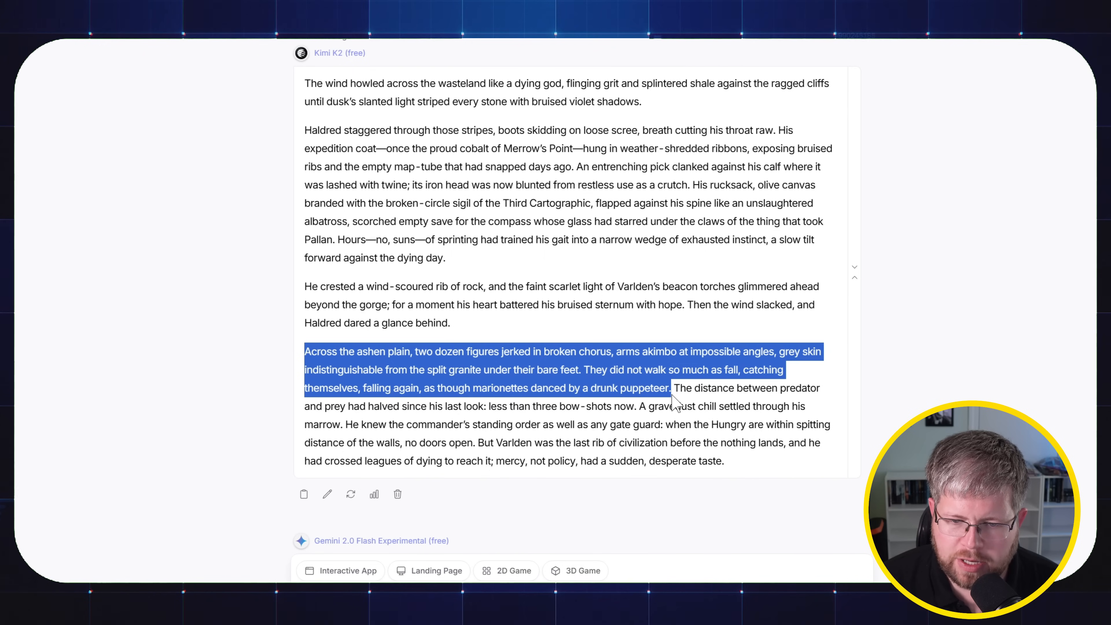
left_click(494, 505)
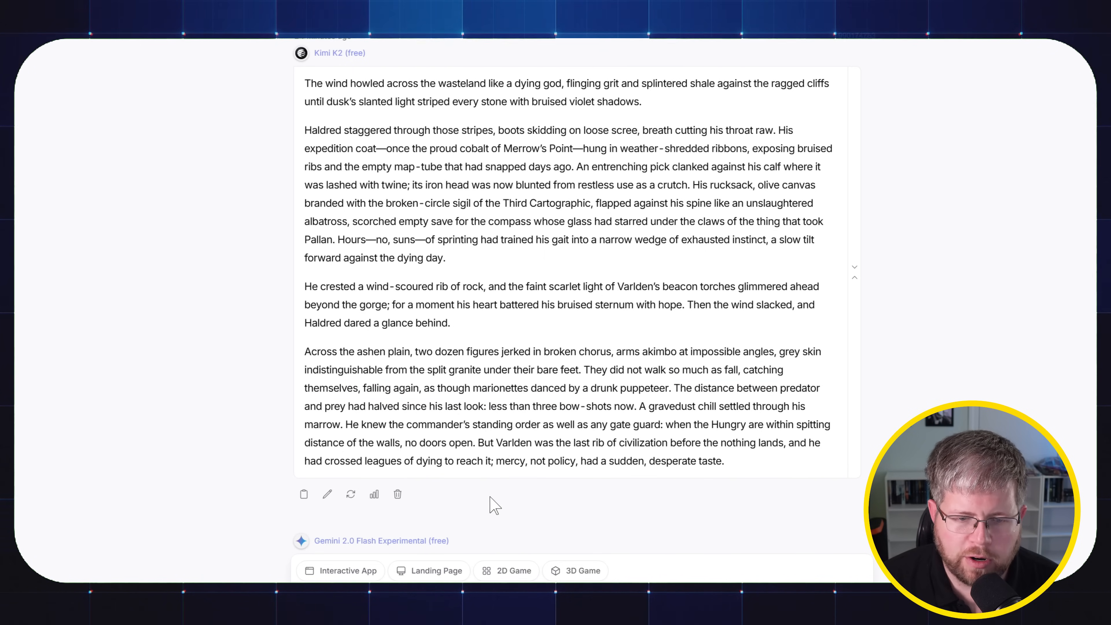
Step: Scroll through the Qwen3 235B A22B story and back up slightly
scroll("down", 3)
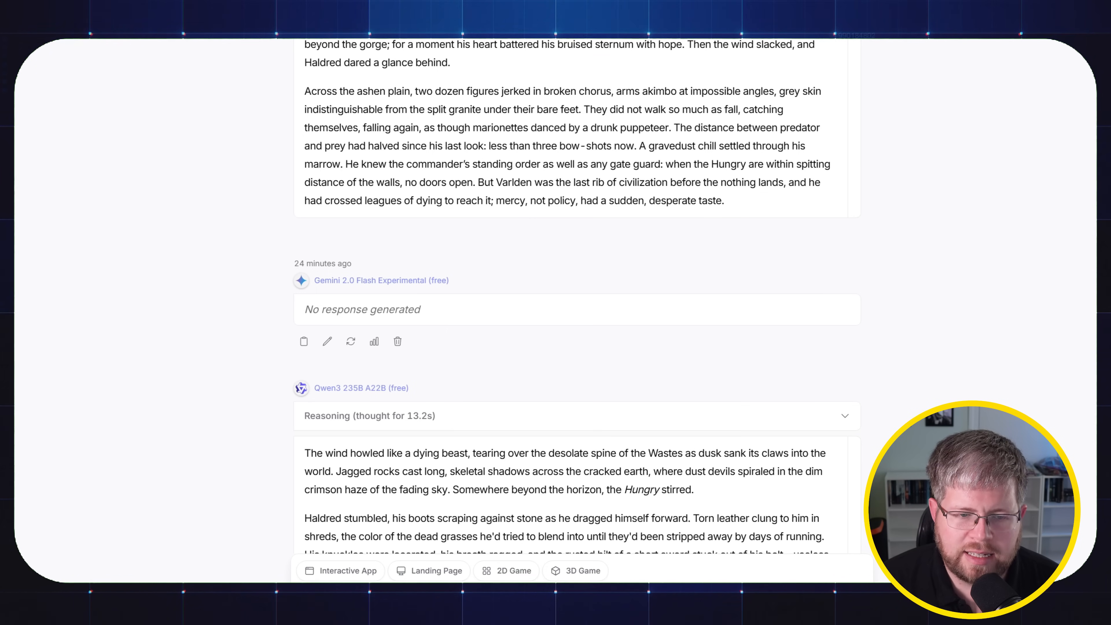
scroll("down", 3)
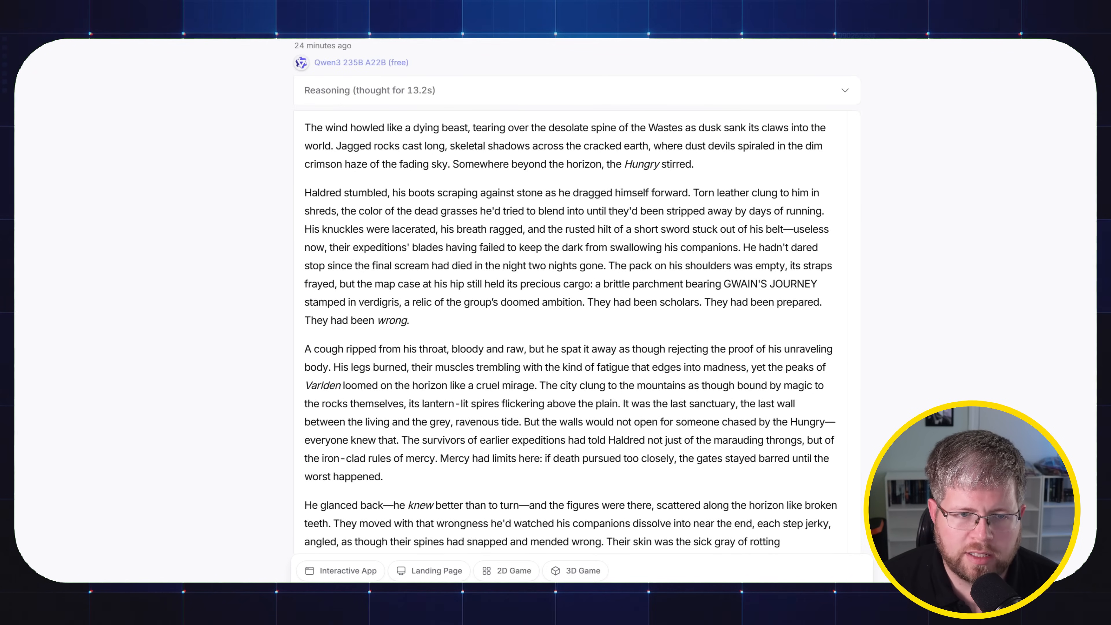
scroll("down", 3)
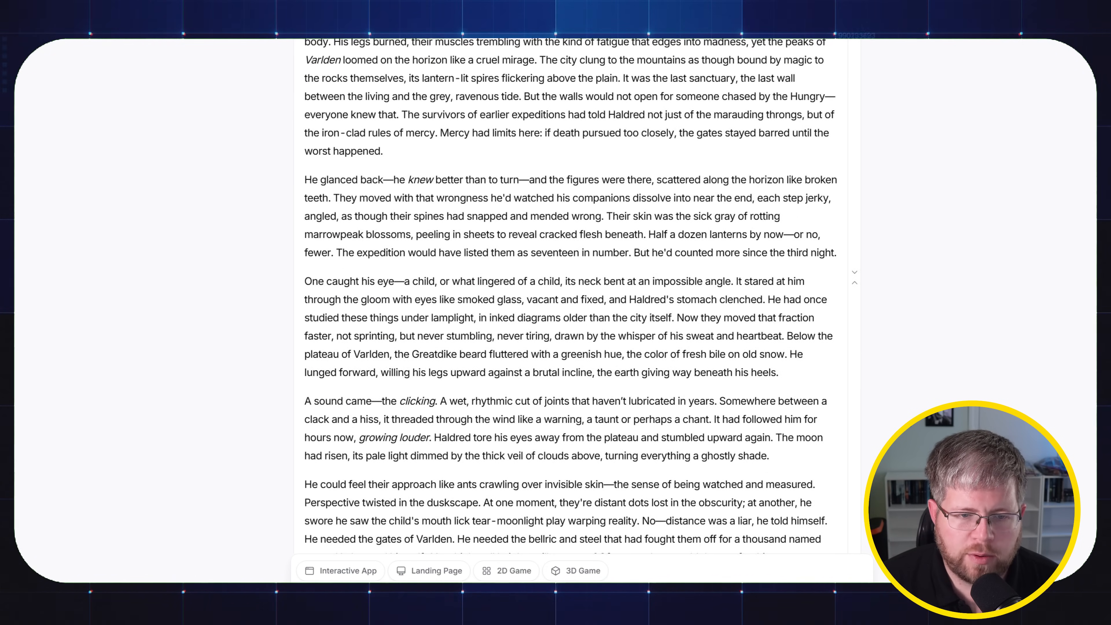
scroll("down", 3)
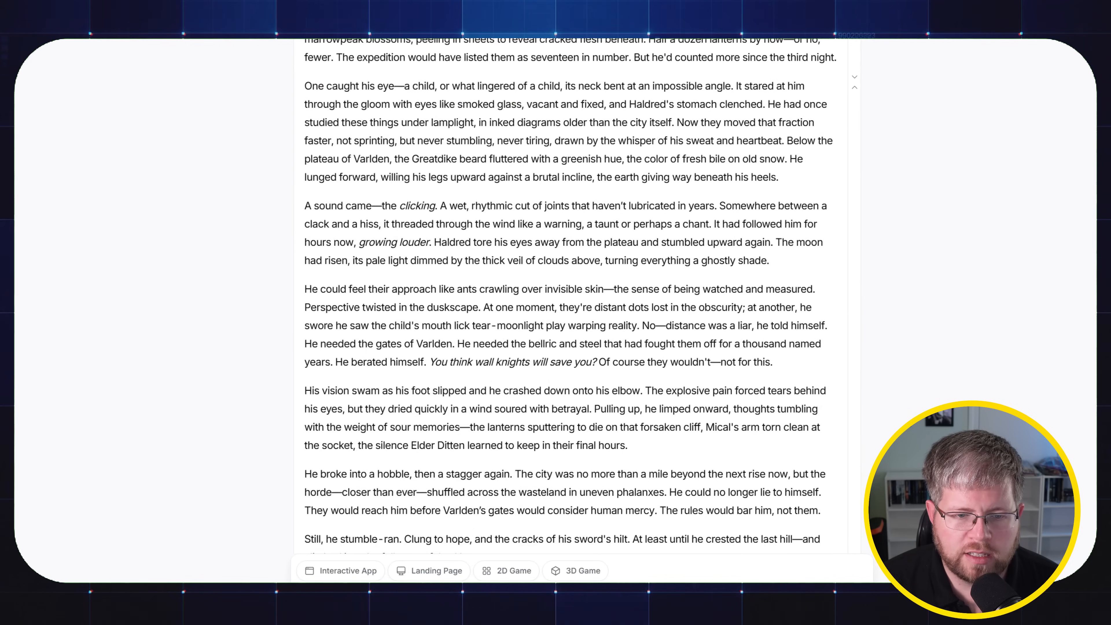
scroll("up", 3)
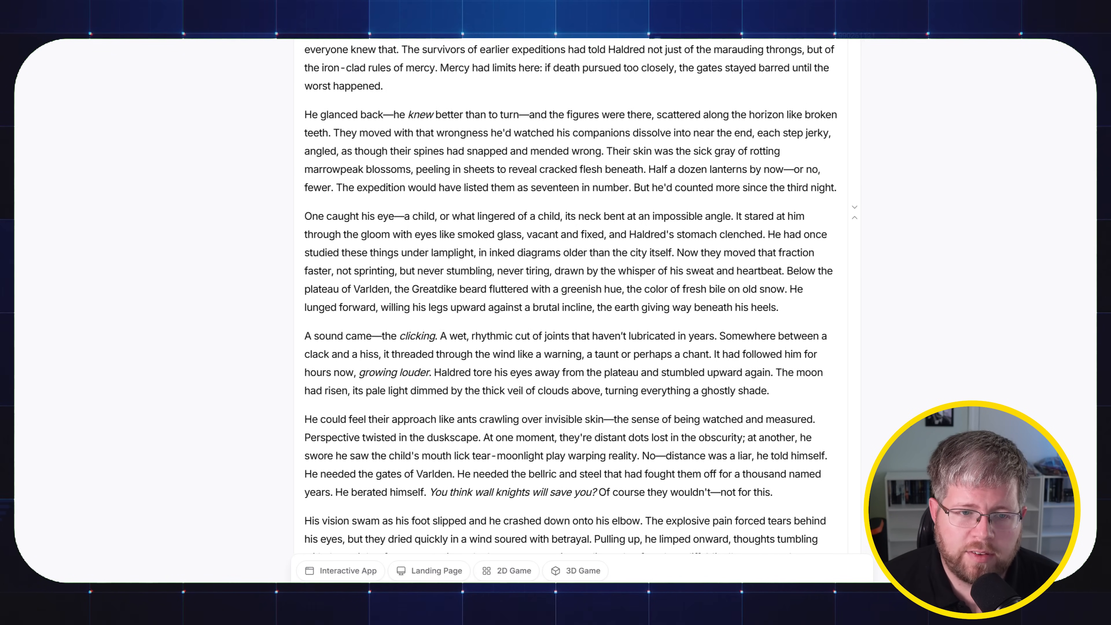
Step: Highlight Qwen3's lines where Haldred glances back, the rotting skin, and the figures on the horizon
left_click_drag(304, 114, 564, 114)
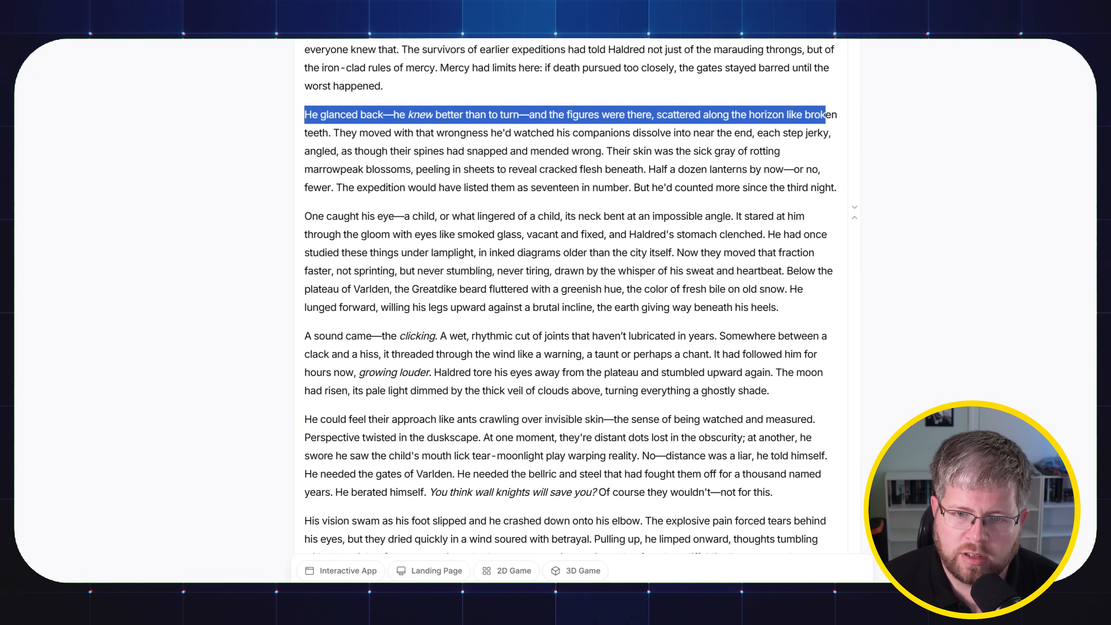
left_click_drag(826, 114, 436, 132)
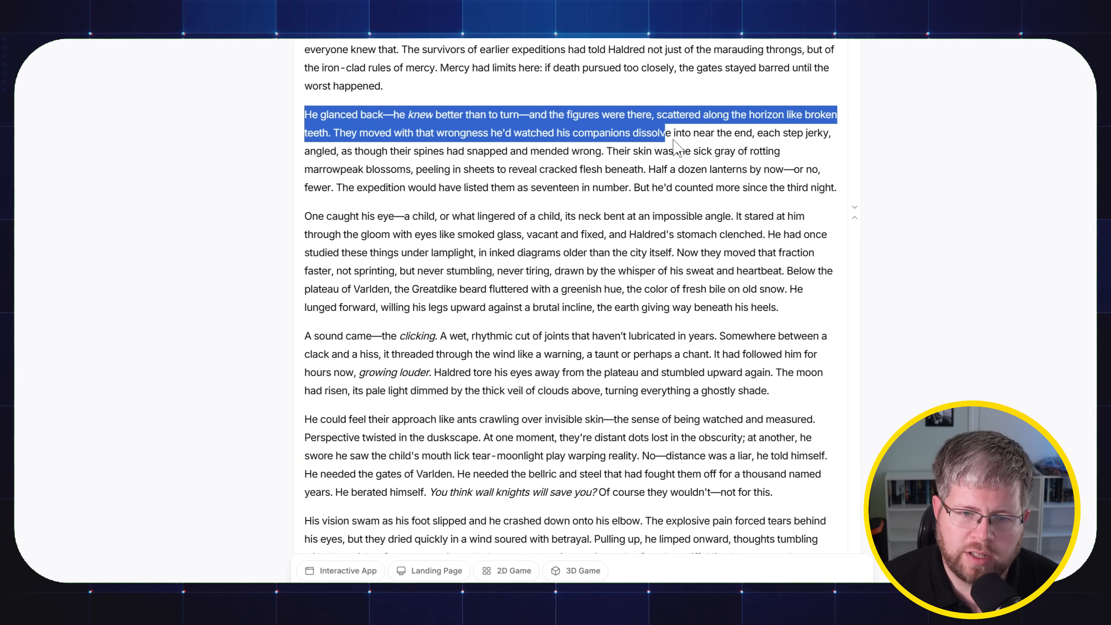
left_click_drag(667, 132, 528, 151)
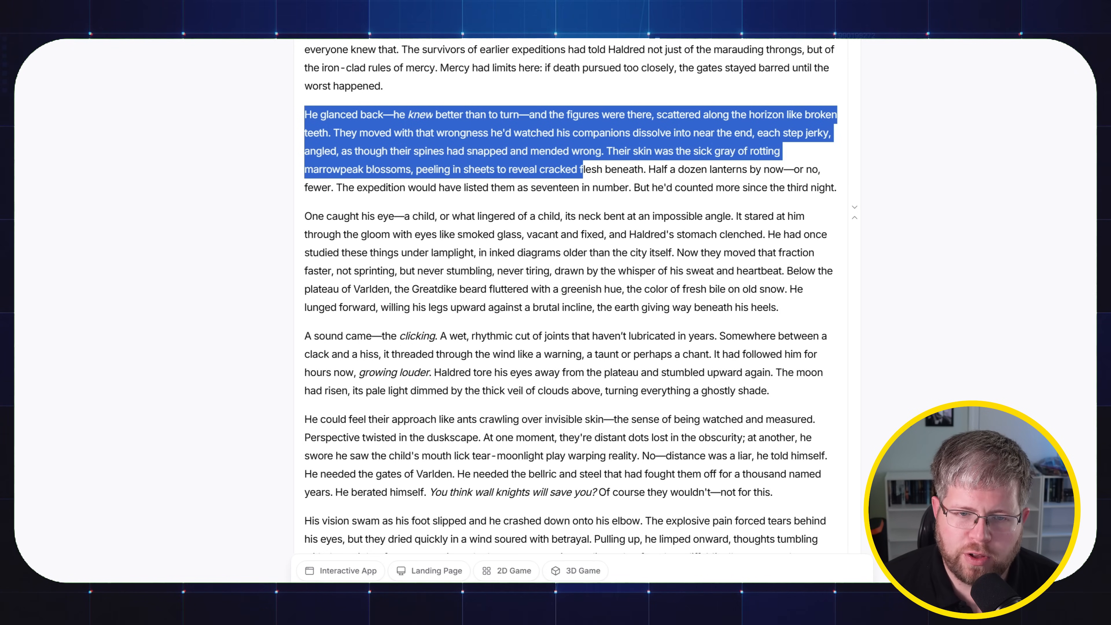
left_click_drag(575, 168, 643, 169)
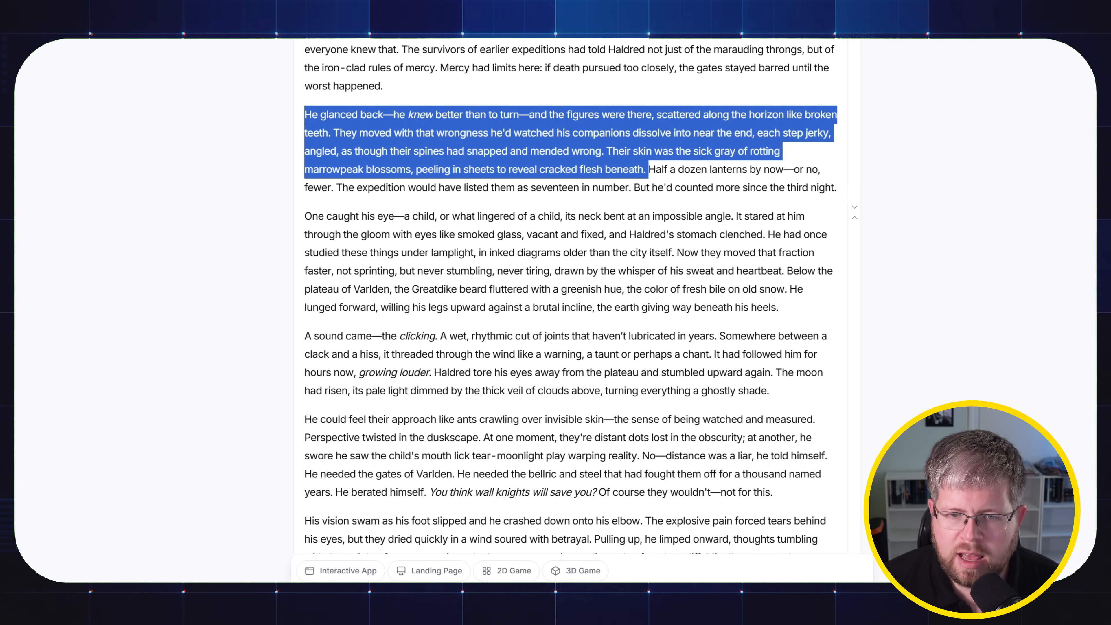
left_click_drag(644, 168, 347, 187)
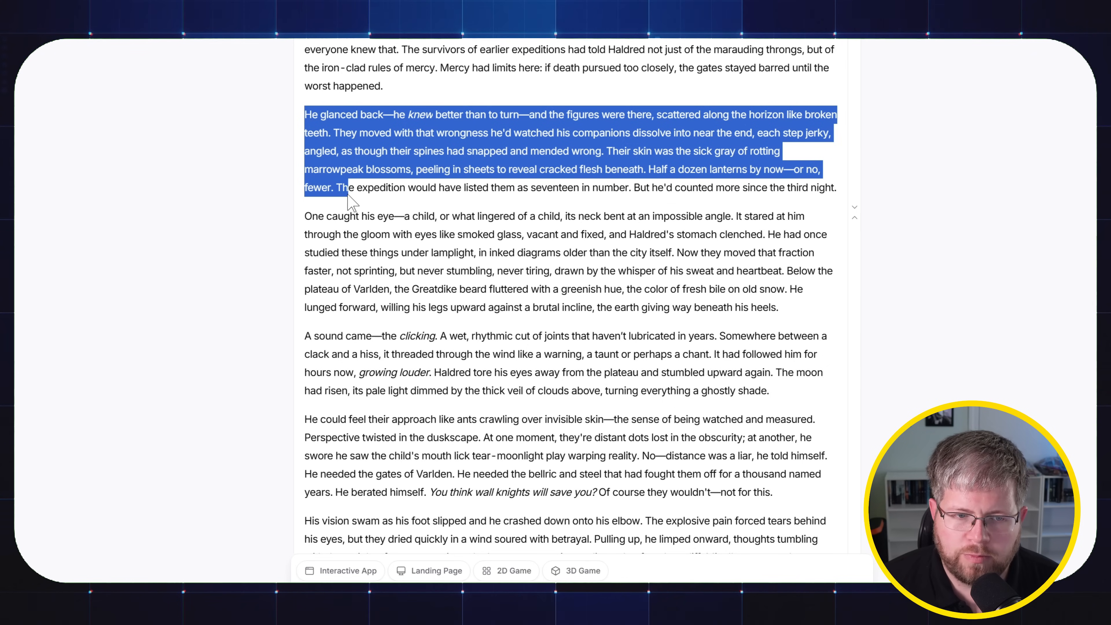
left_click_drag(348, 187, 630, 216)
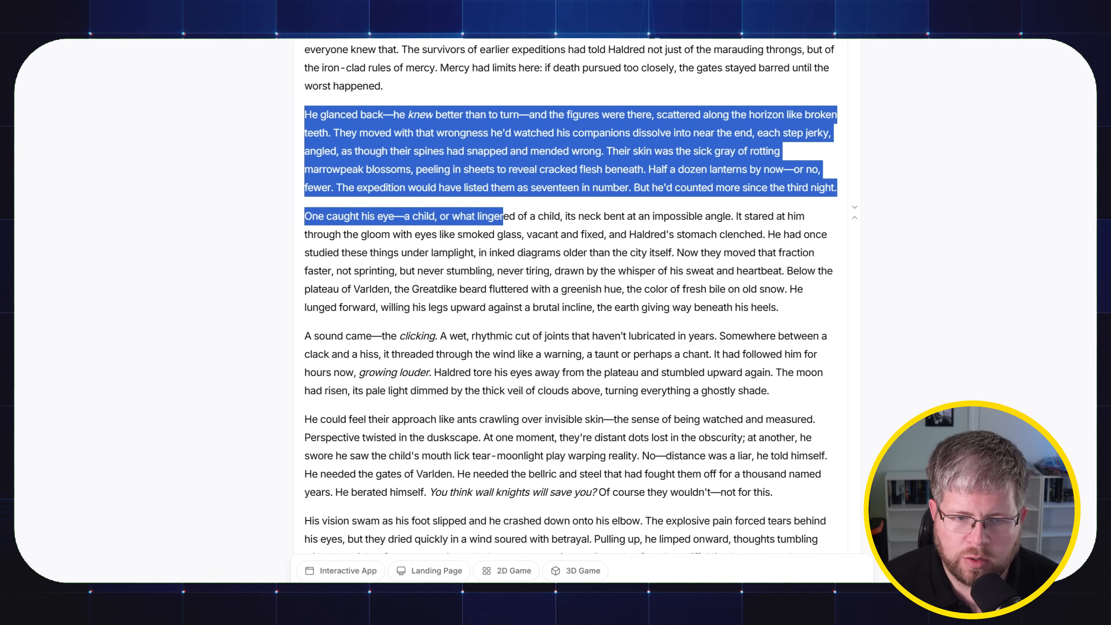
left_click_drag(503, 216, 734, 216)
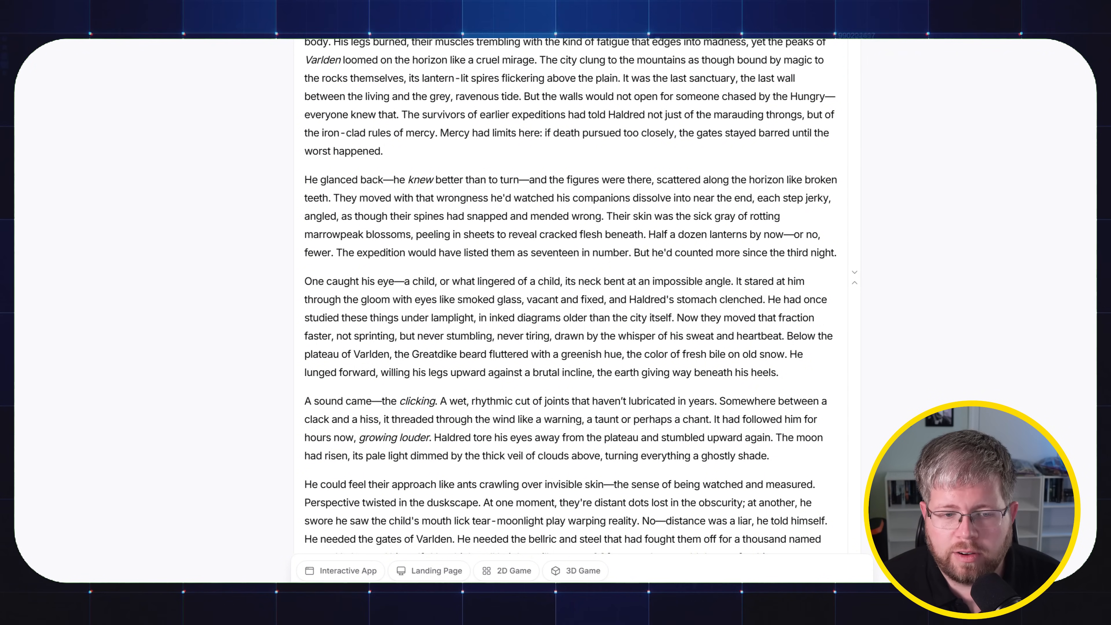
Step: Finish the Qwen3 235B A22B story down to the gpt-oss-20b response header
scroll("up", 3)
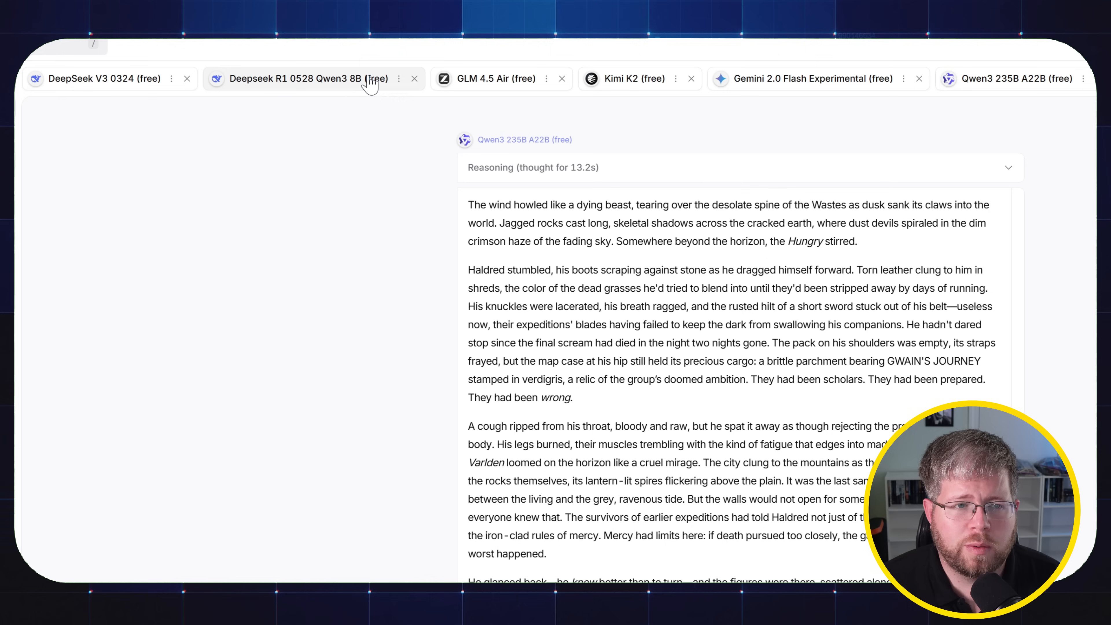
left_click(399, 78)
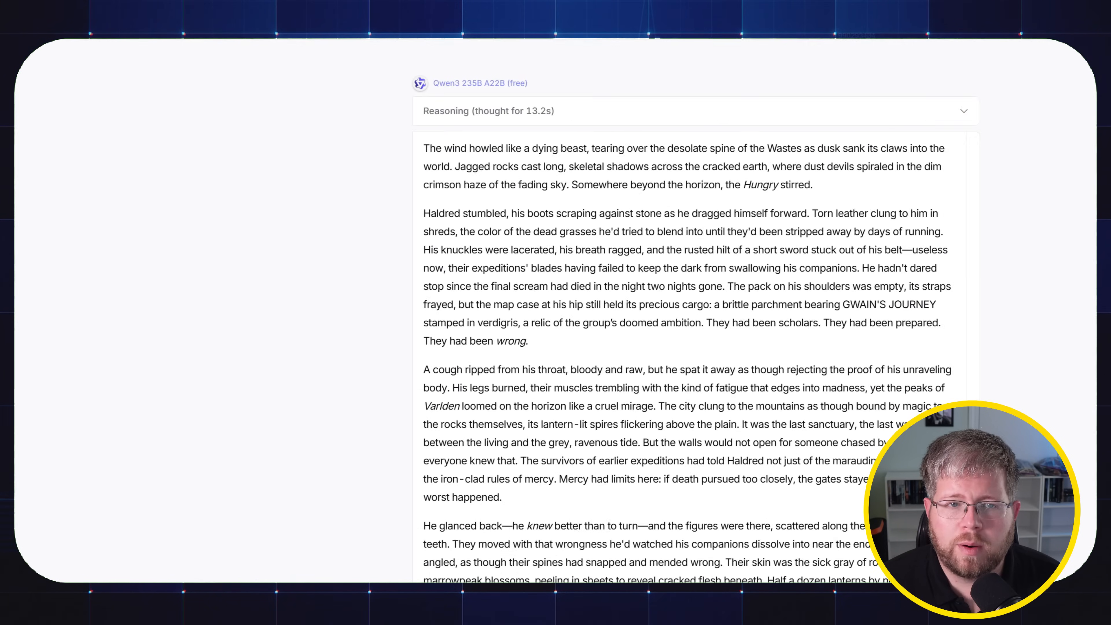
scroll("down", 3)
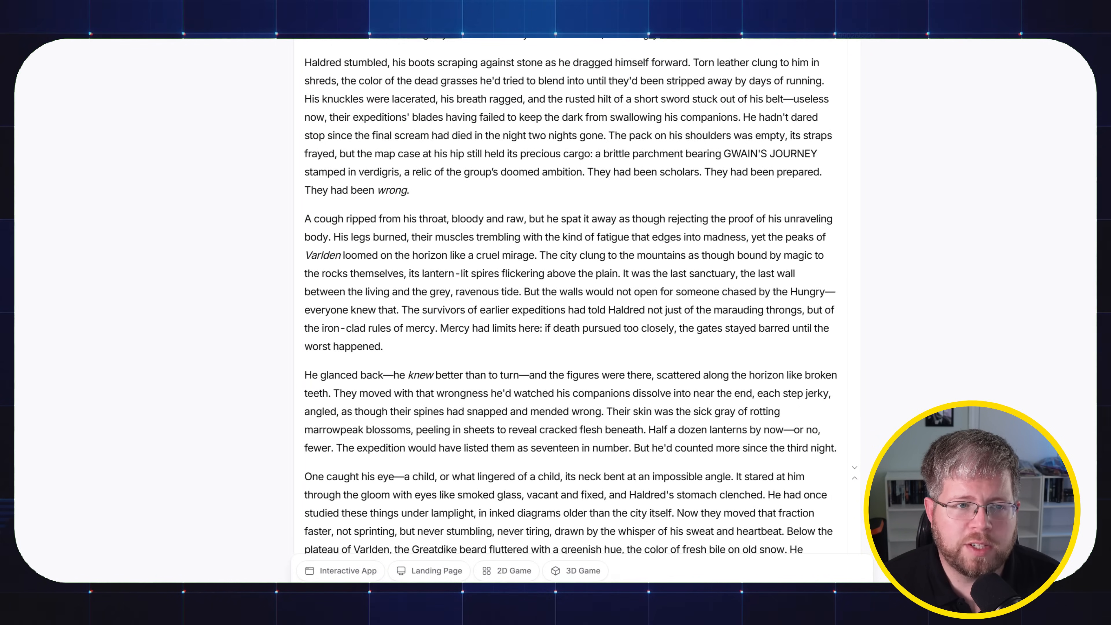
mouse_move(972, 165)
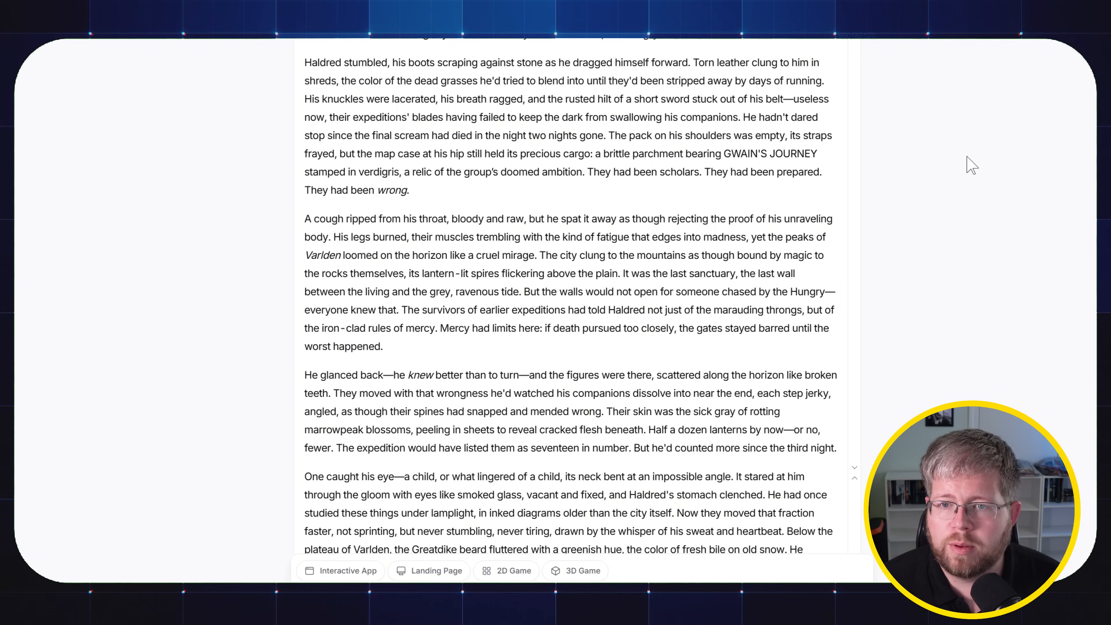
scroll("down", 3)
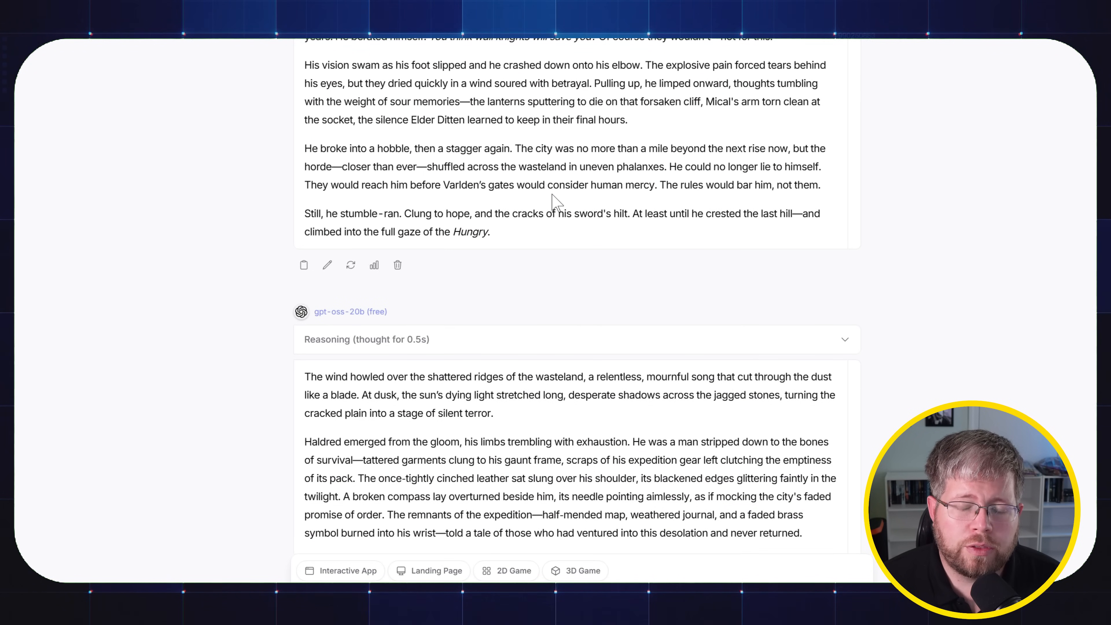
mouse_move(524, 205)
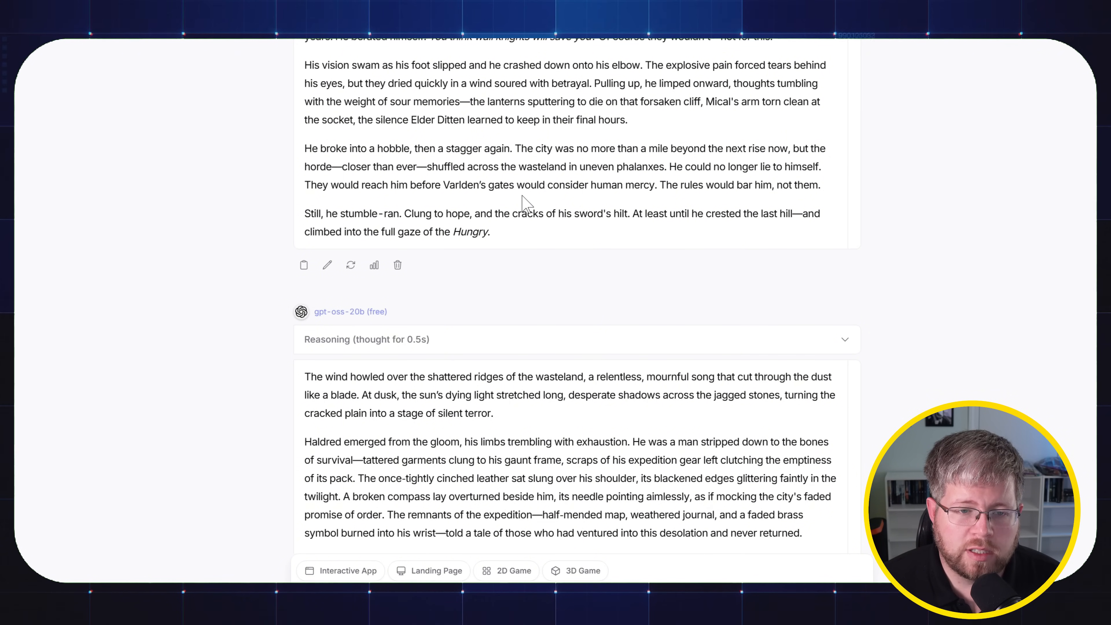
Step: Read gpt-oss-20b's story to its end, selecting its first four paragraphs, until the Uncensored reply begins
scroll("down", 3)
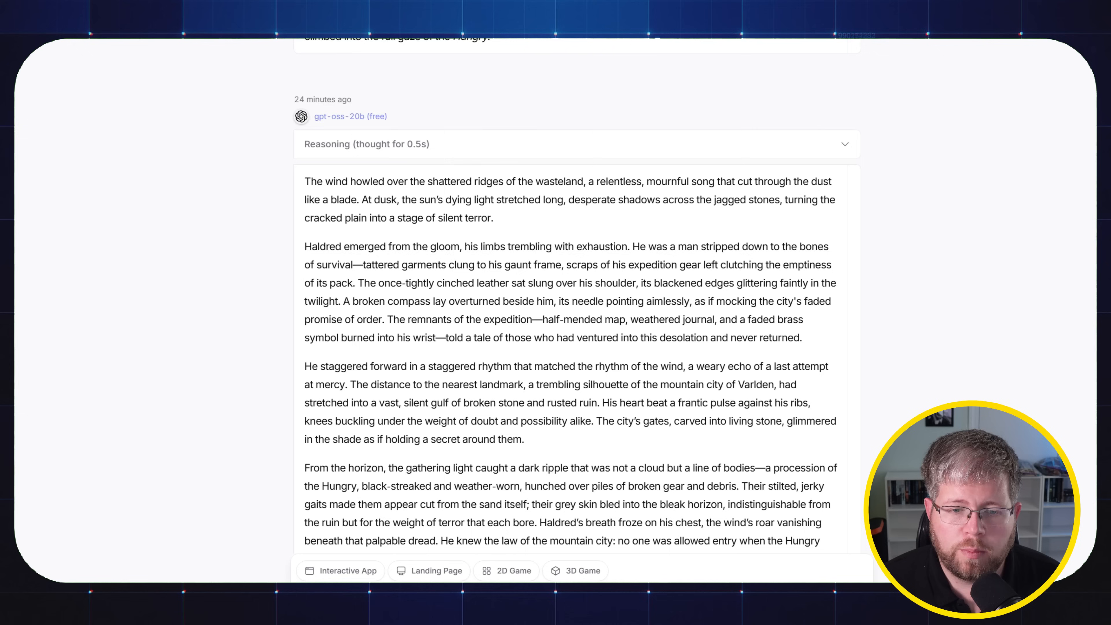
scroll("down", 3)
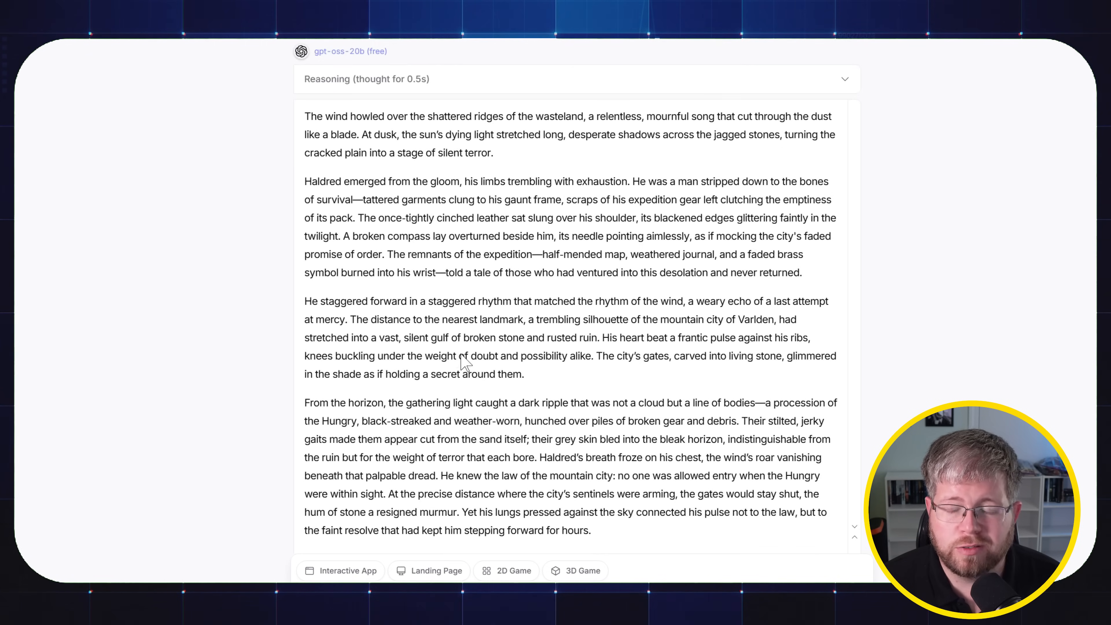
mouse_move(452, 357)
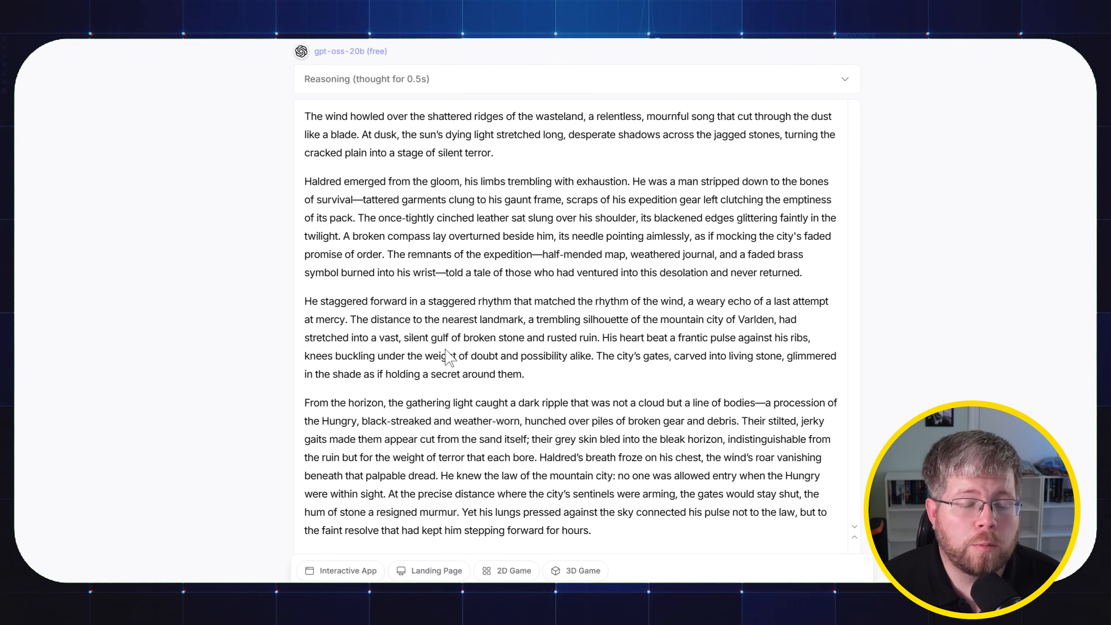
scroll("down", 3)
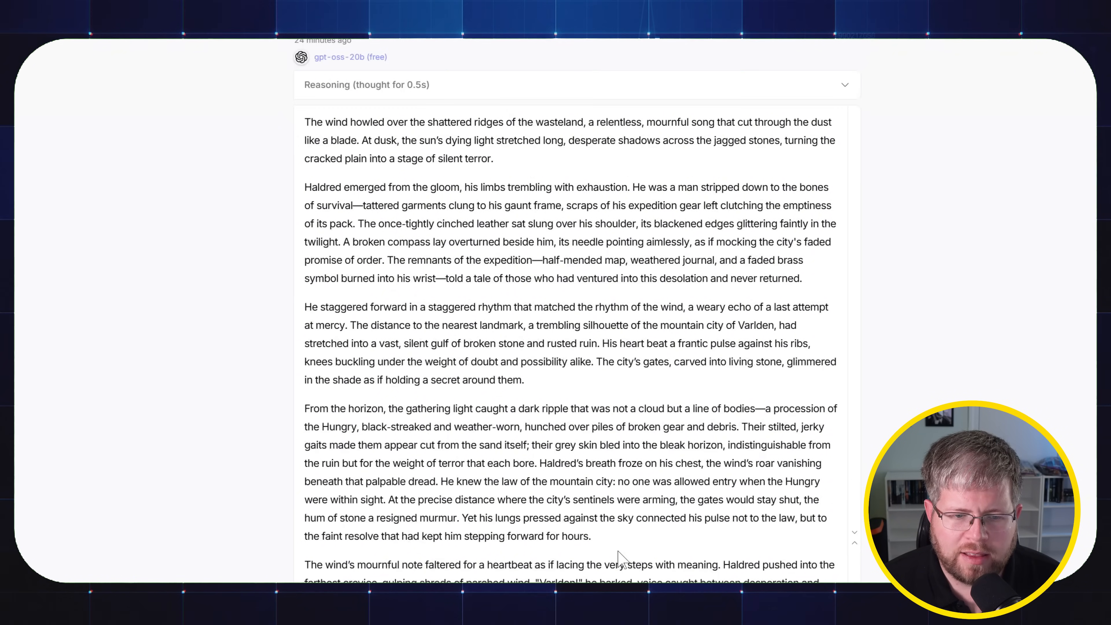
left_click_drag(356, 307, 591, 536)
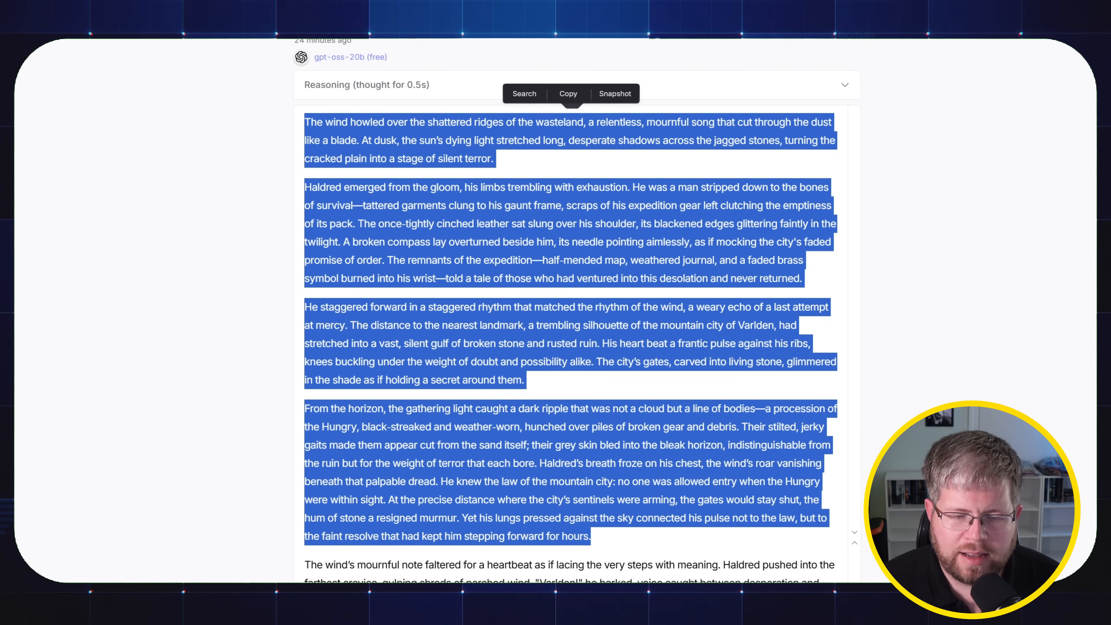
scroll("down", 3)
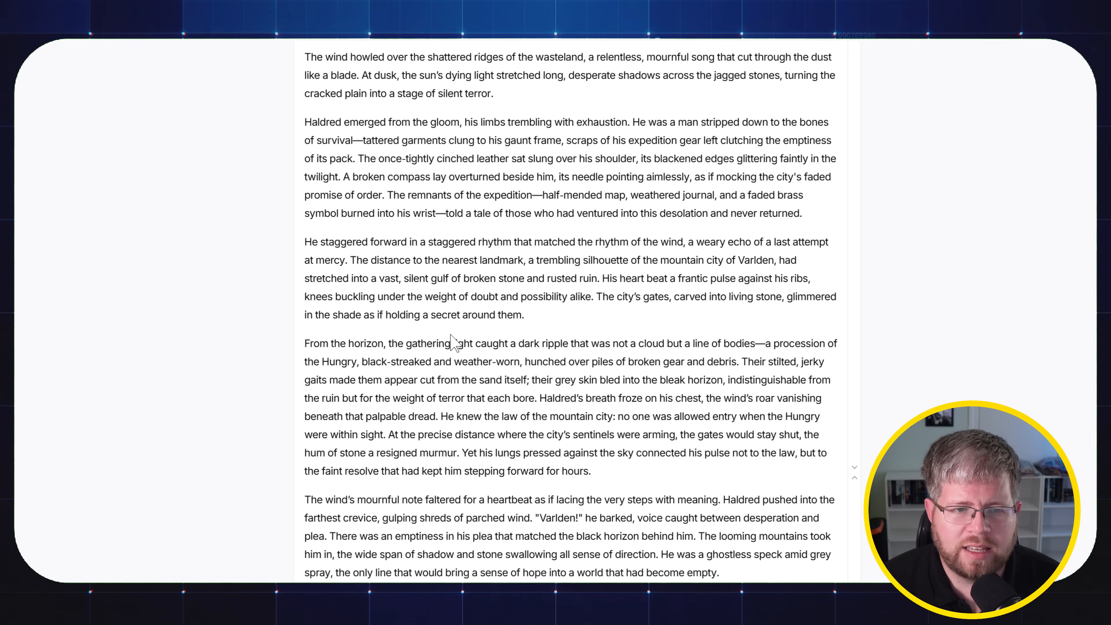
mouse_move(546, 436)
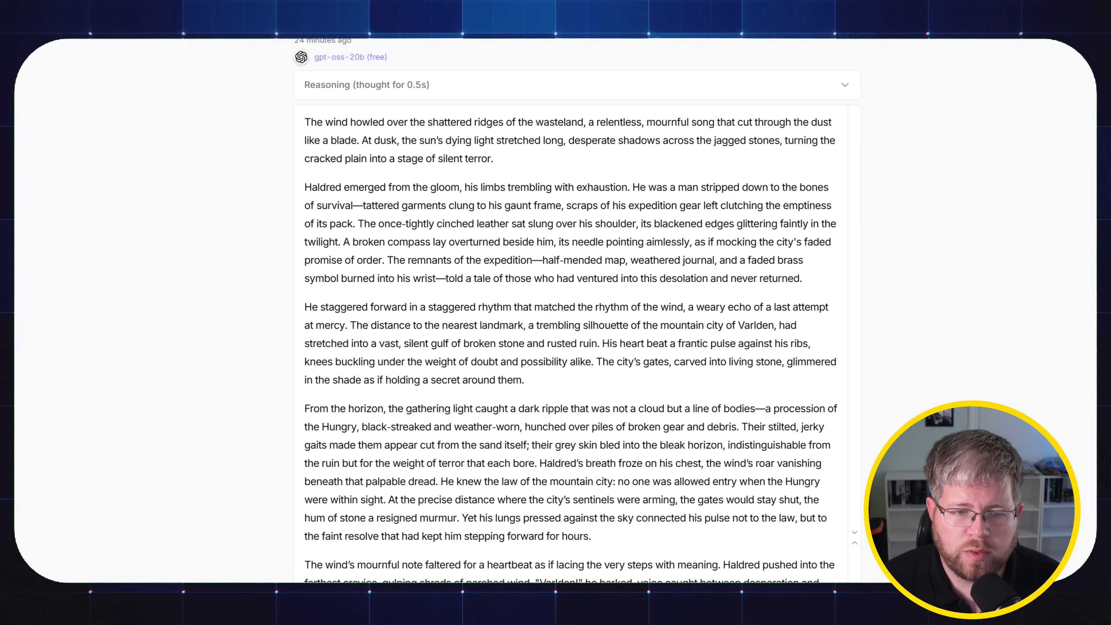
scroll("down", 3)
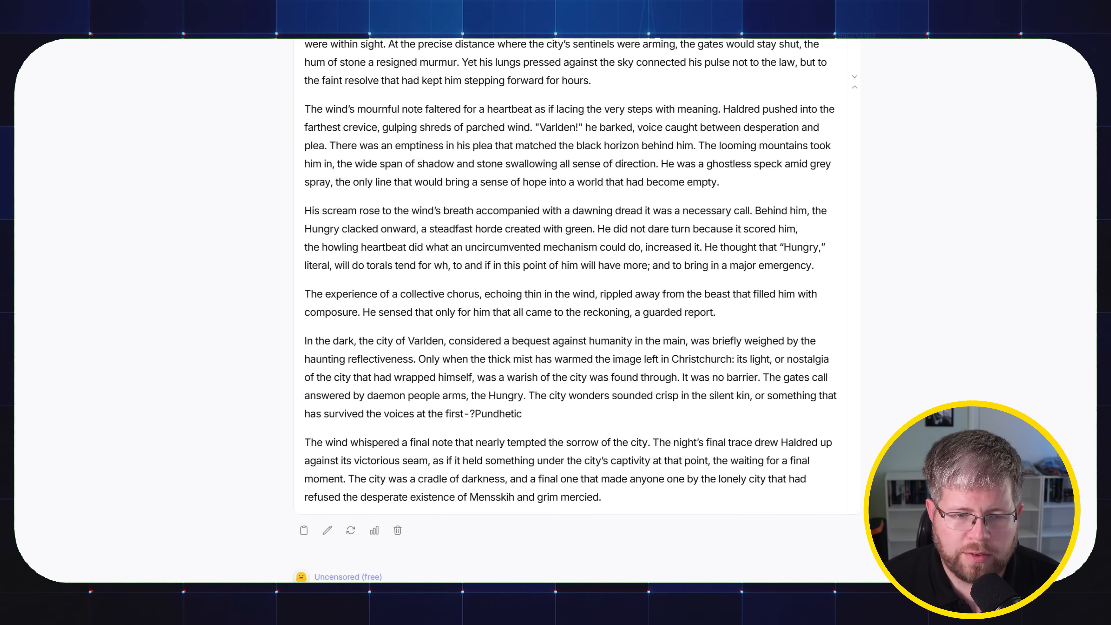
scroll("down", 3)
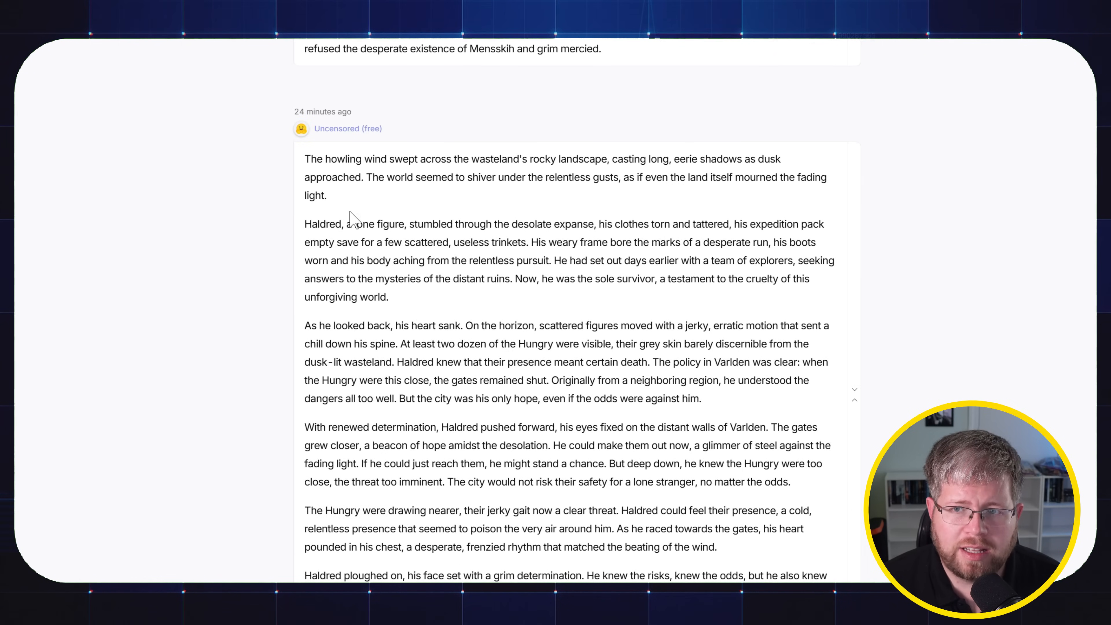
mouse_move(361, 152)
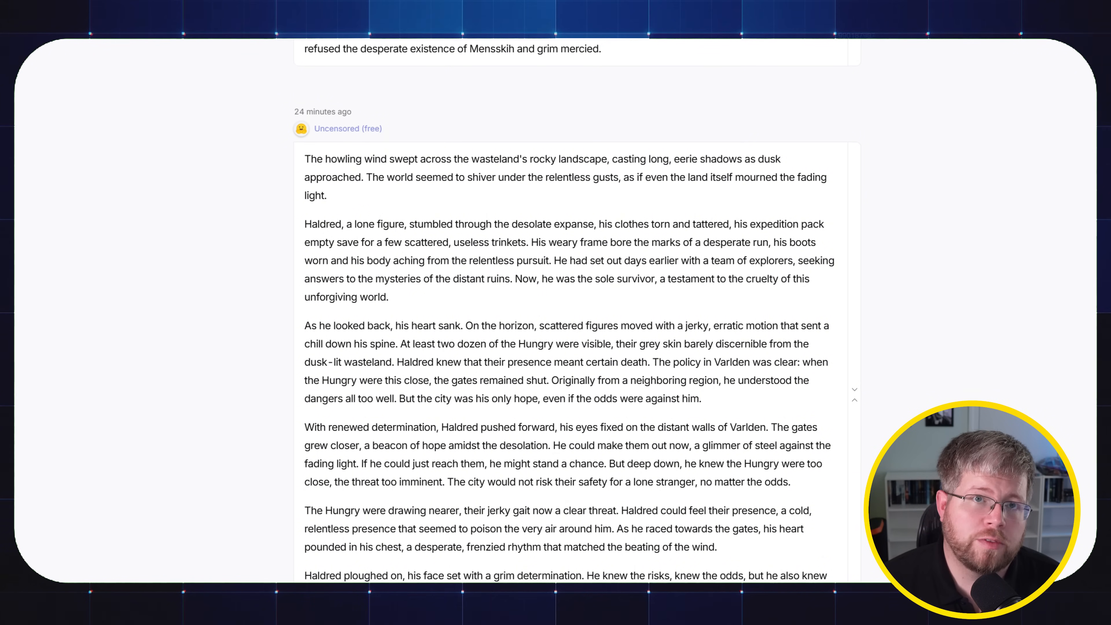
scroll("down", 3)
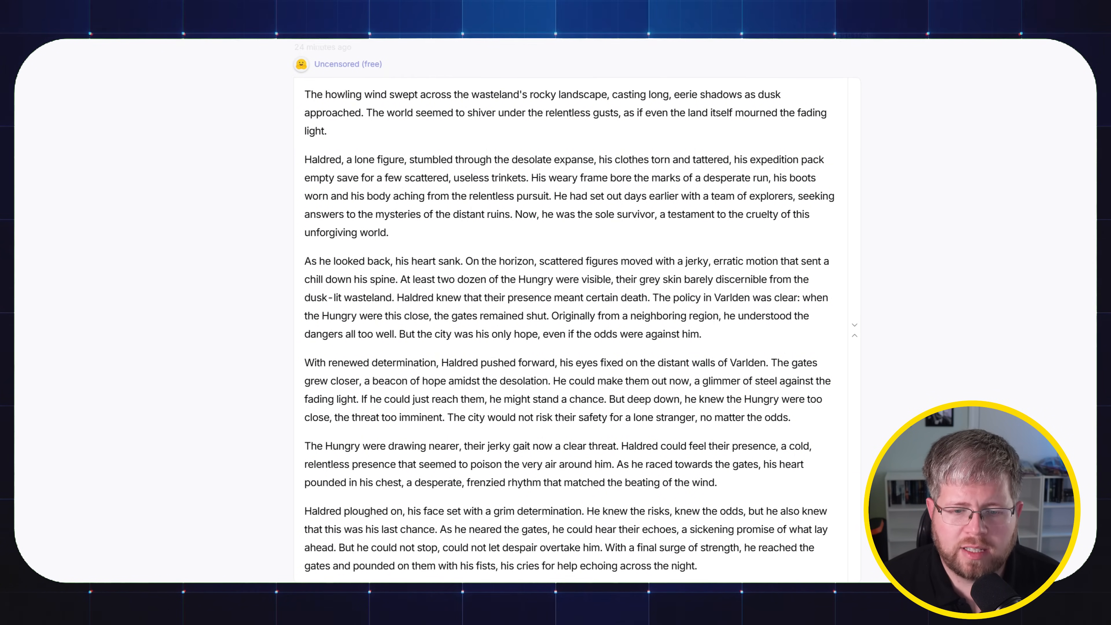
left_click_drag(304, 93, 697, 566)
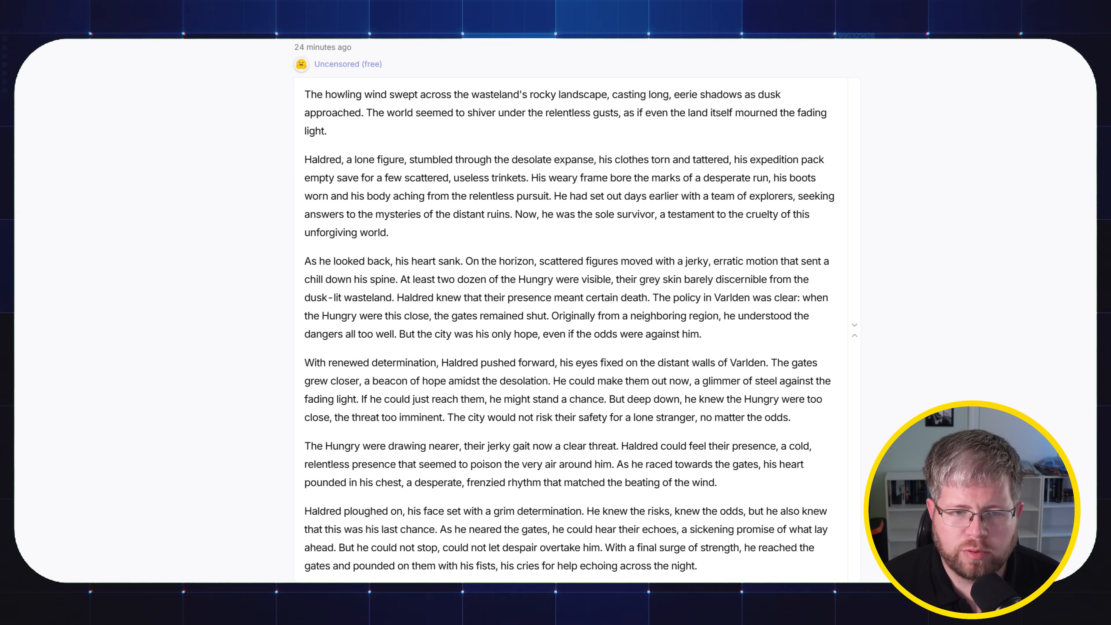
double_click(309, 261)
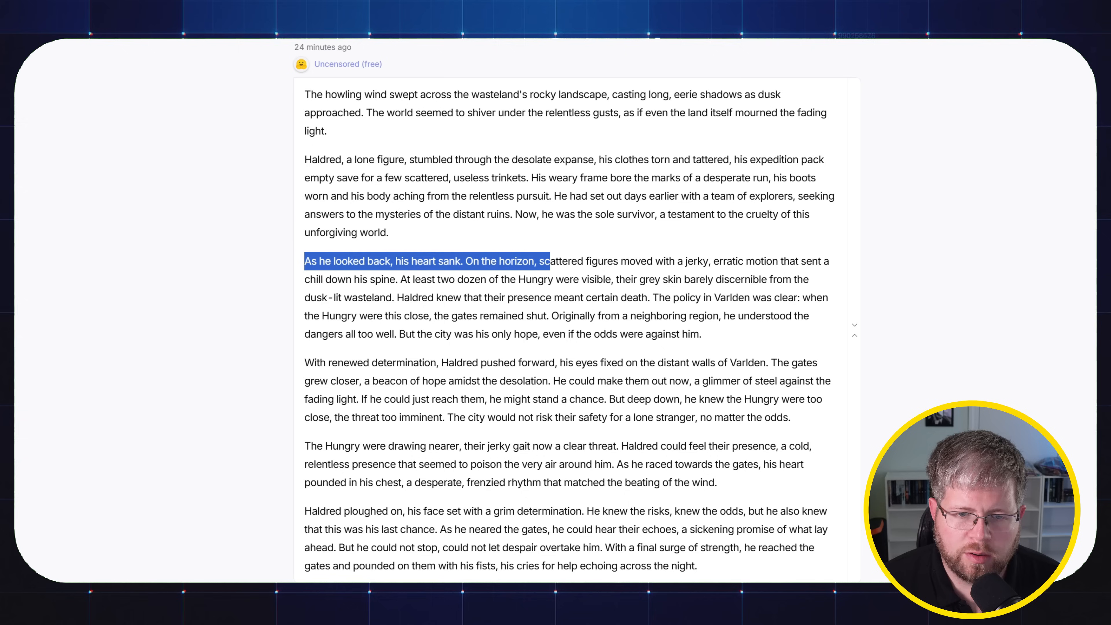
left_click_drag(546, 261, 808, 261)
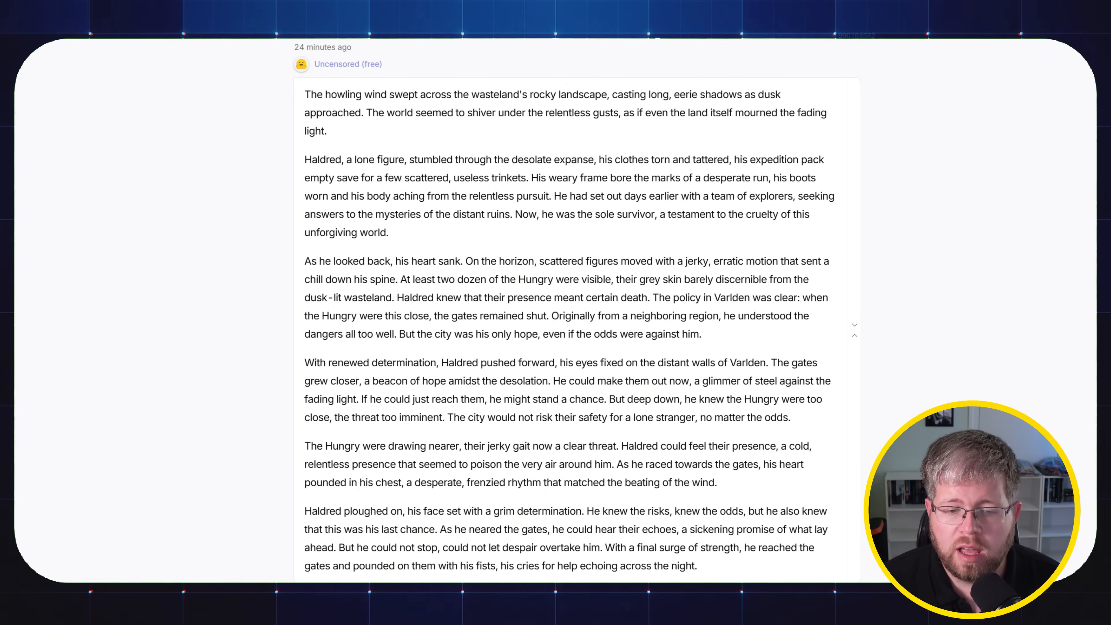
mouse_move(809, 508)
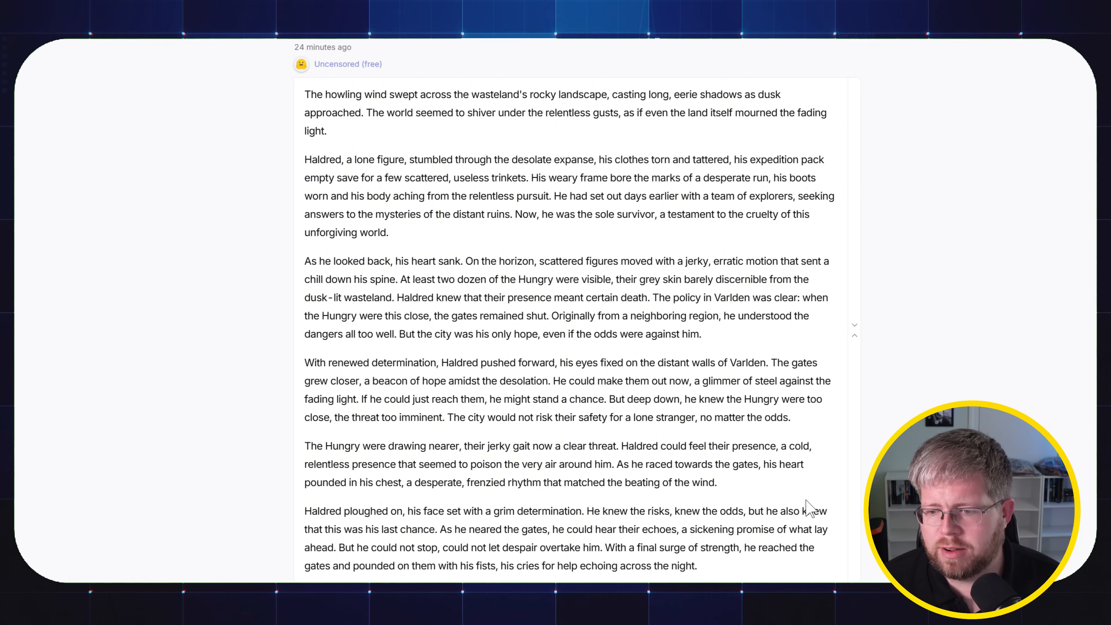
Step: Scroll past the prompt's story beats to GLM 4.5 Air's ending with Kimi K2's opening beneath
scroll("down", 3)
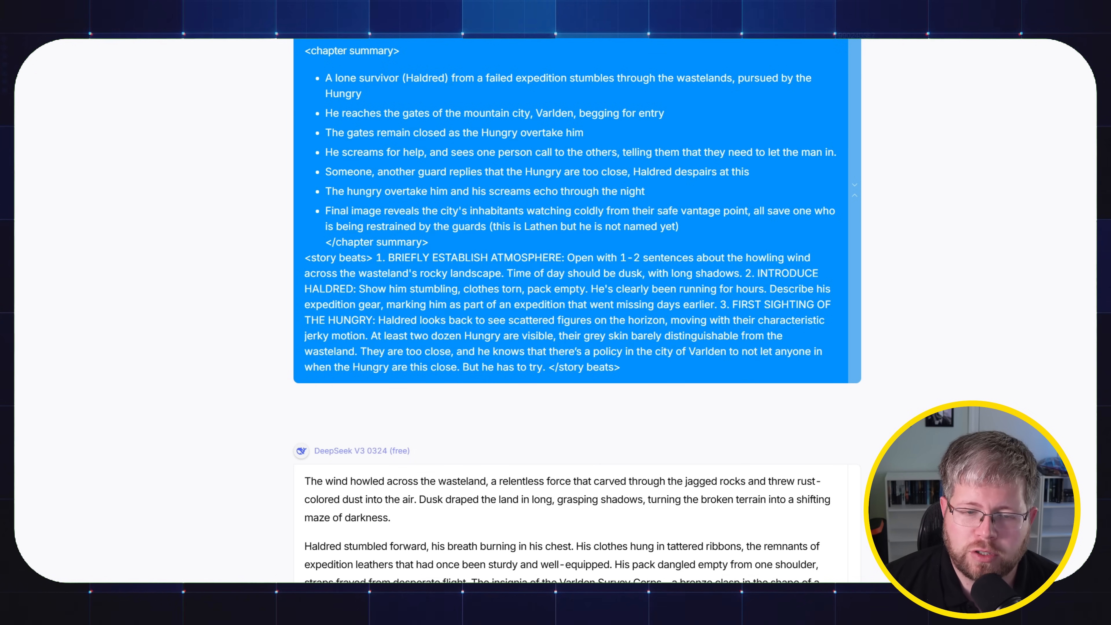
scroll("down", 3)
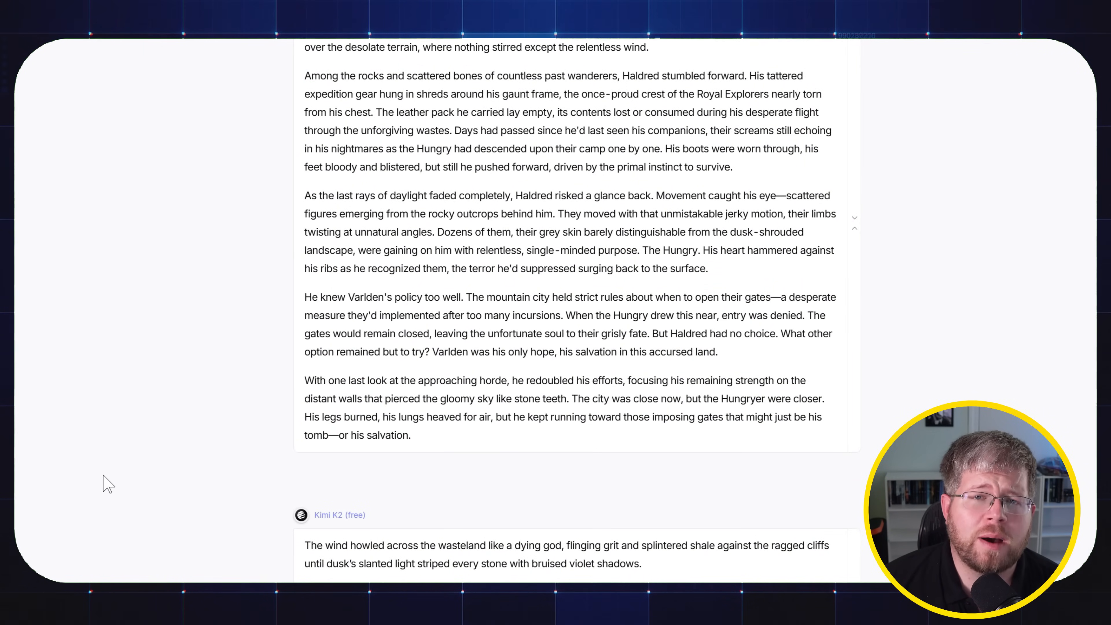
mouse_move(85, 500)
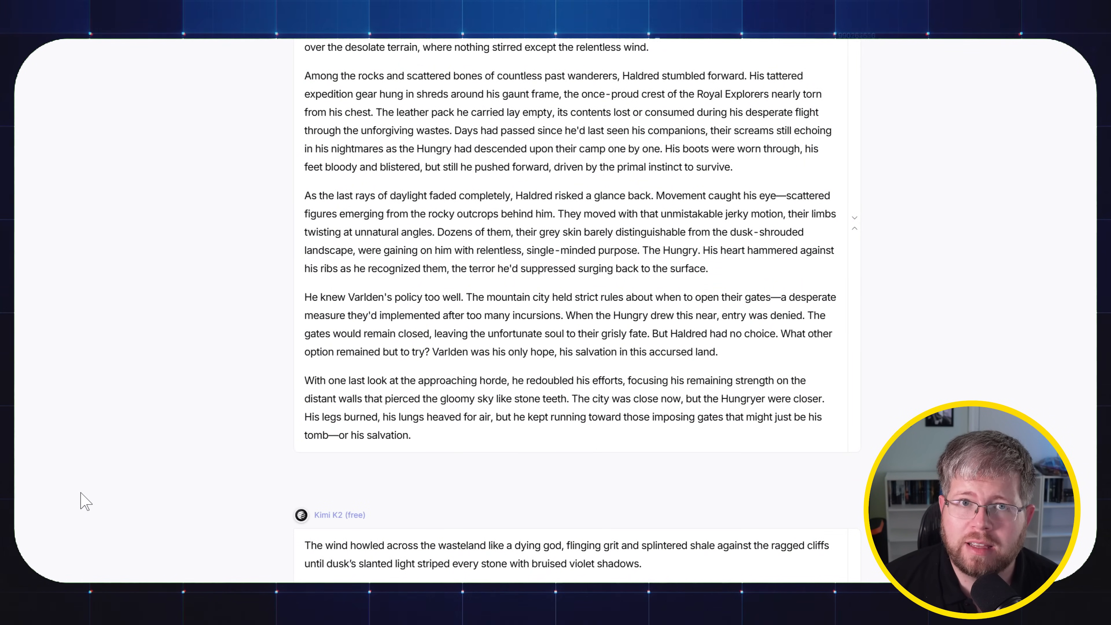